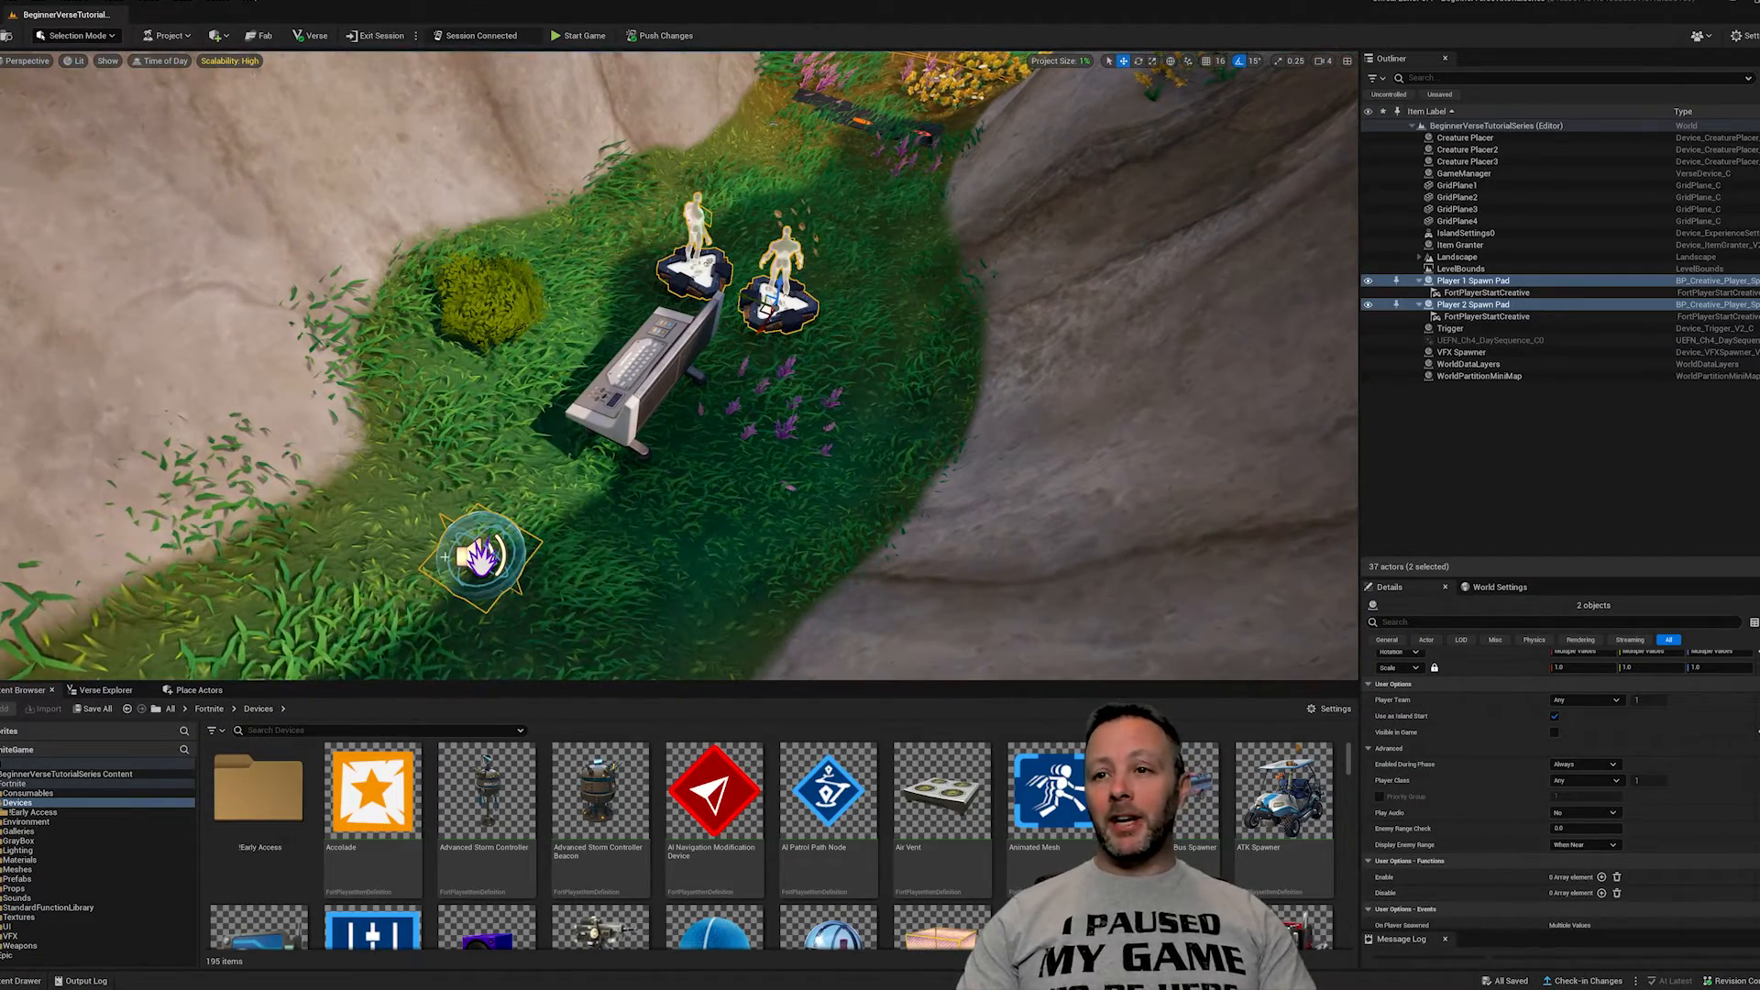
pyautogui.click(1461, 352)
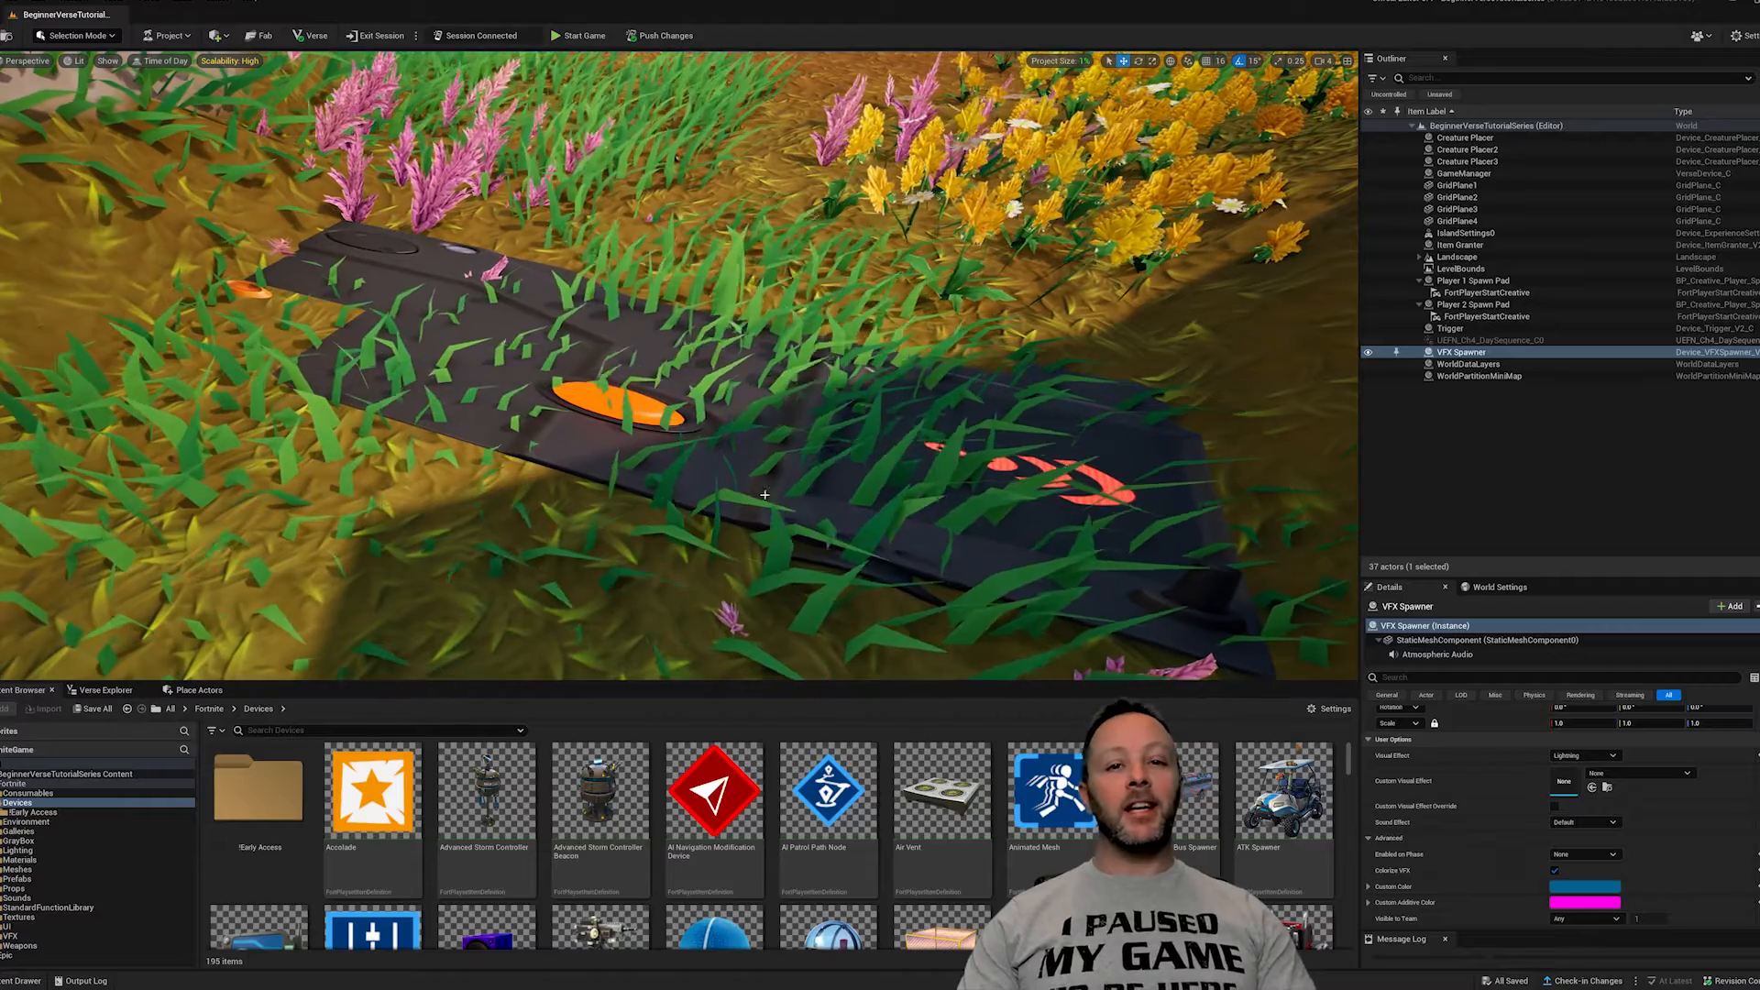
pyautogui.click(1448, 328)
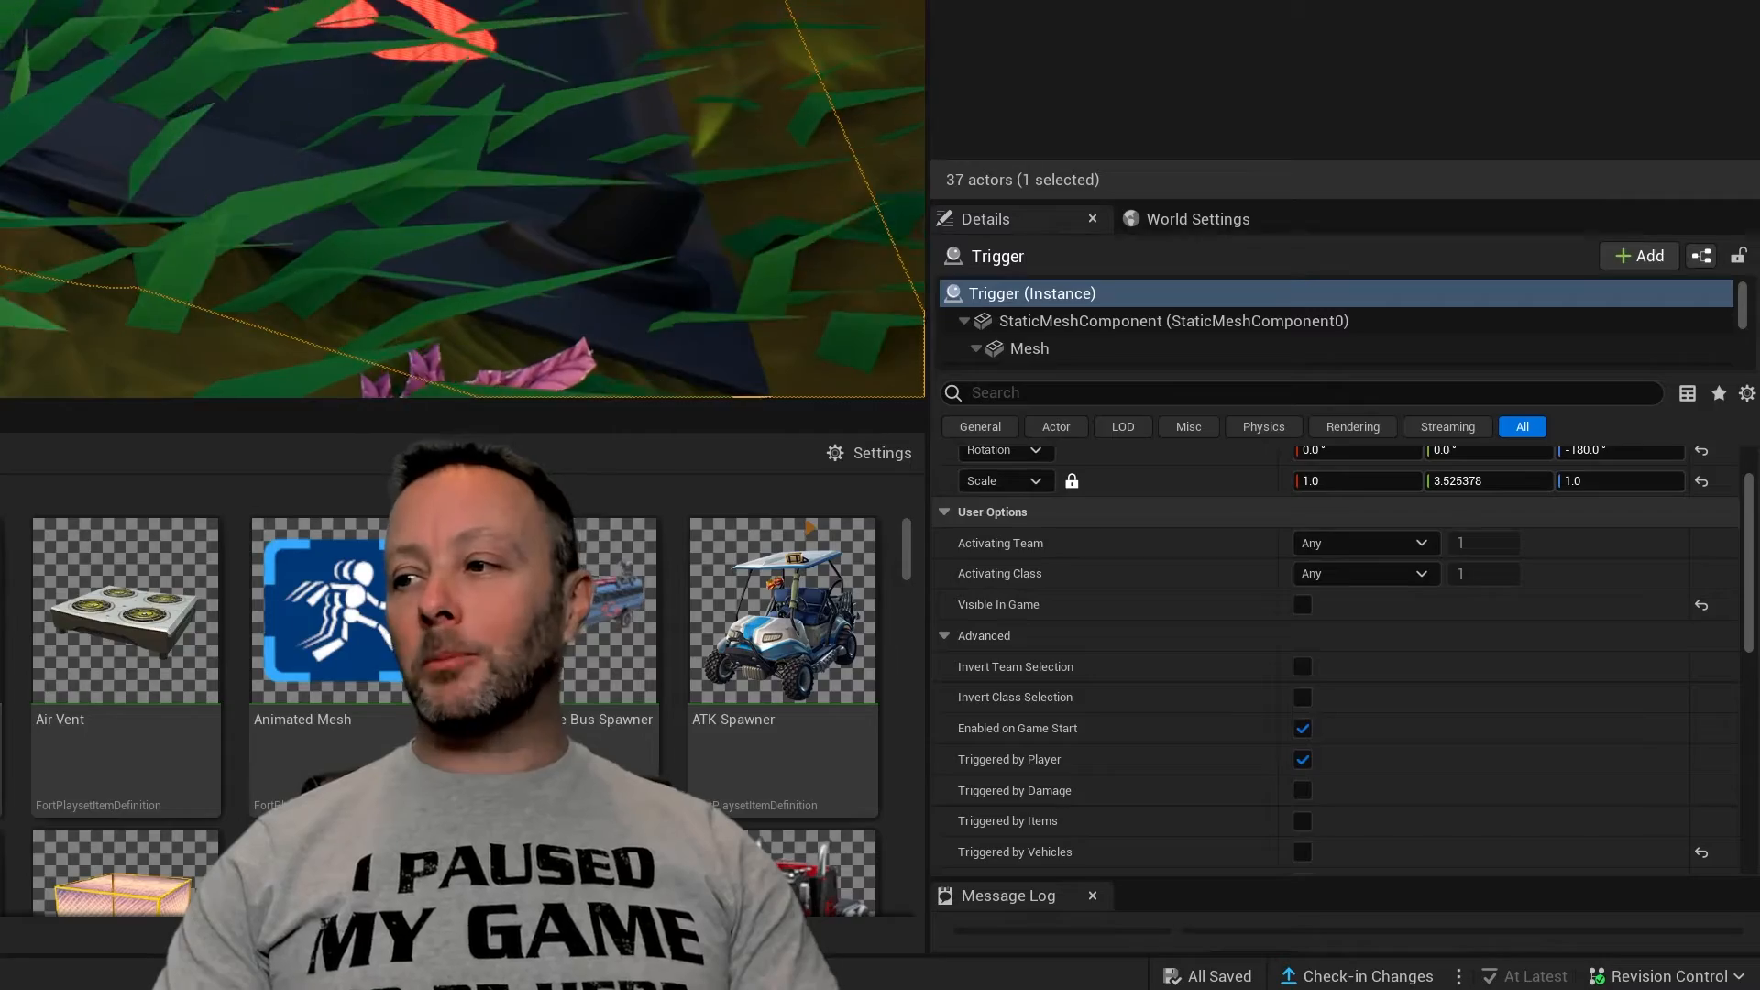
pyautogui.scroll(-3)
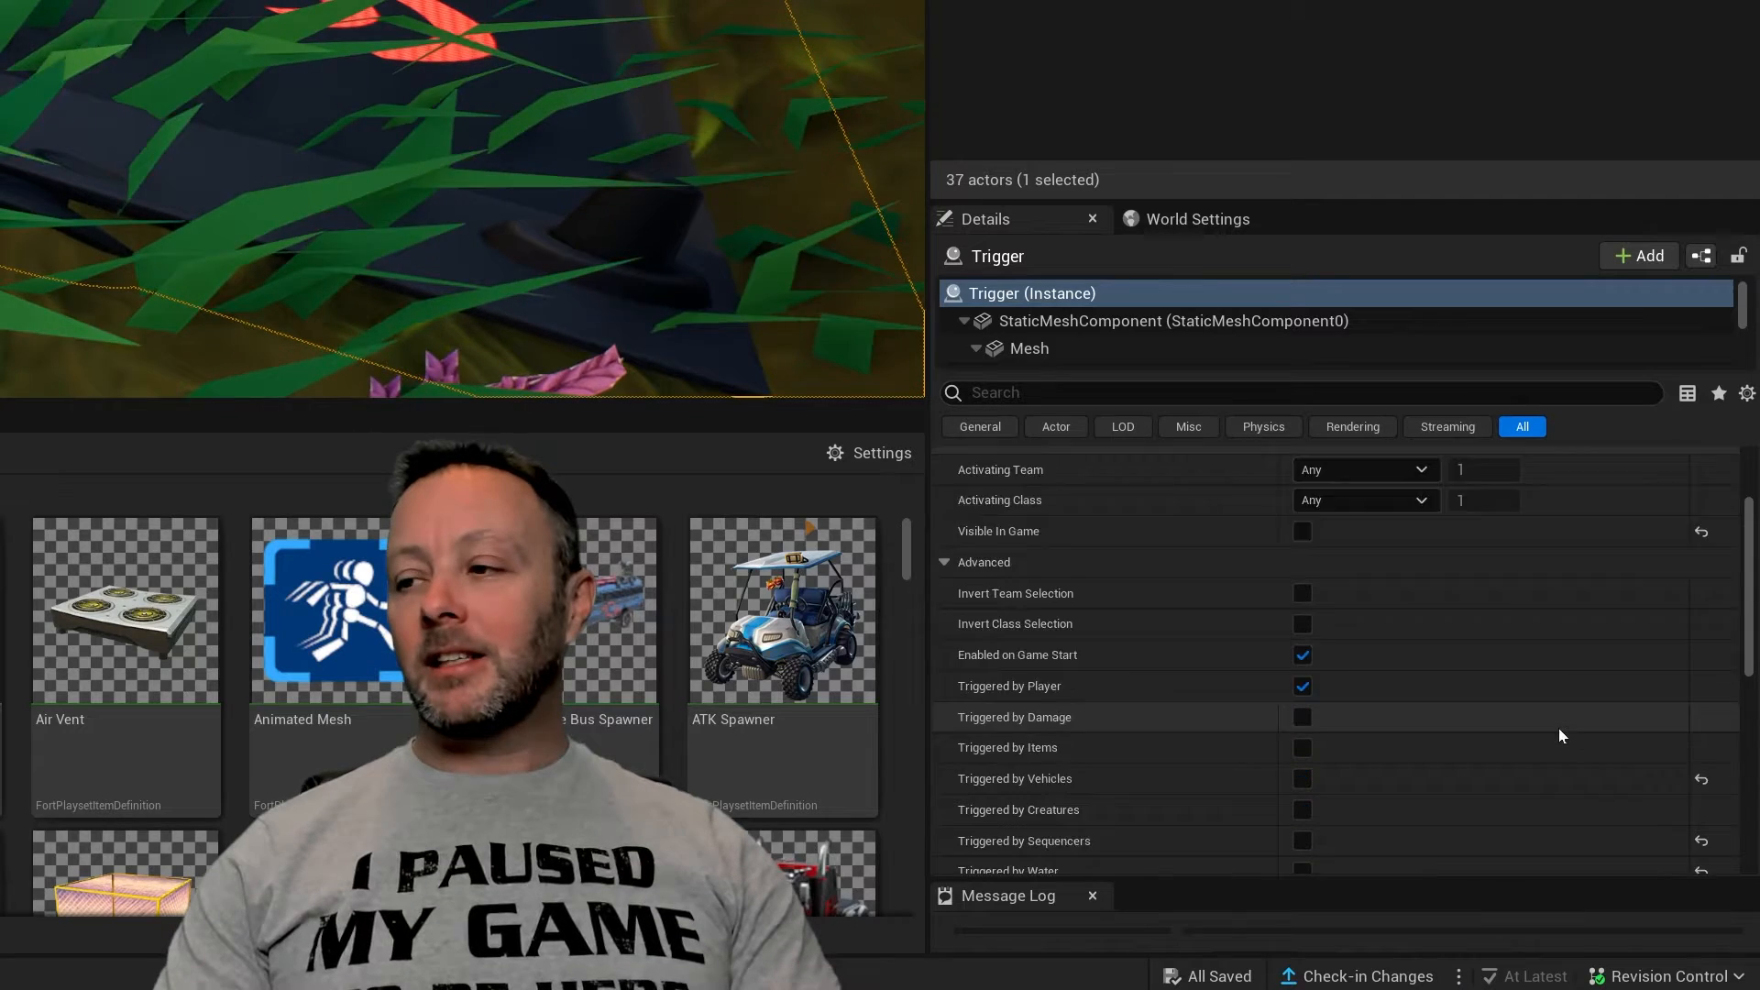
pyautogui.scroll(-3)
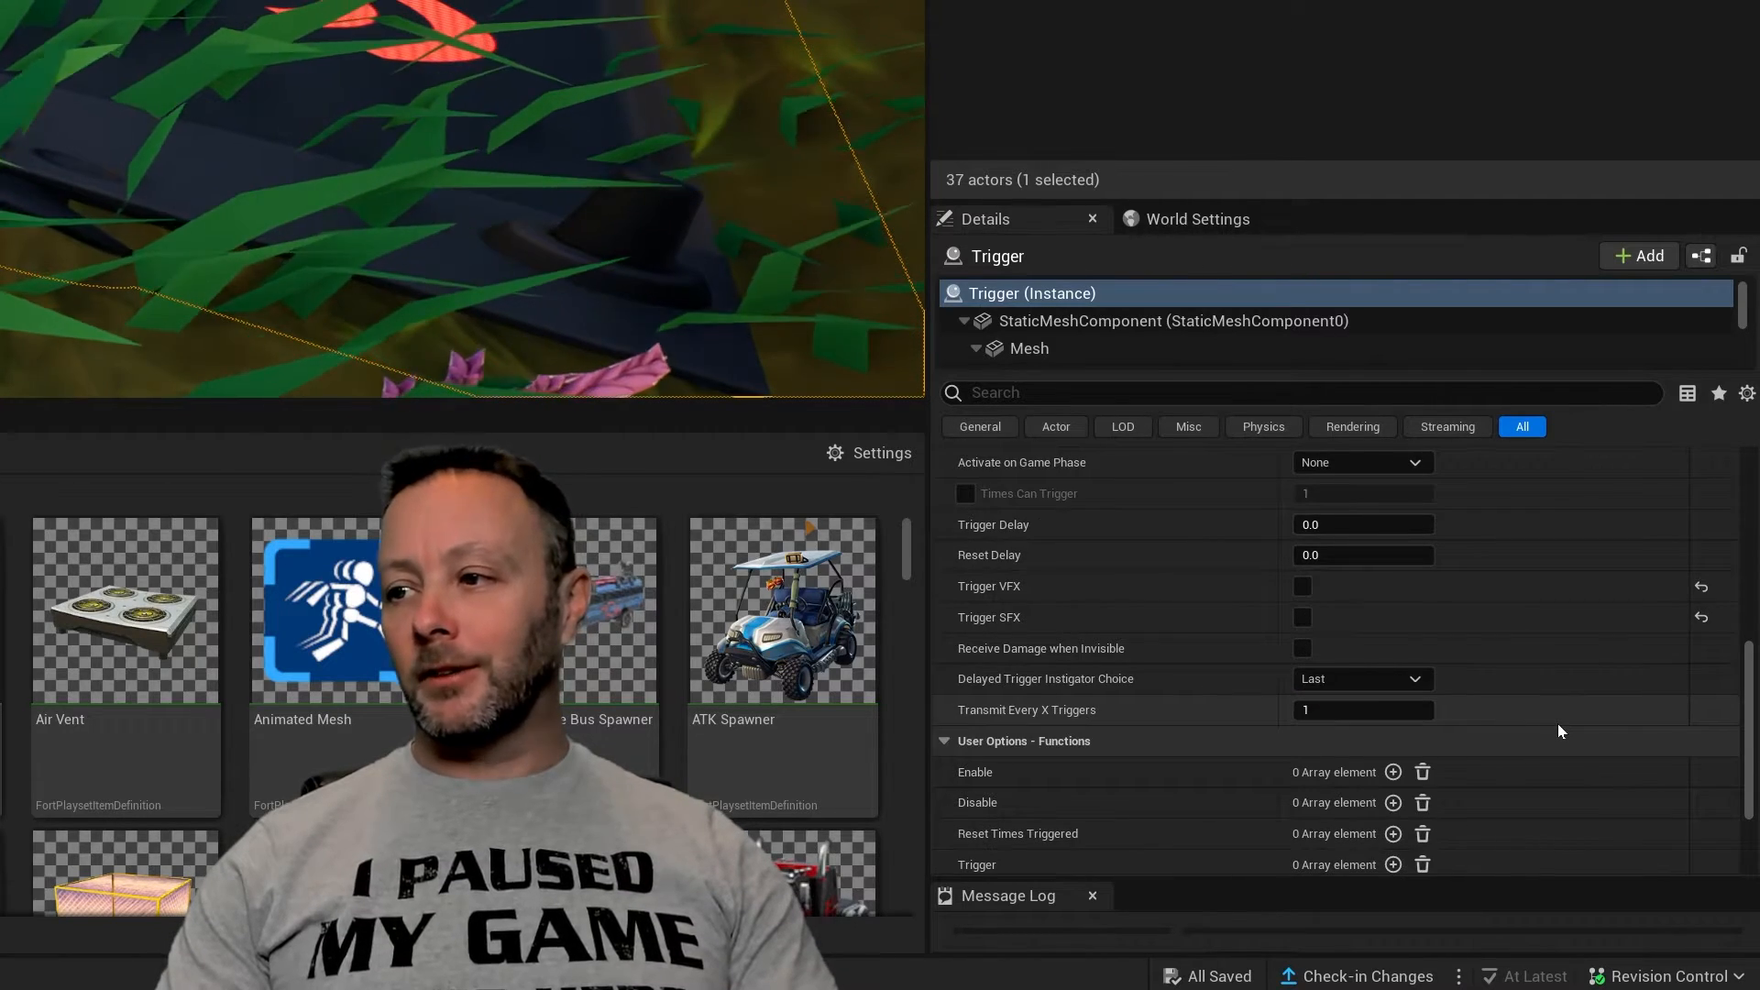
pyautogui.scroll(3)
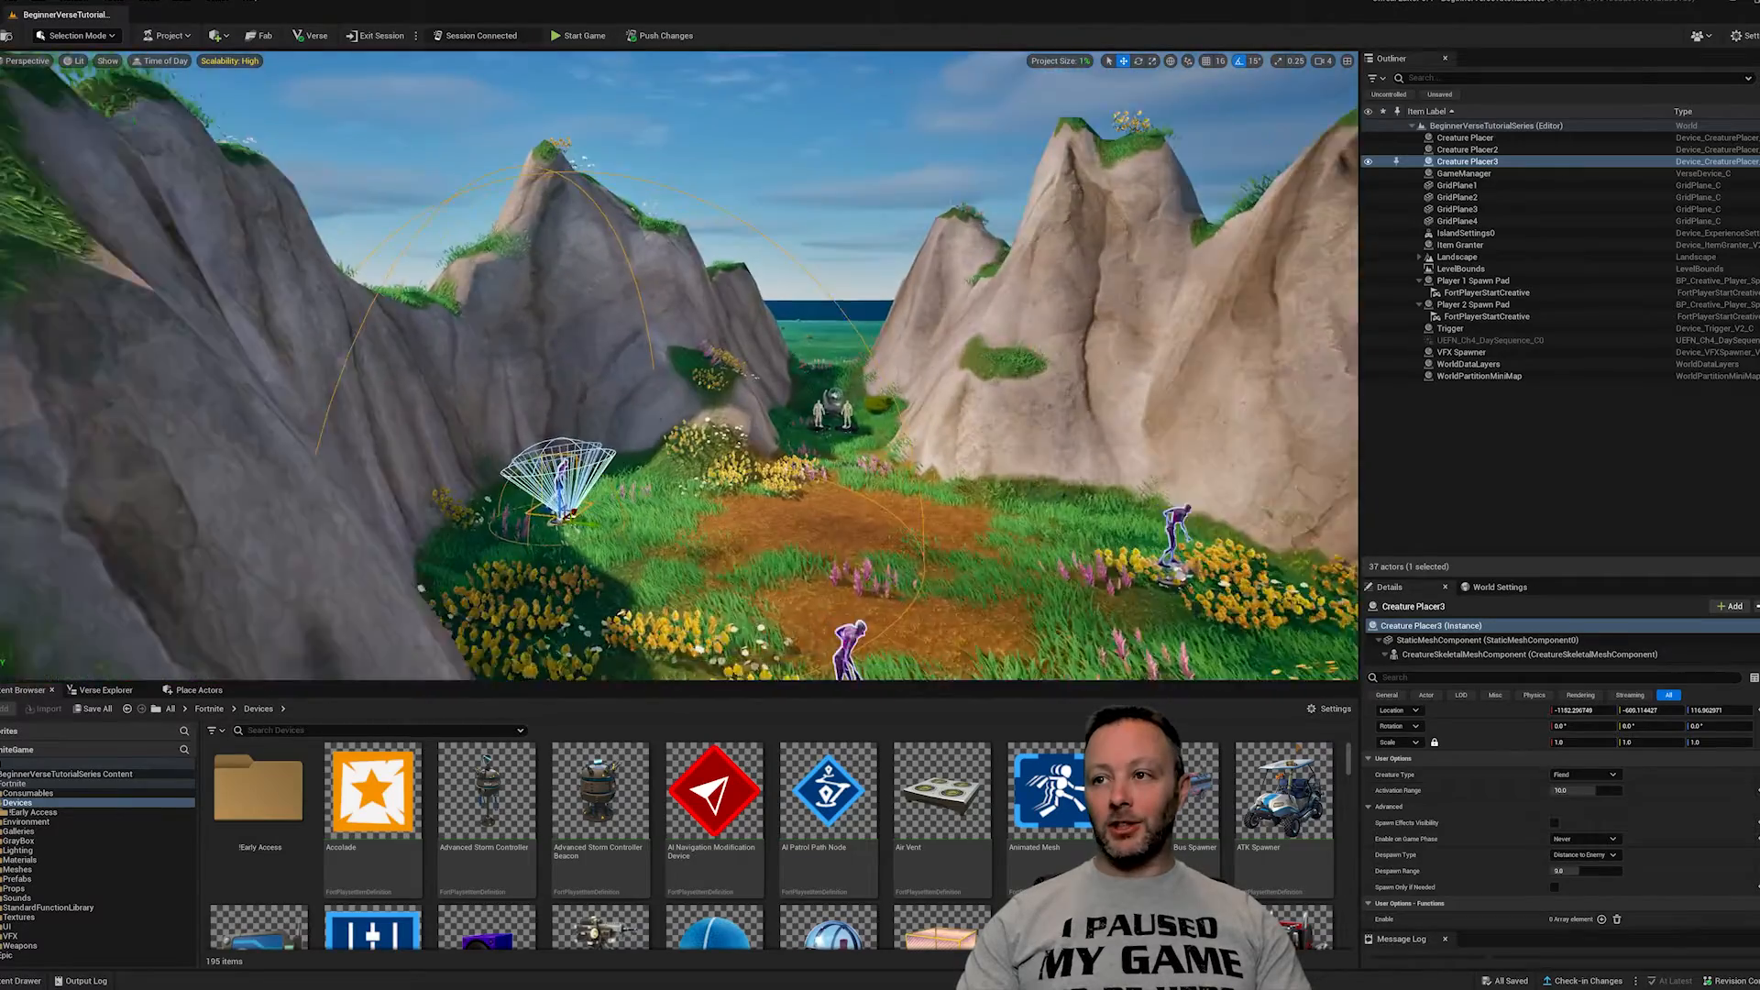
pyautogui.click(1463, 173)
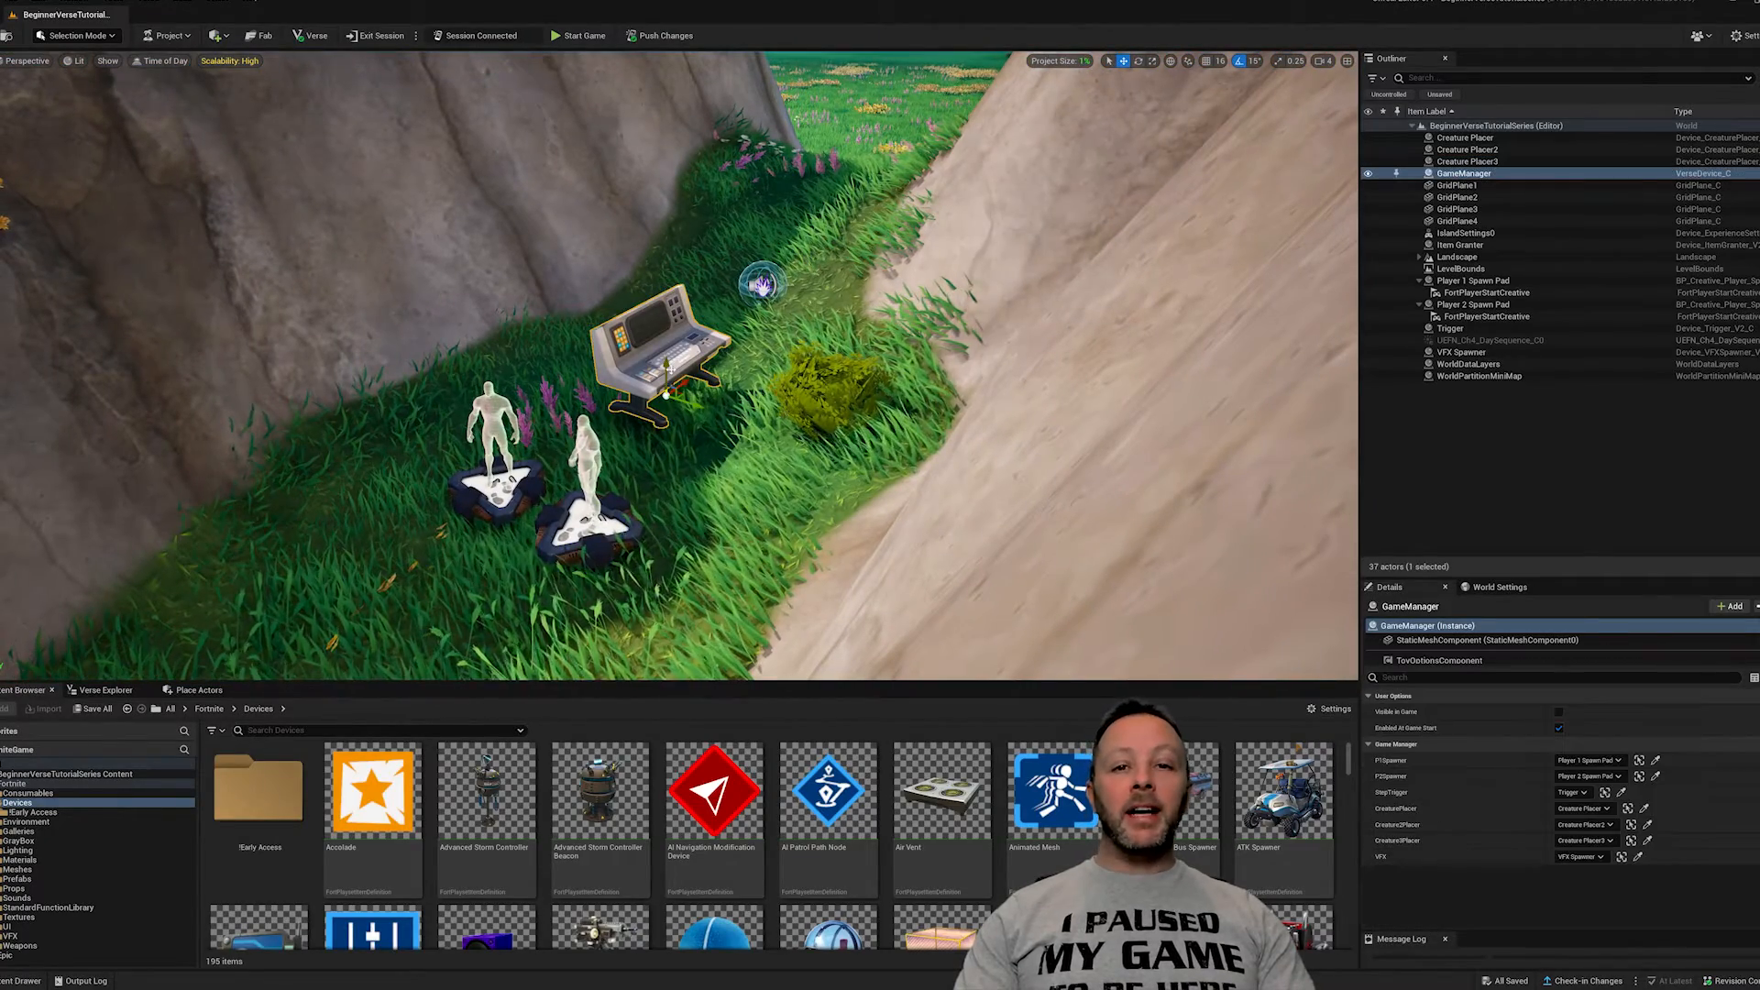
pyautogui.click(1472, 304)
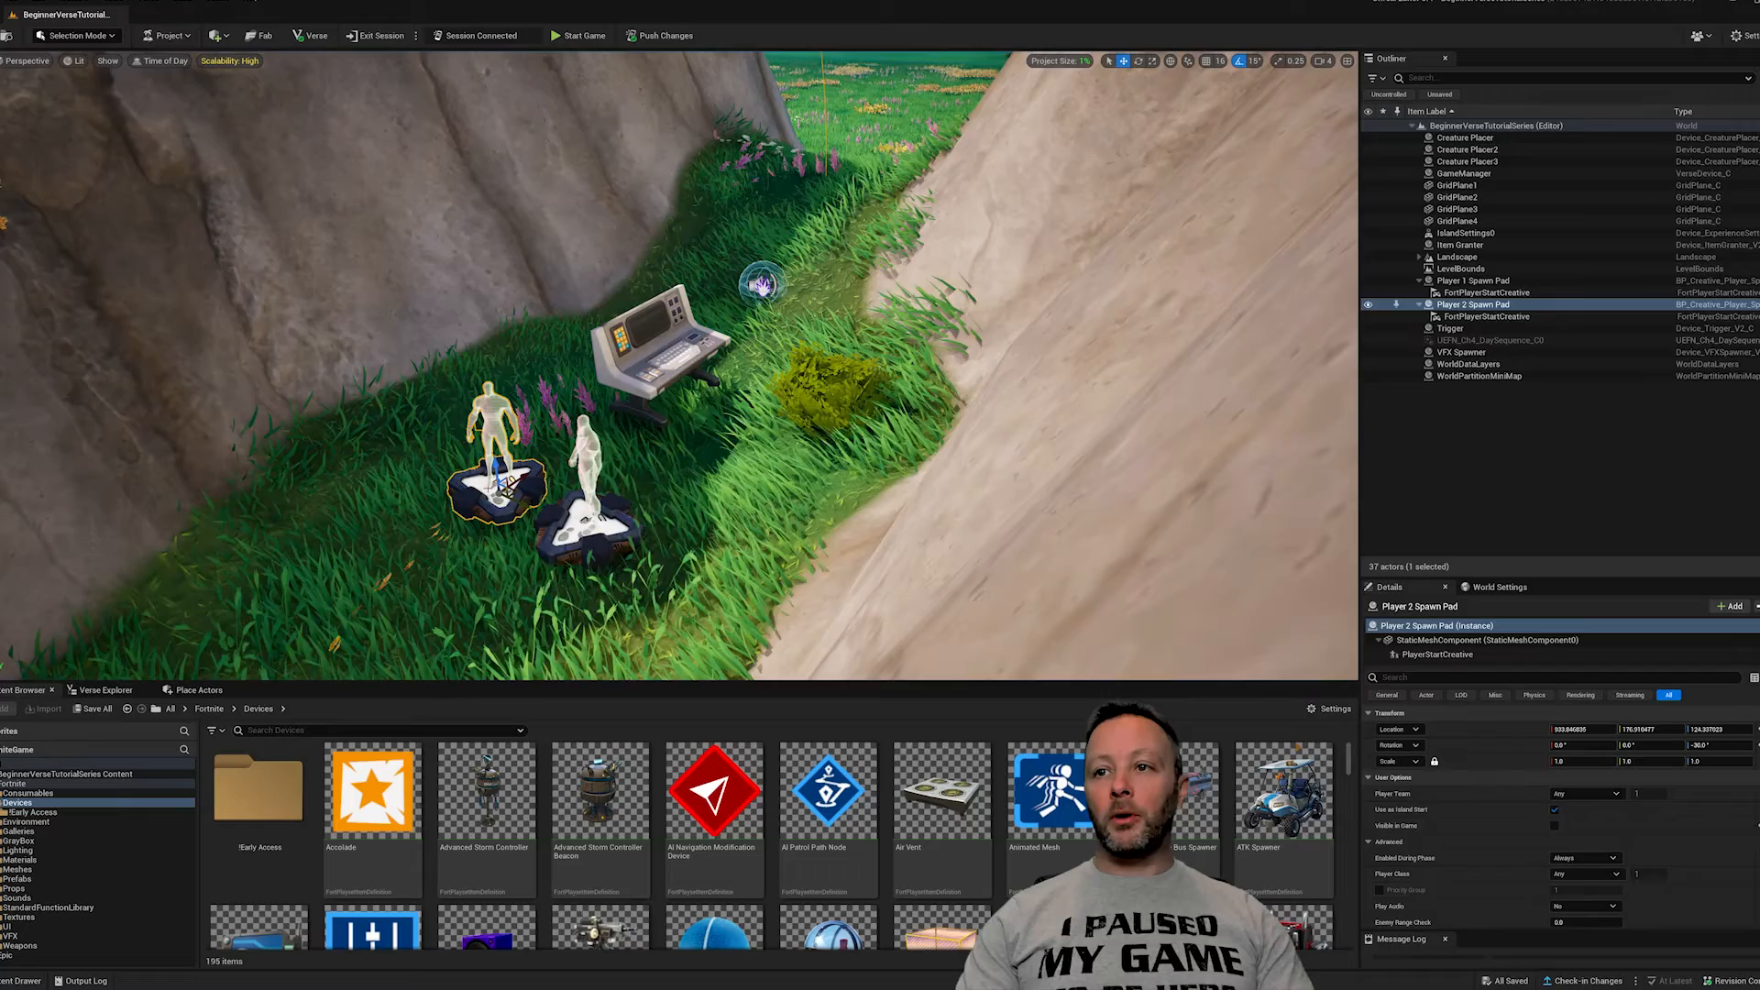
pyautogui.click(1461, 244)
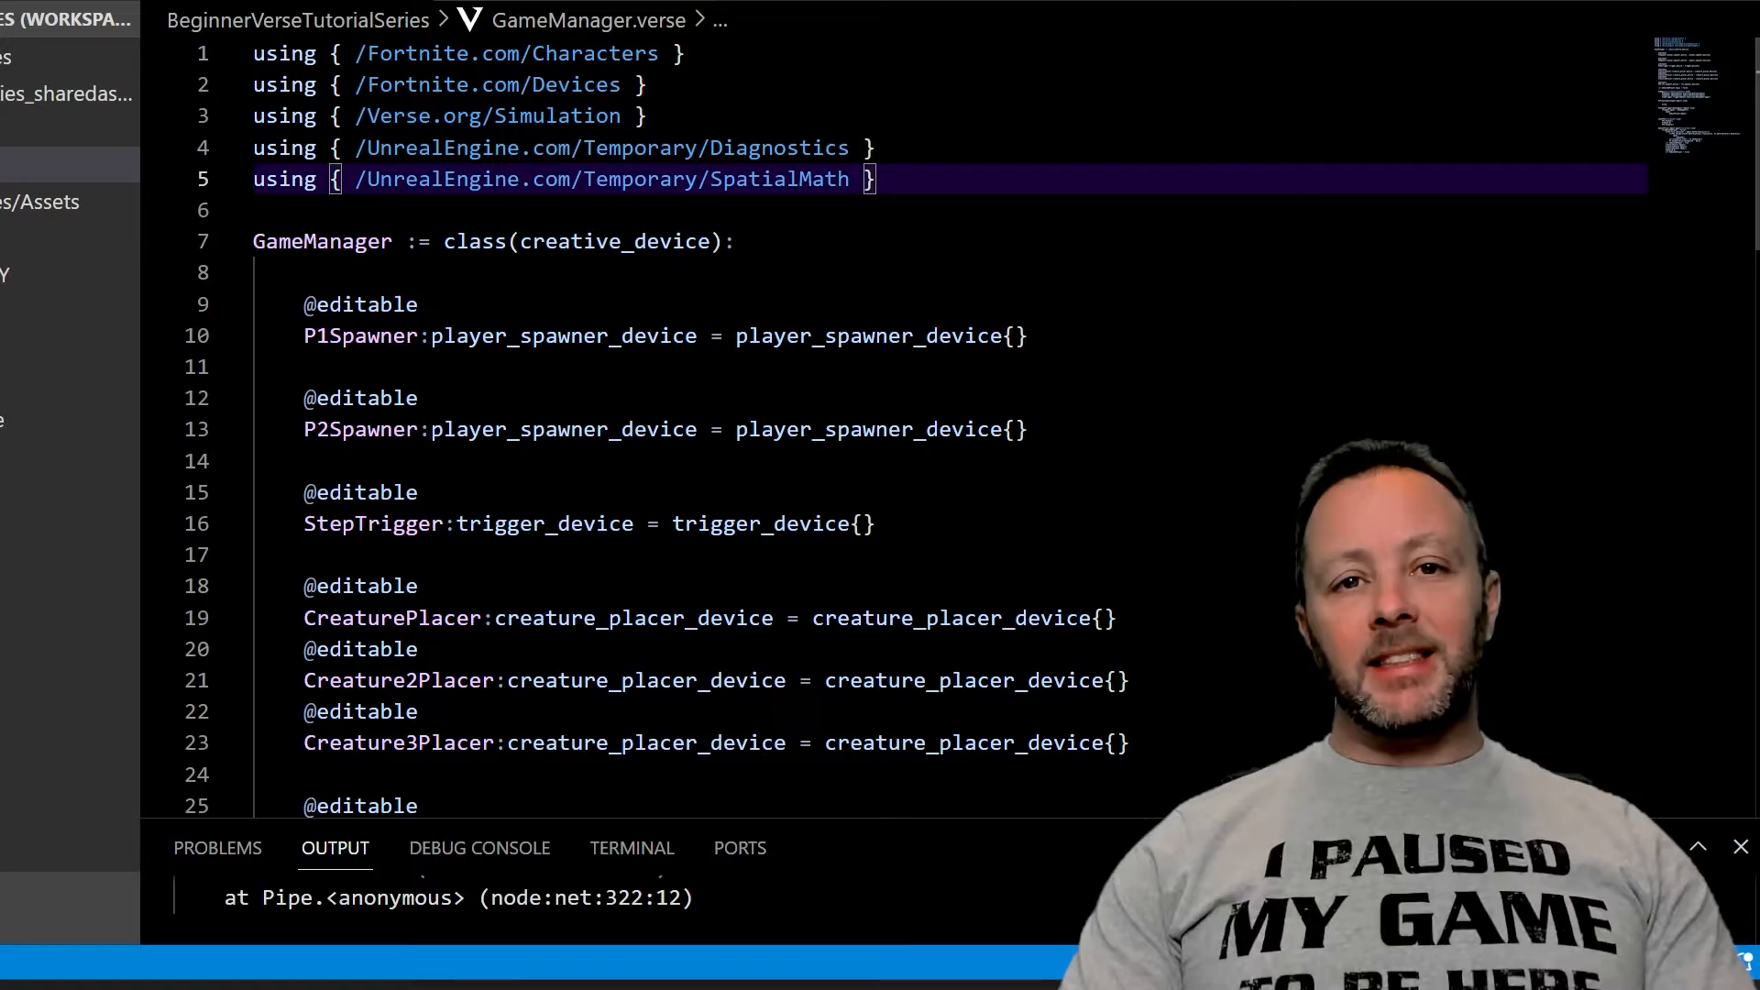
pyautogui.scroll(-3)
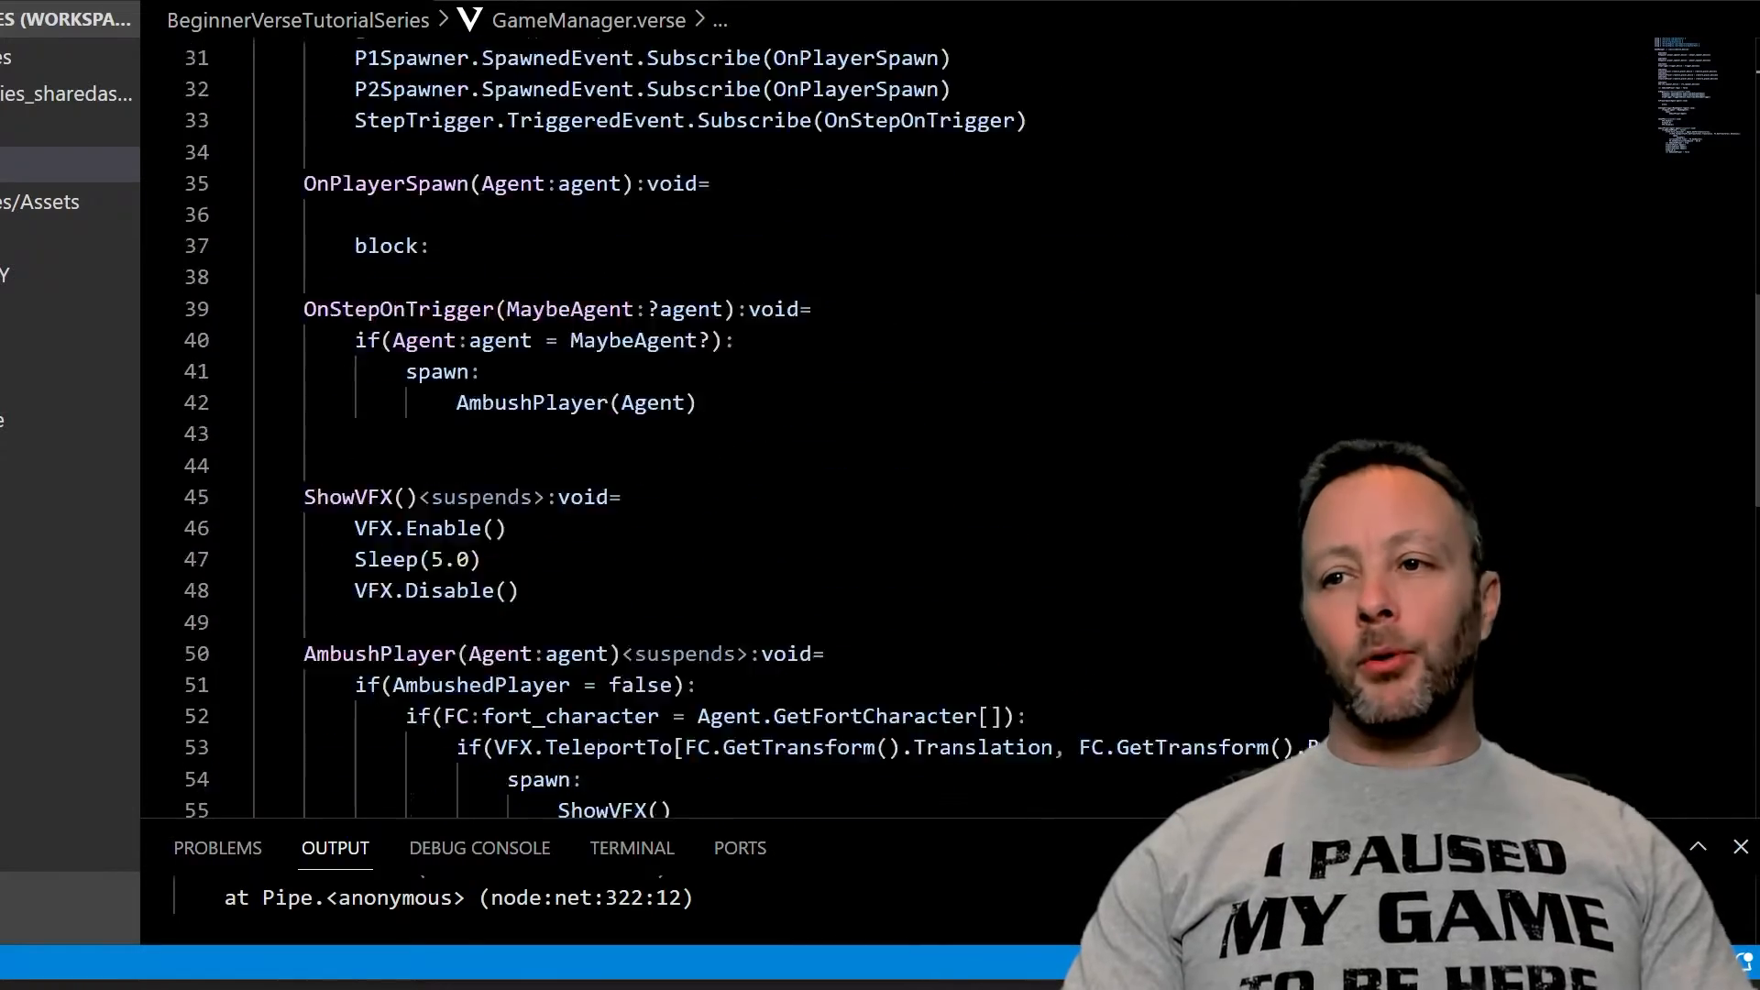
pyautogui.scroll(-3)
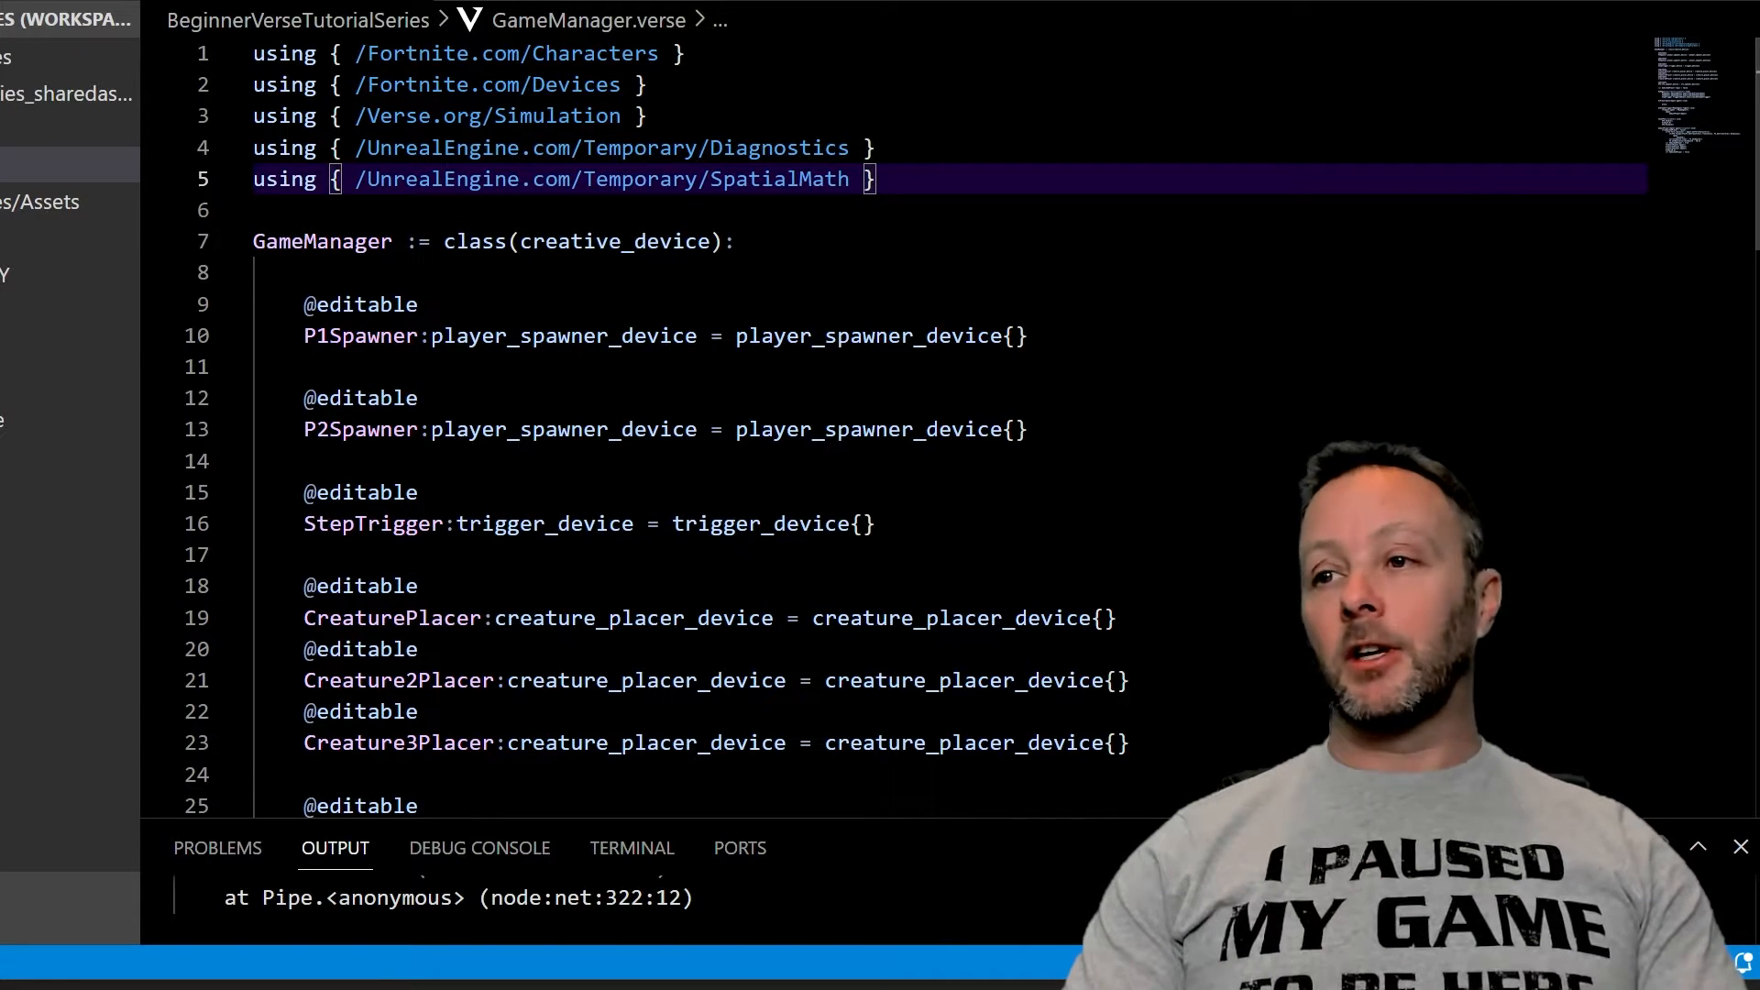
pyautogui.click(313, 242)
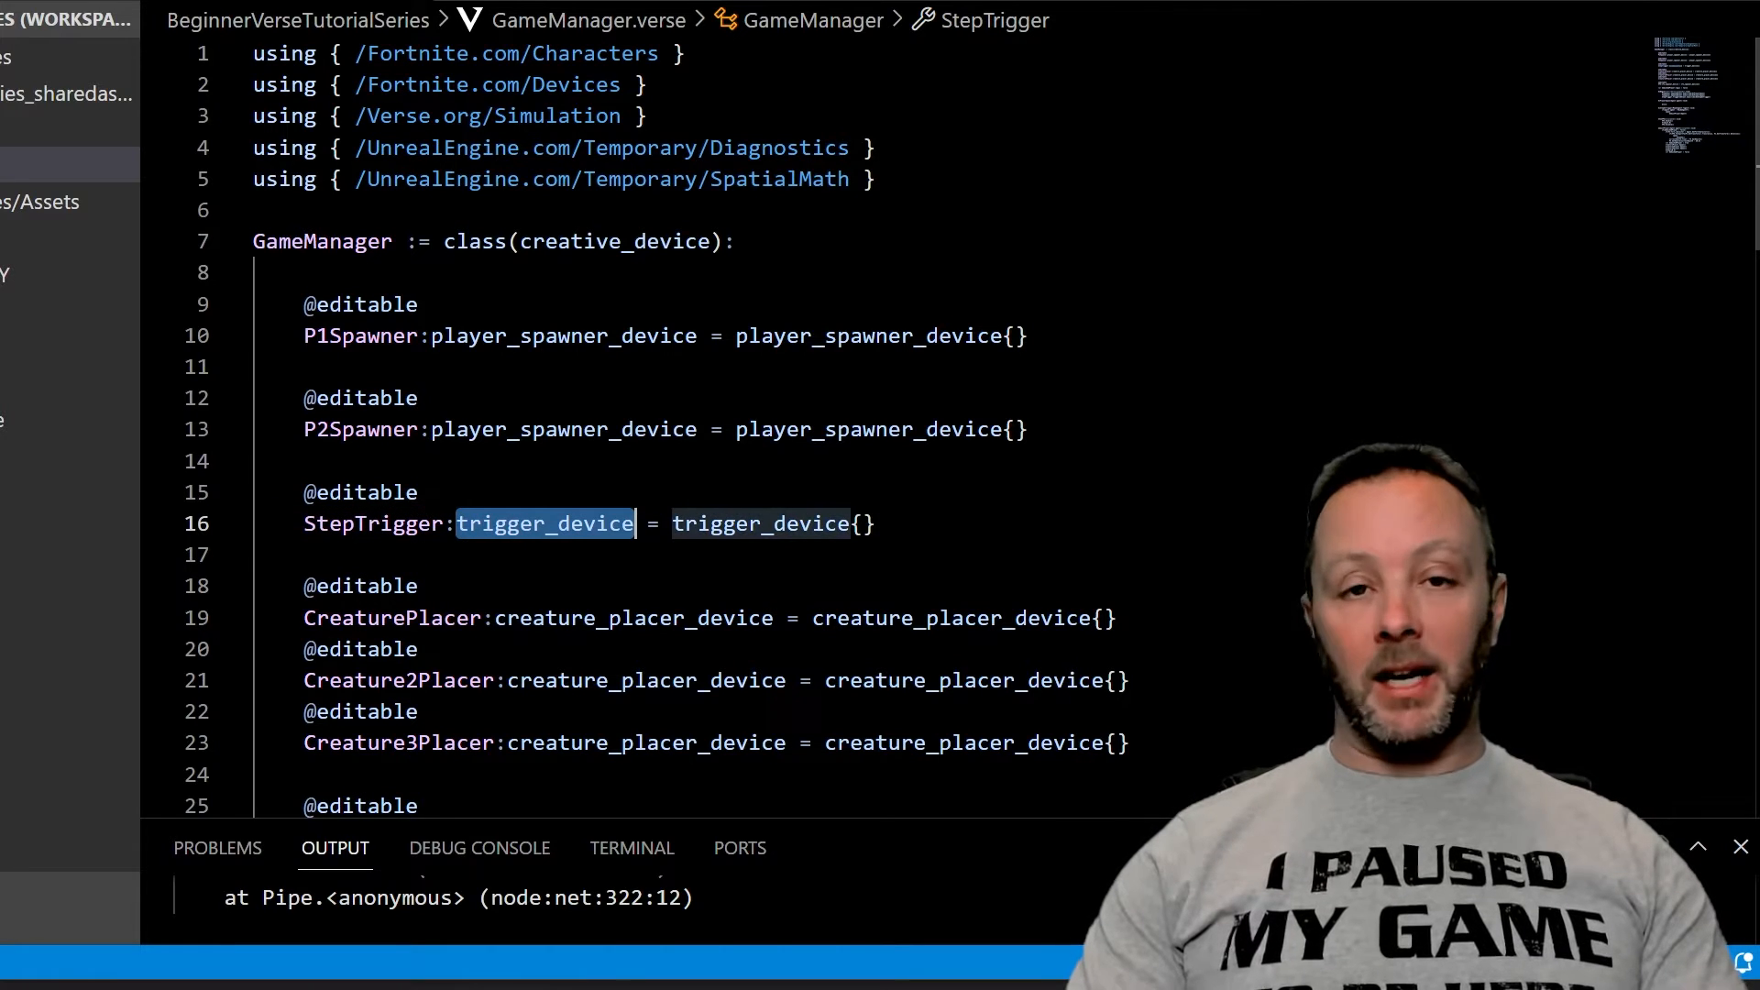
pyautogui.doubleClick(398, 680)
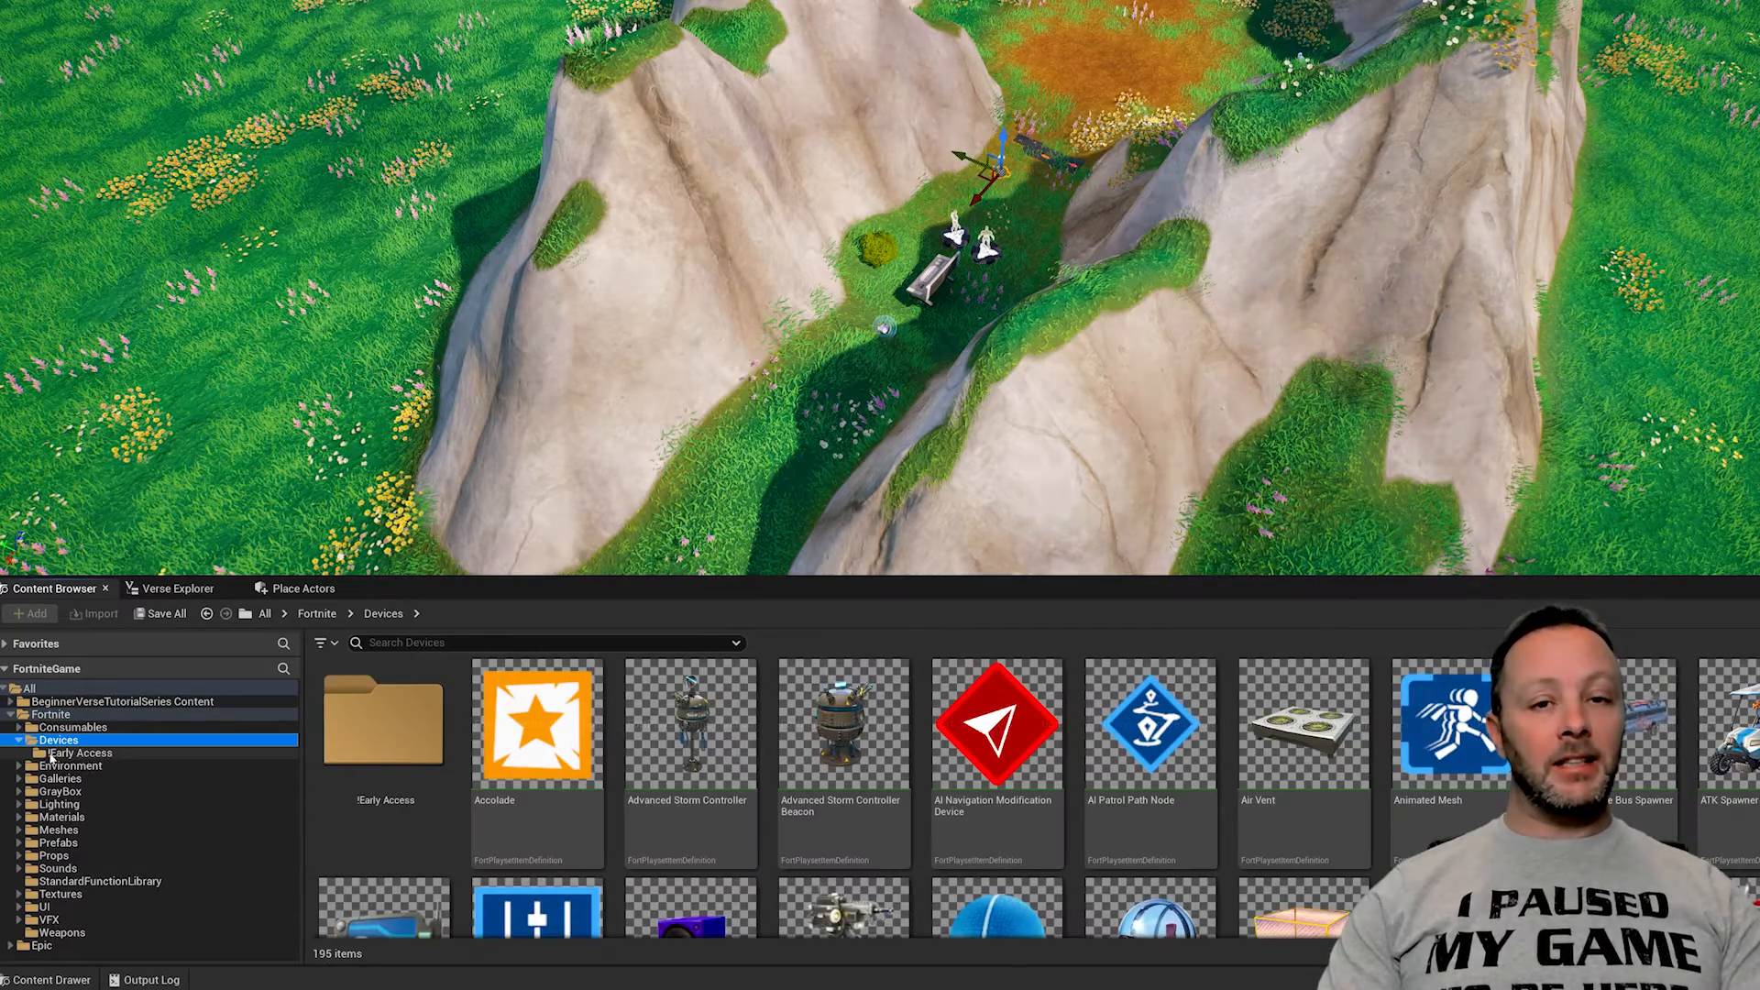
pyautogui.moveTo(53, 588)
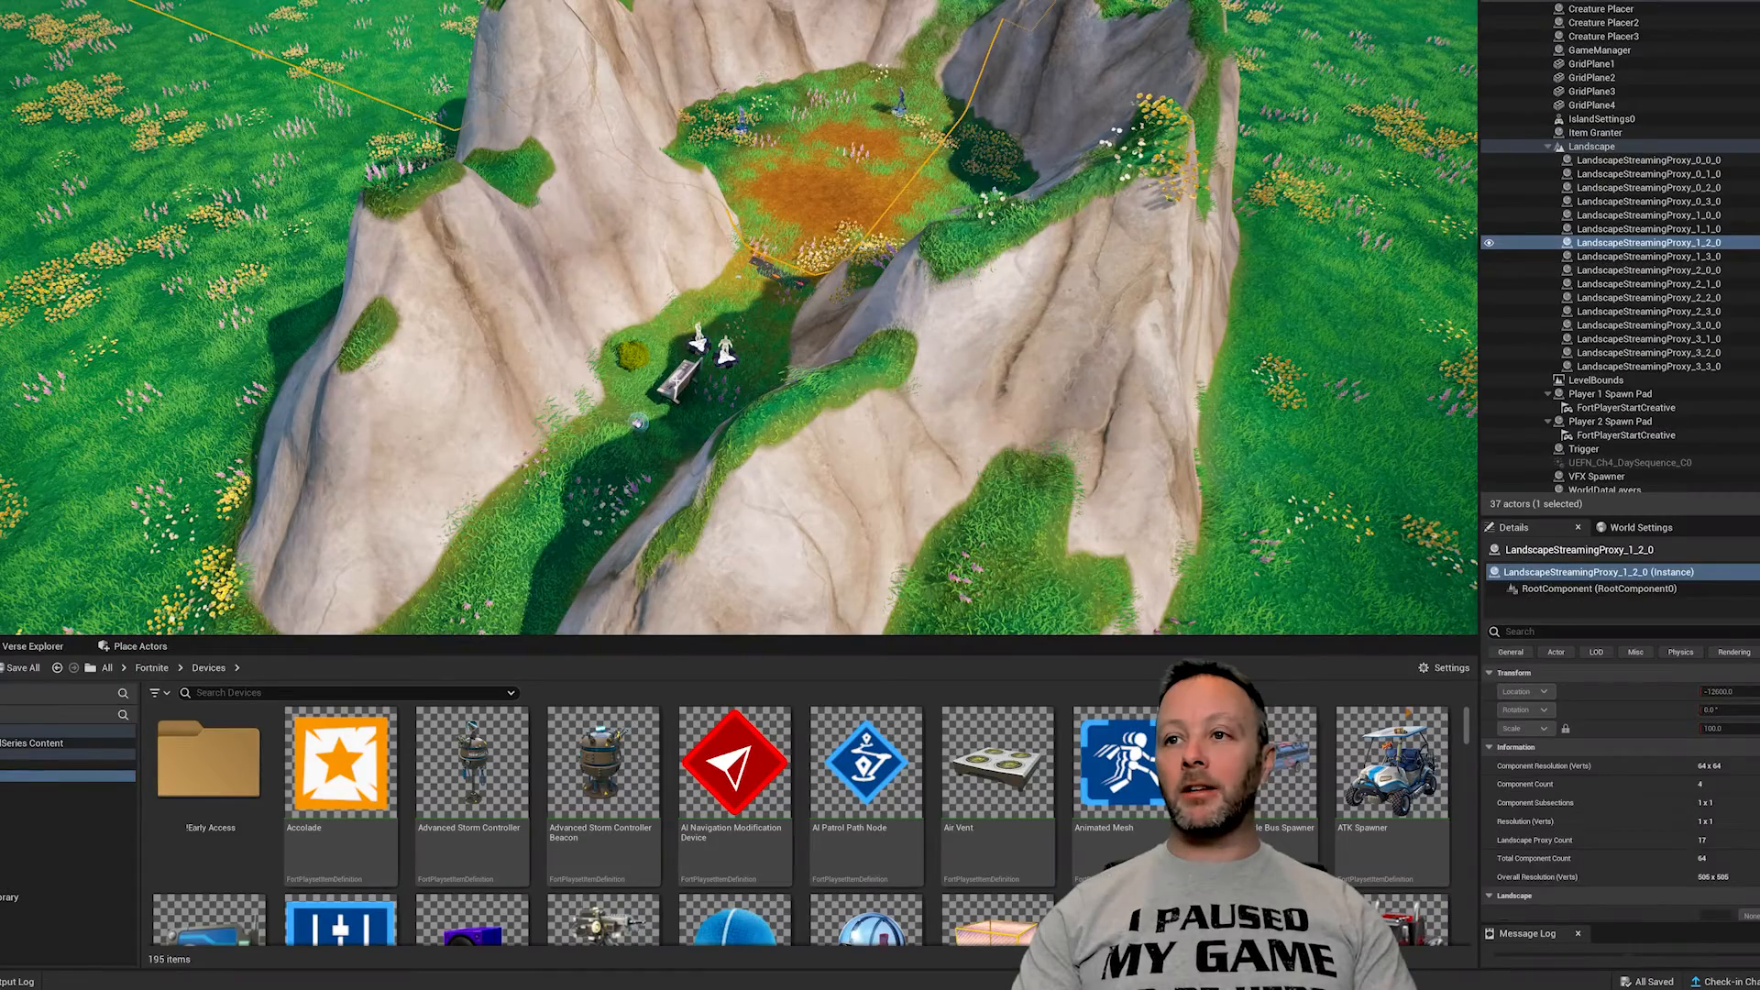
pyautogui.click(1599, 50)
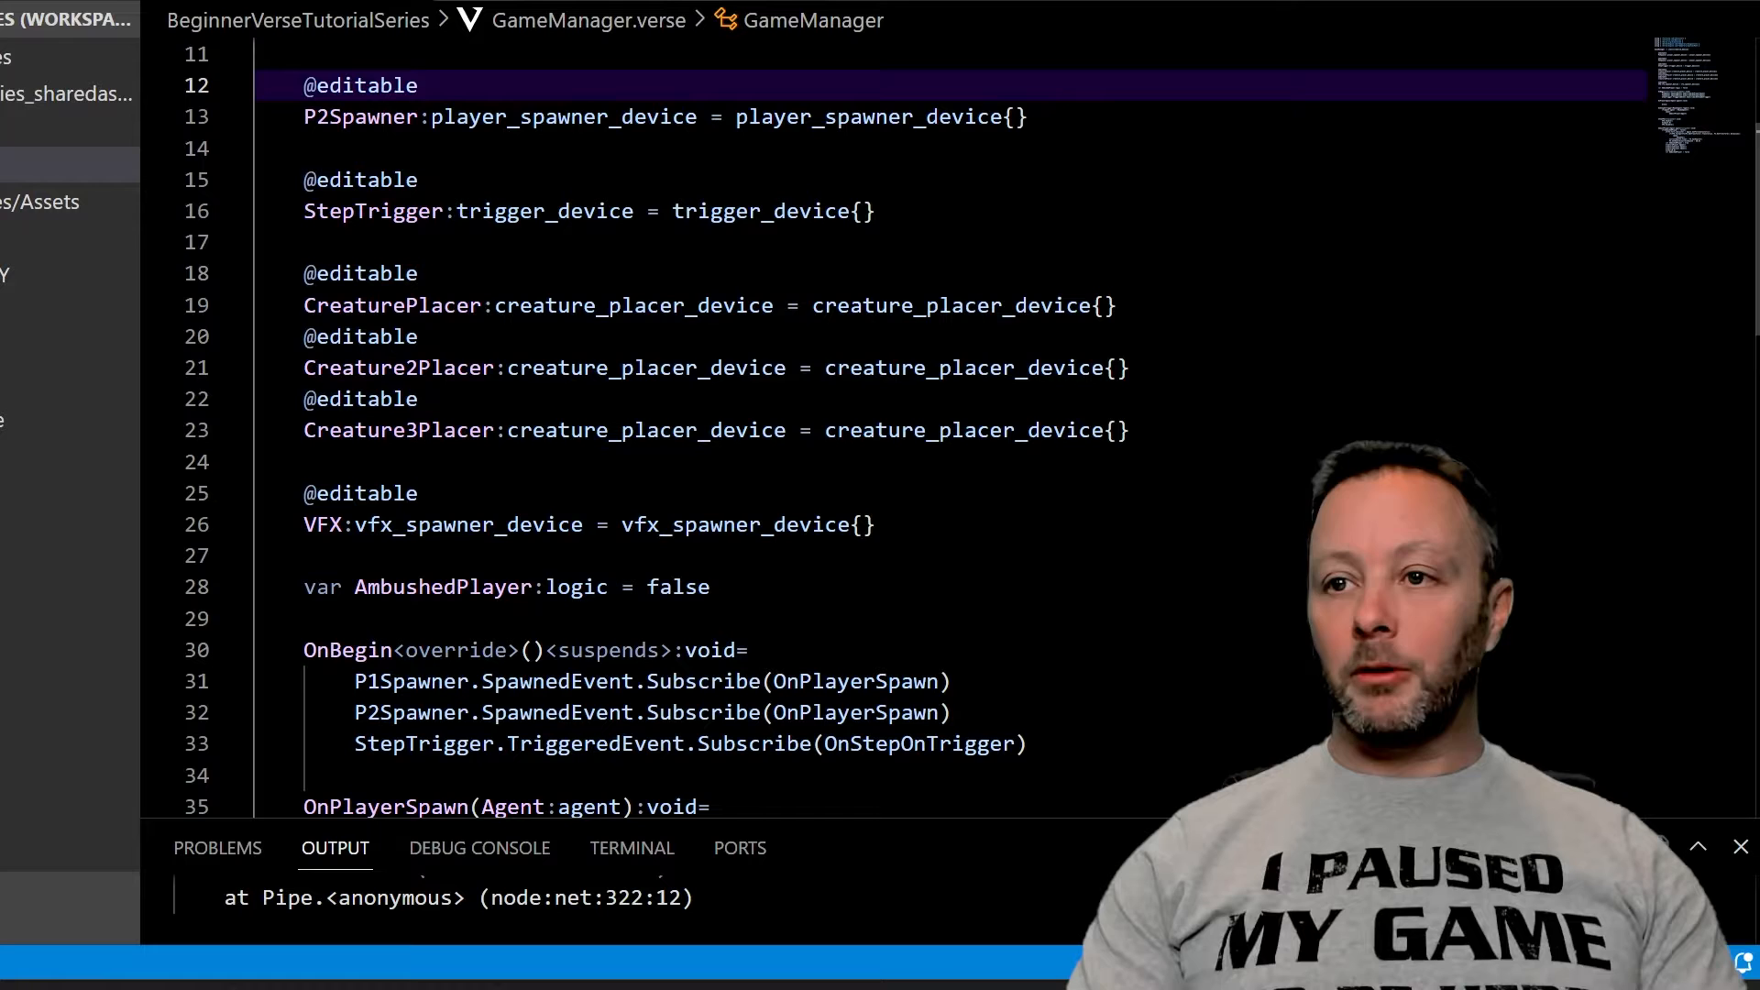
pyautogui.scroll(-3)
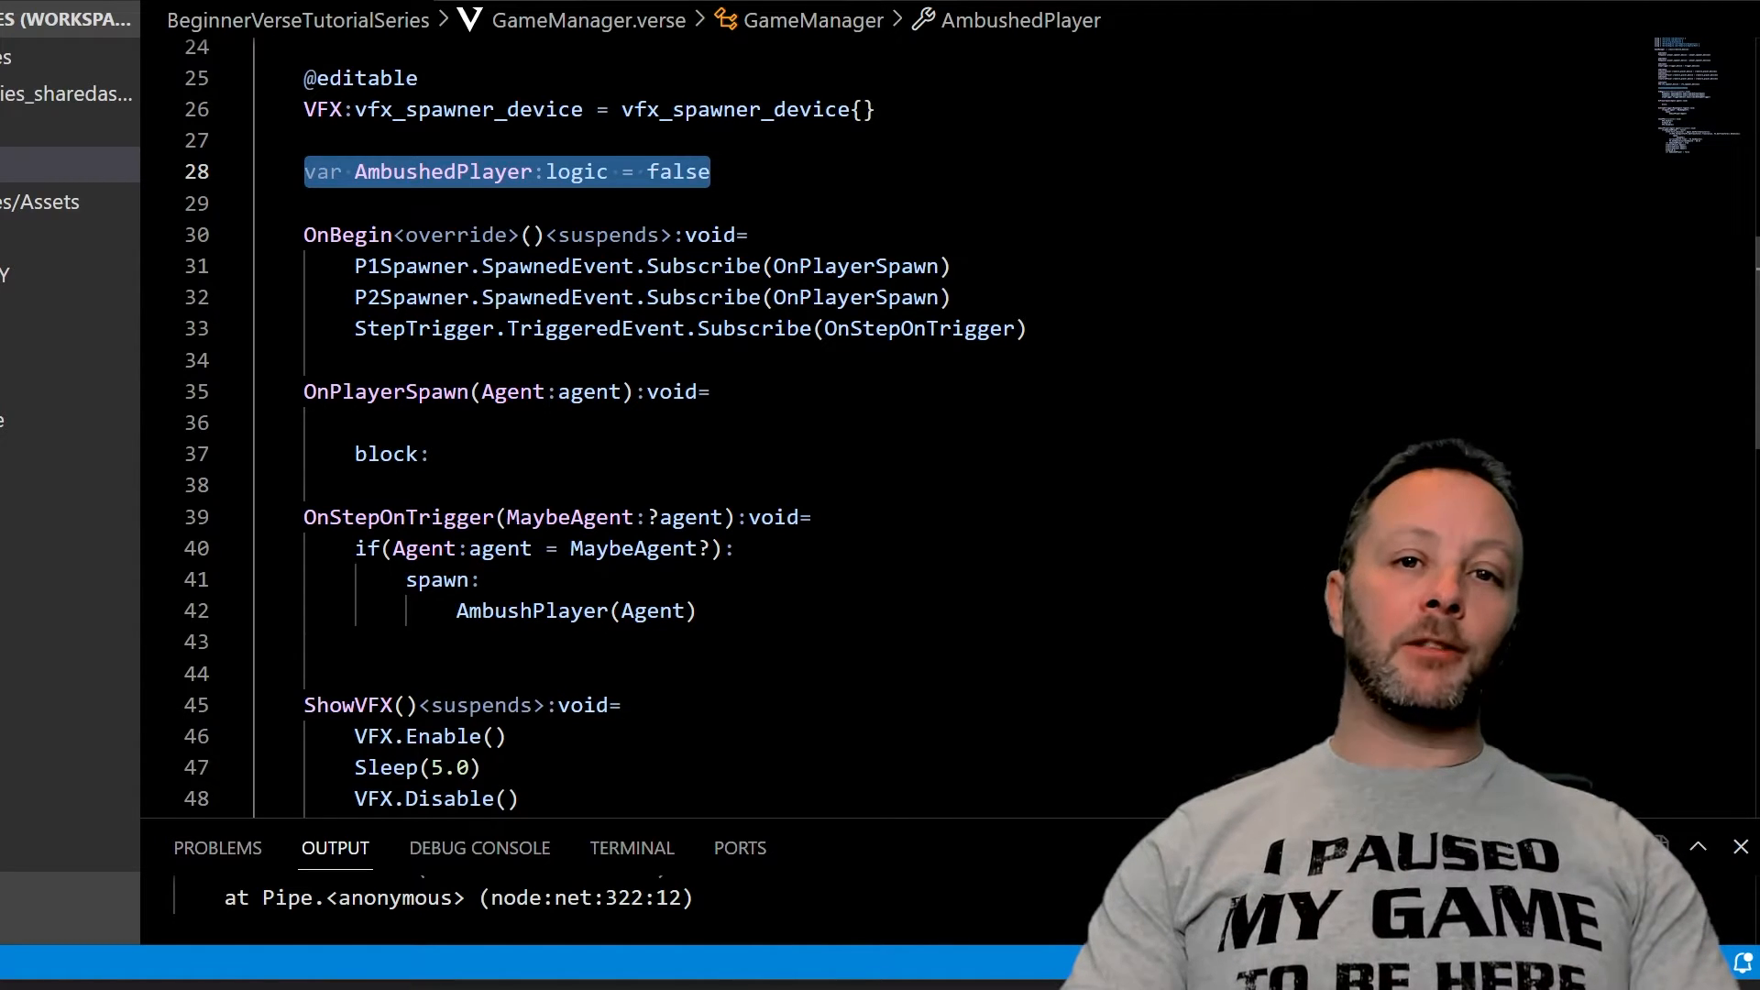
pyautogui.click(711, 172)
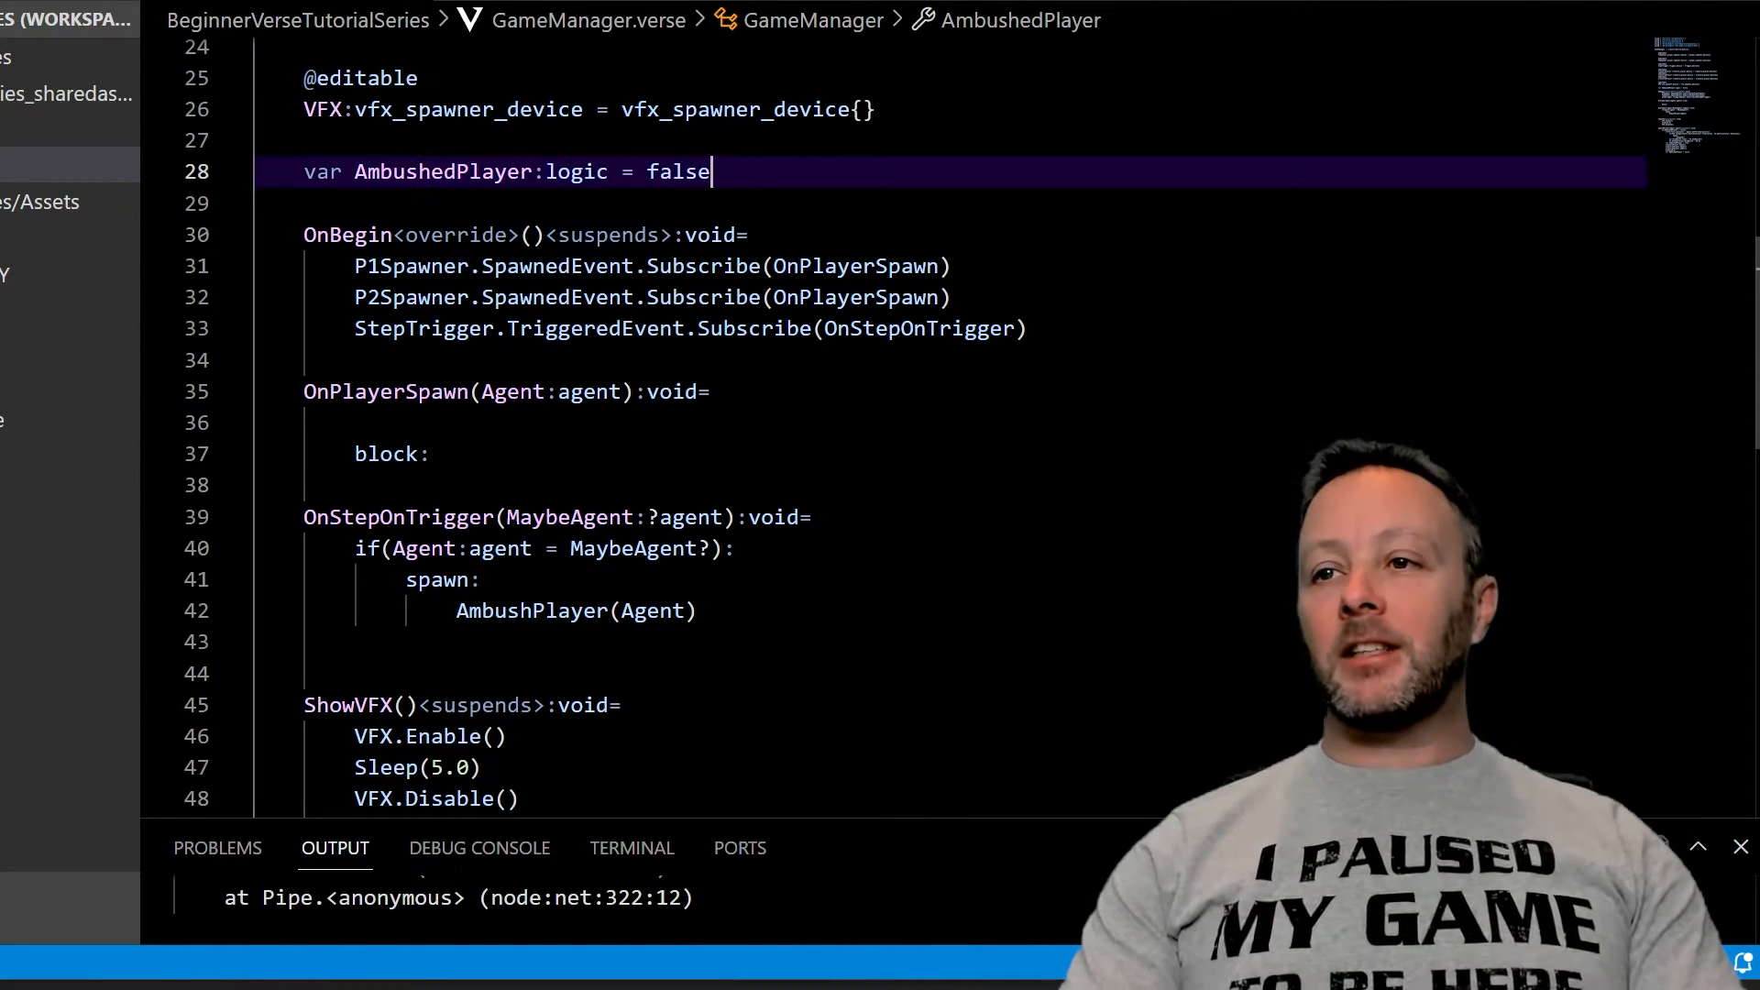
pyautogui.doubleClick(678, 170)
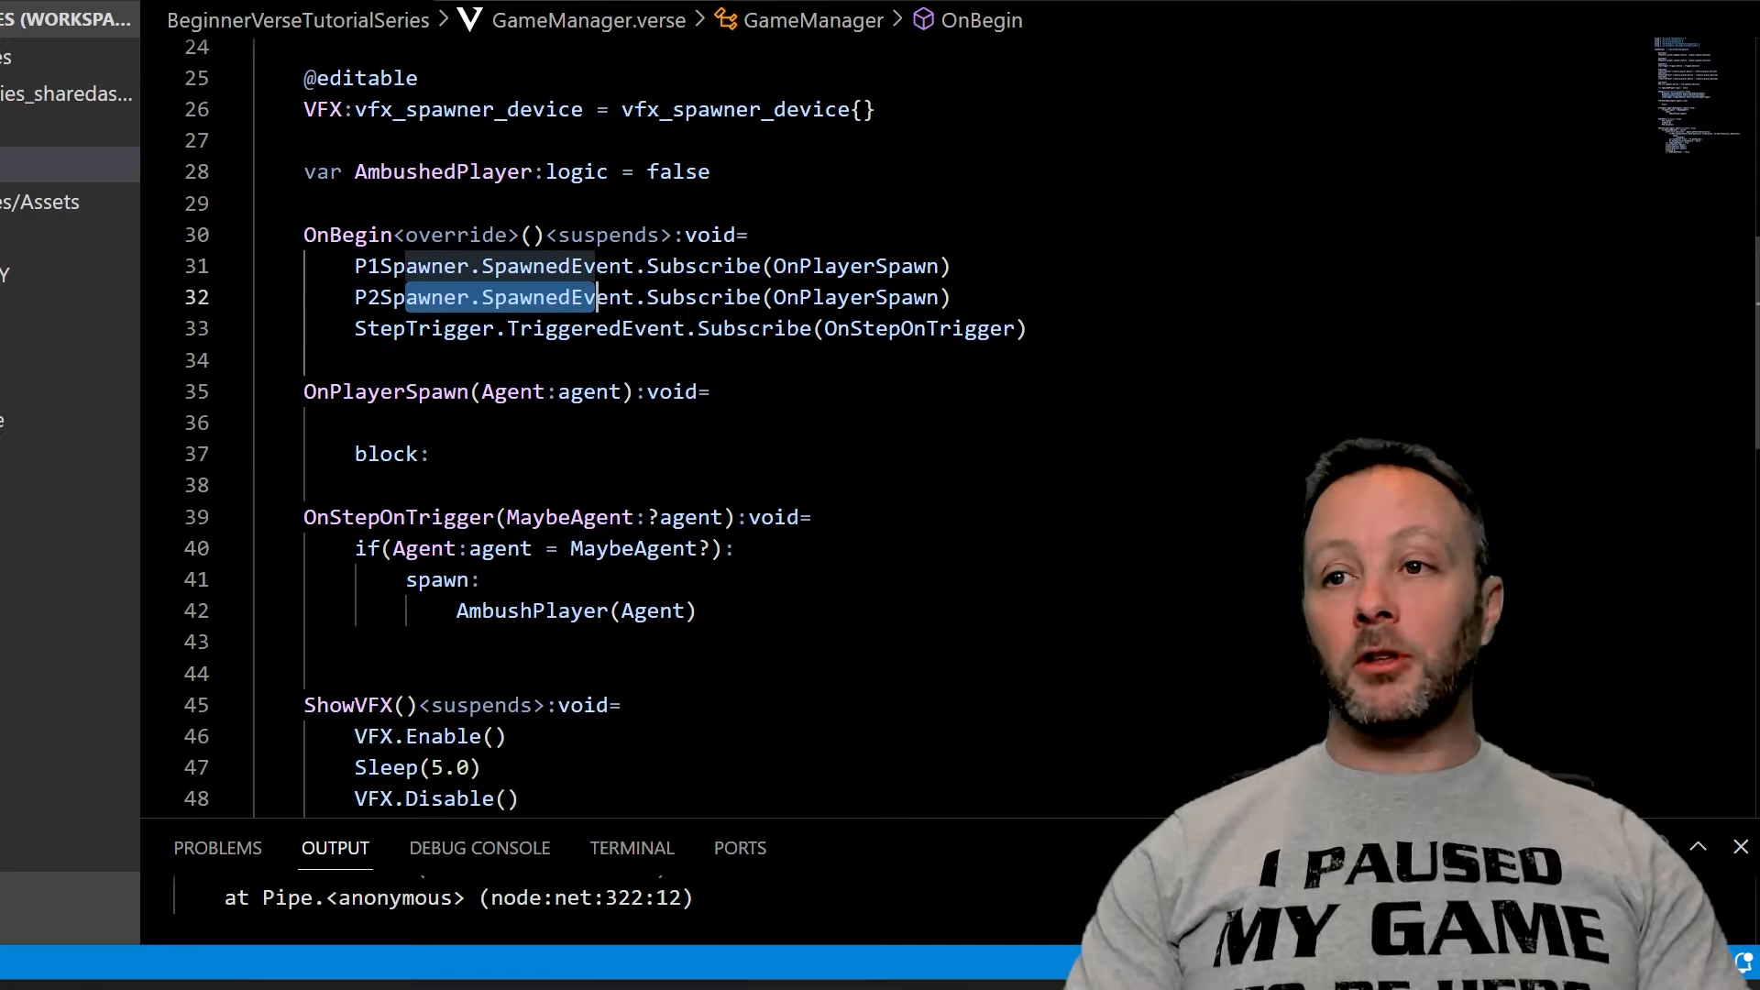
pyautogui.click(650, 297)
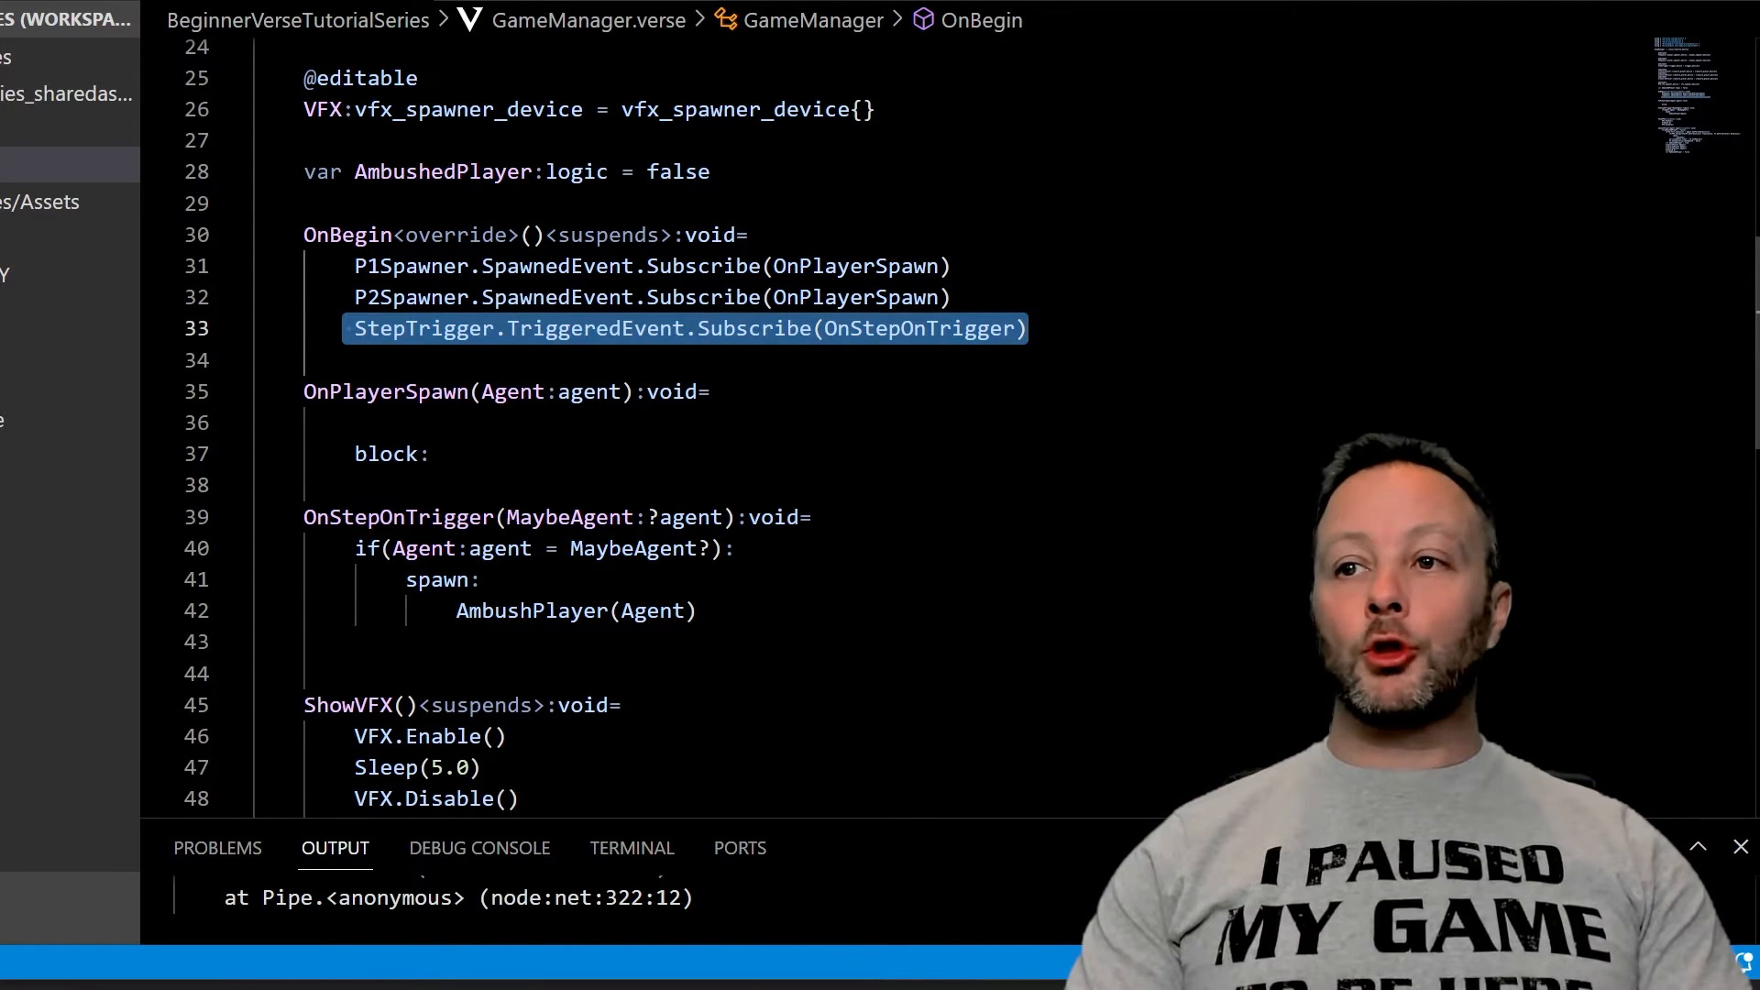
pyautogui.doubleClick(752, 328)
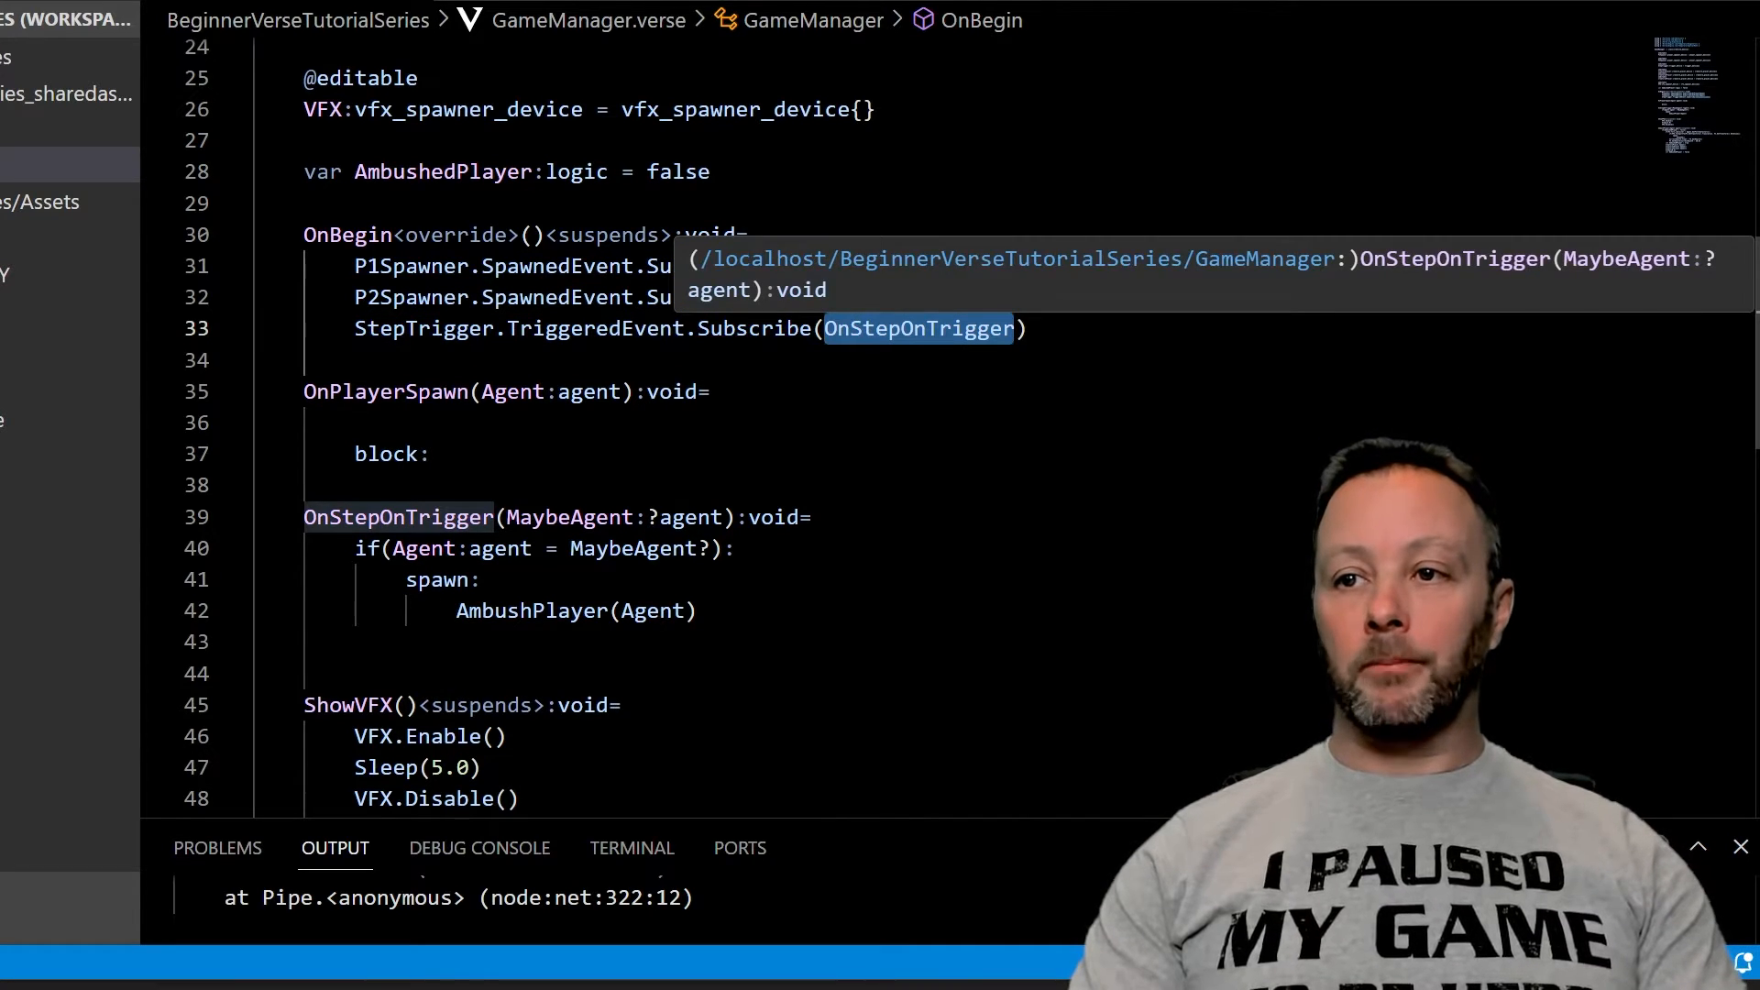
pyautogui.click(598, 517)
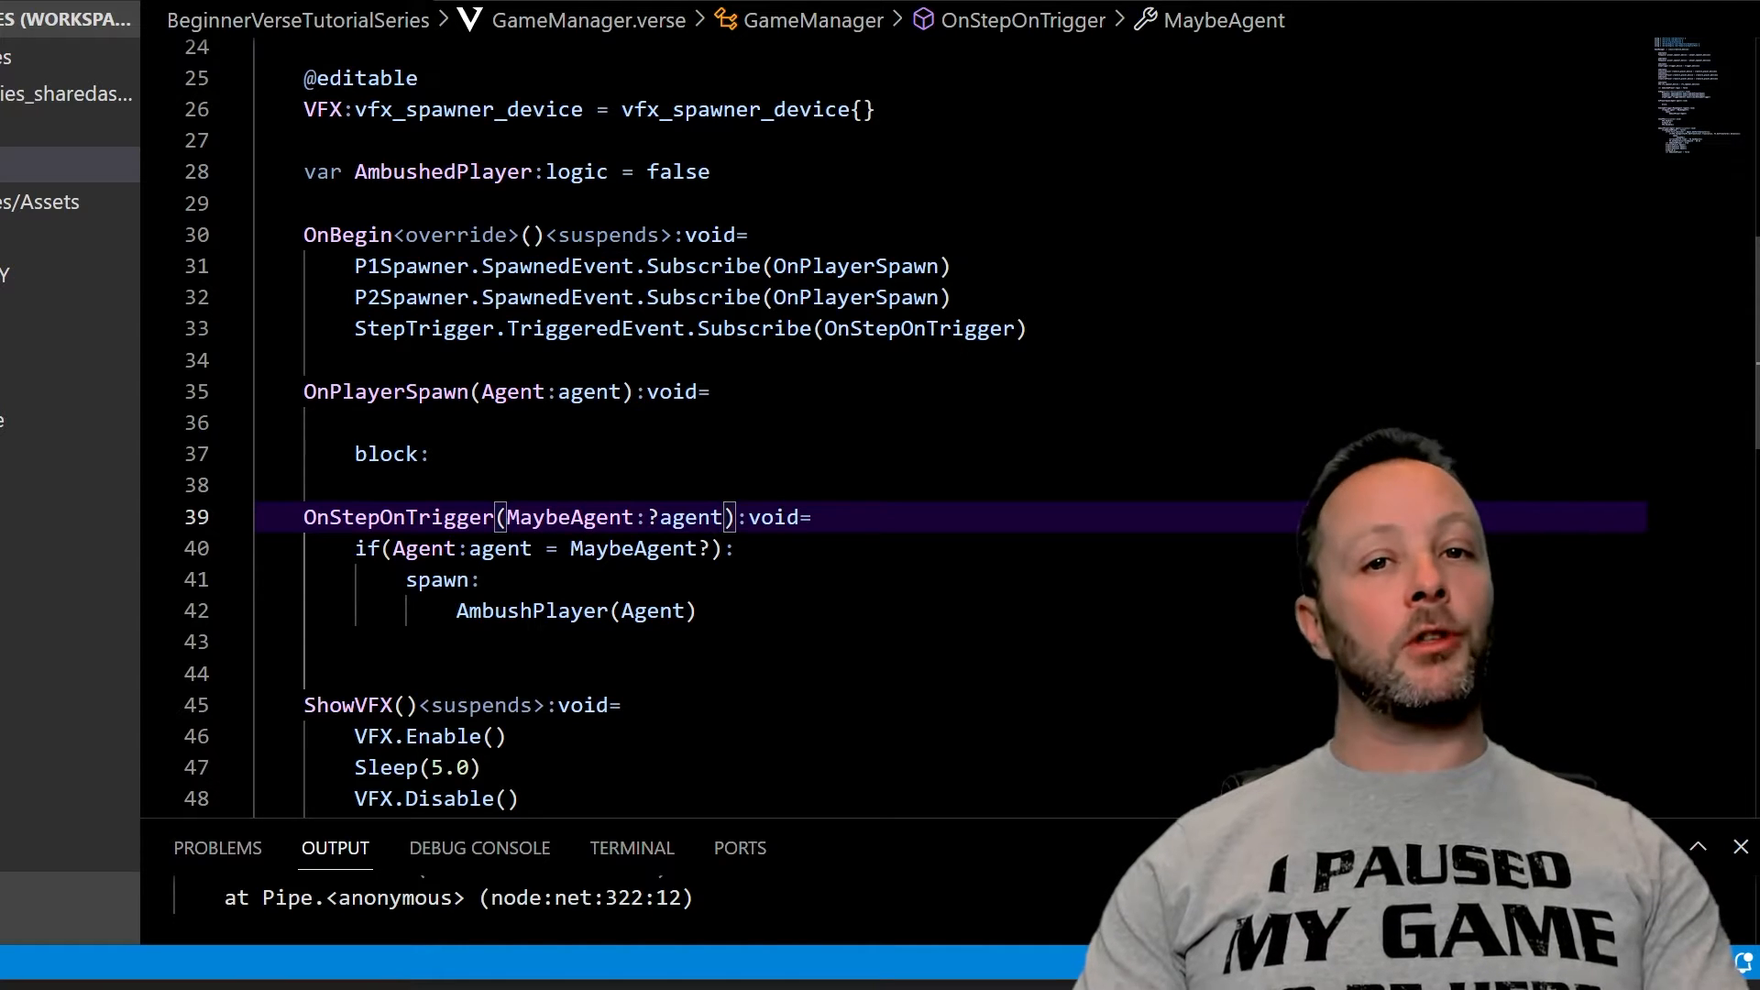
pyautogui.doubleClick(686, 517)
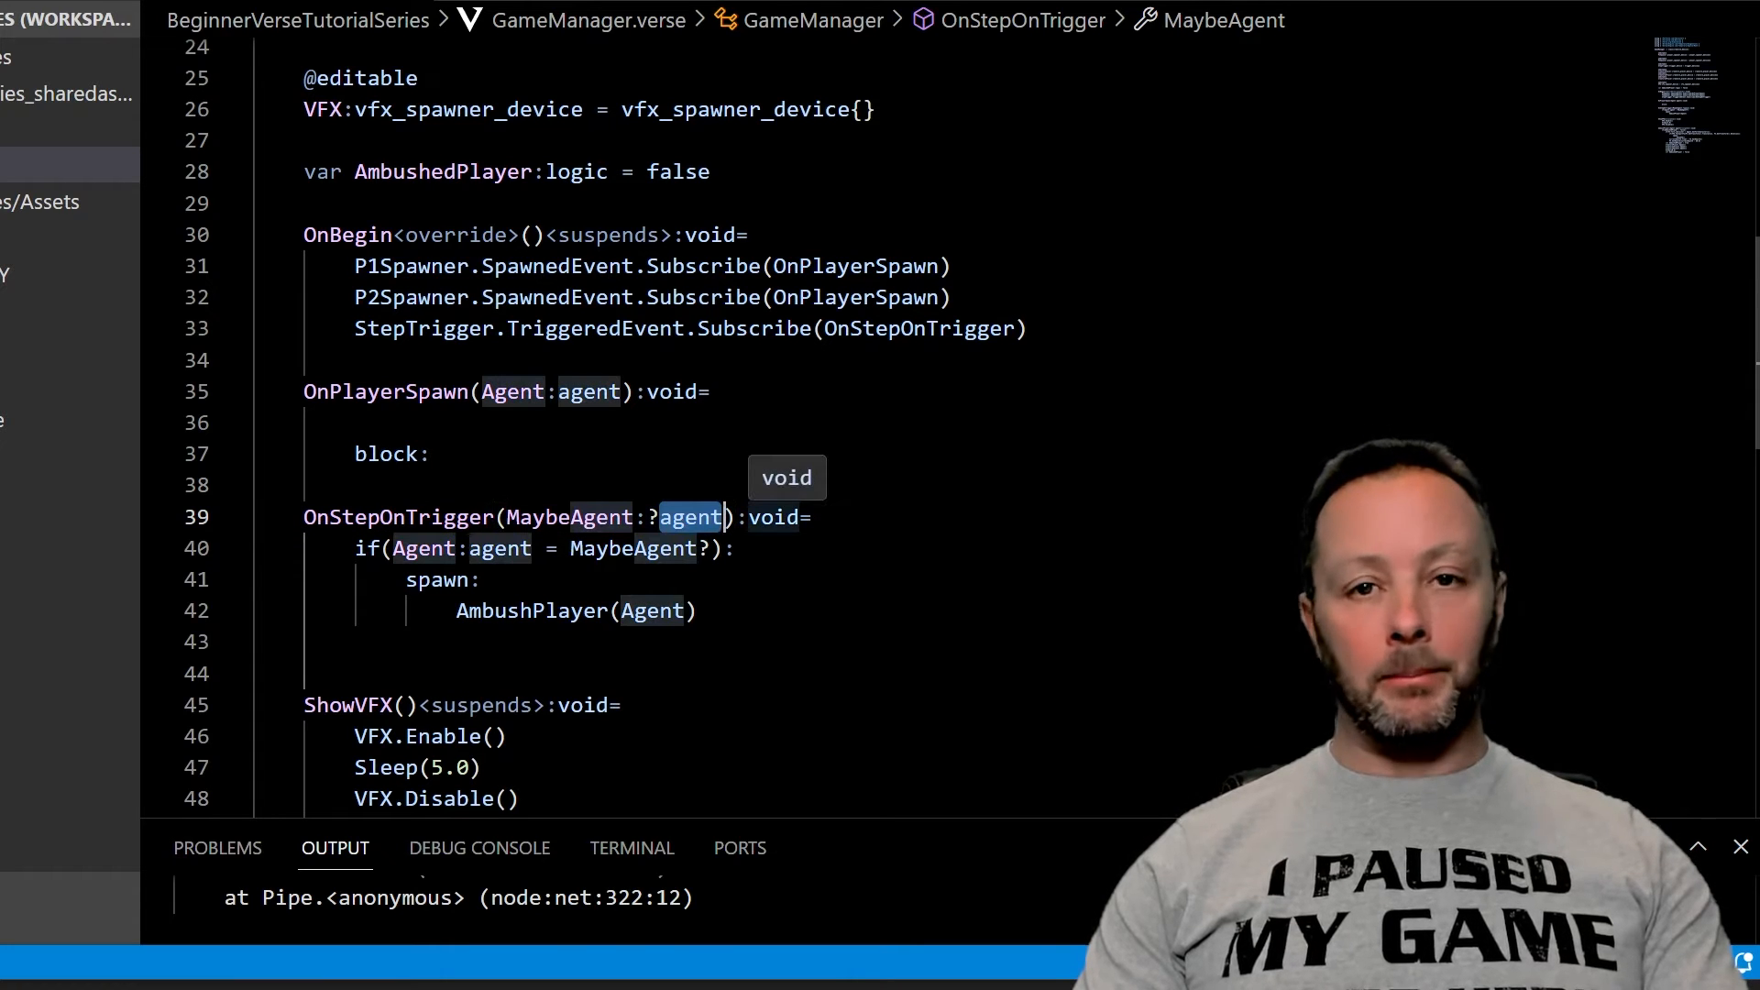
pyautogui.click(506, 517)
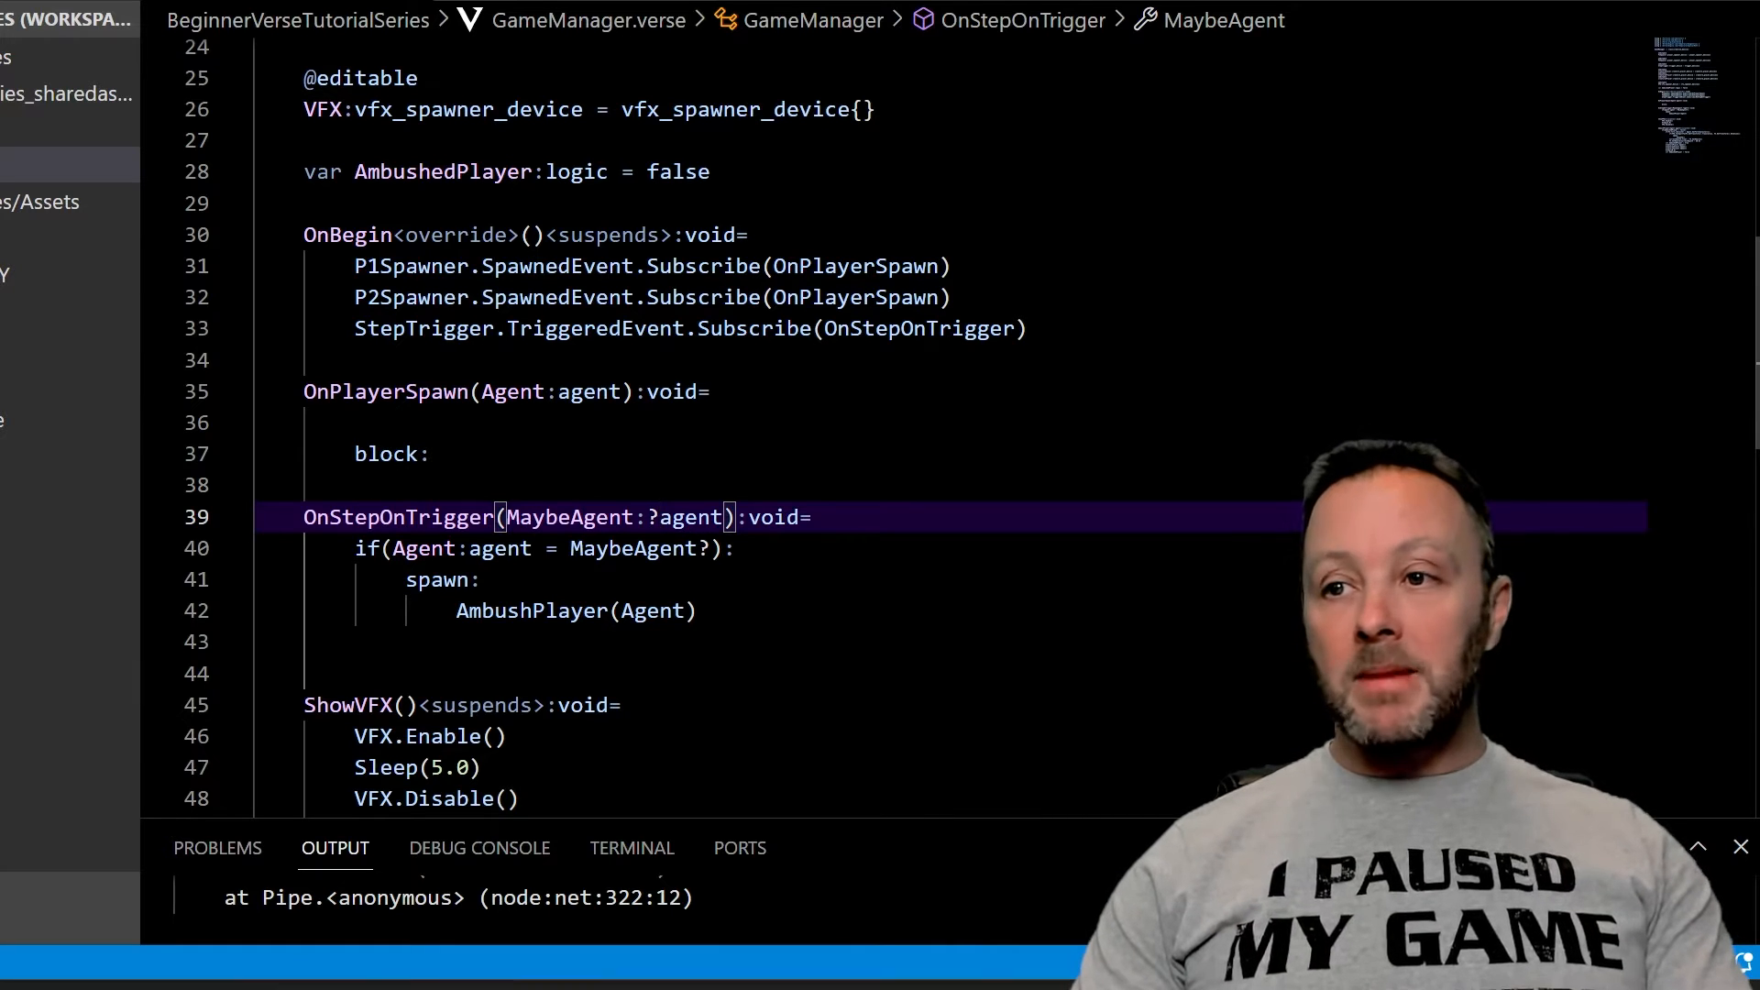
pyautogui.doubleClick(570, 517)
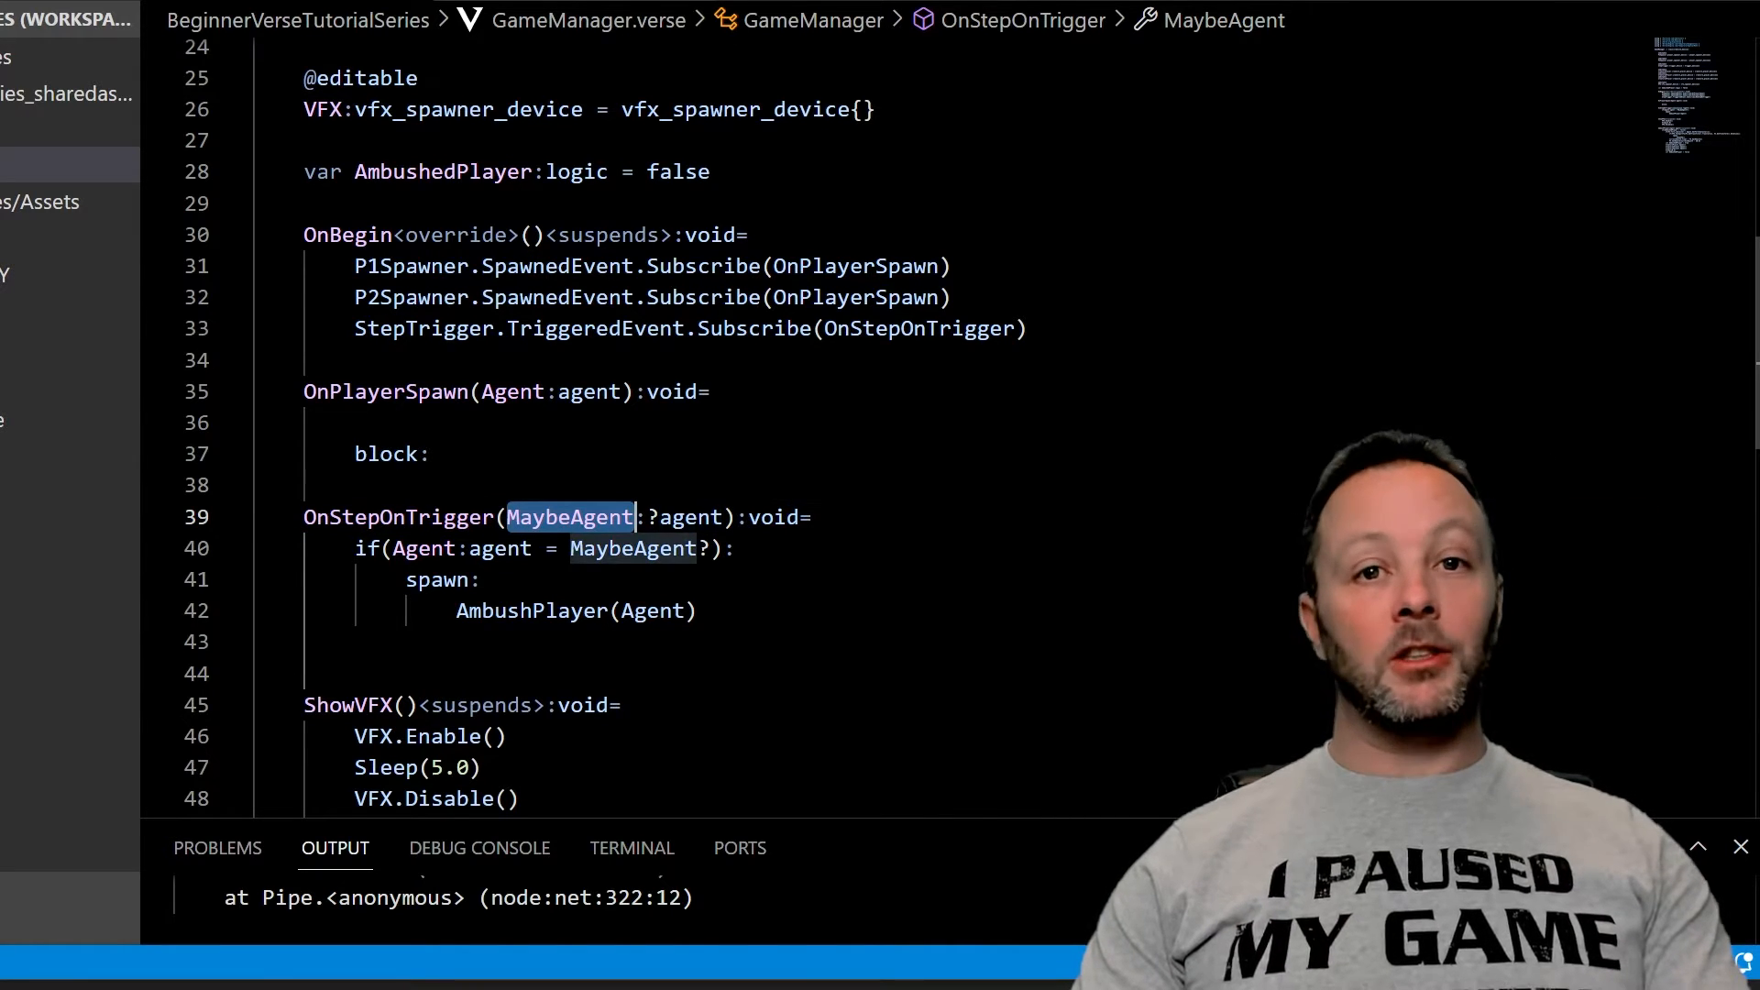
pyautogui.moveTo(568, 517)
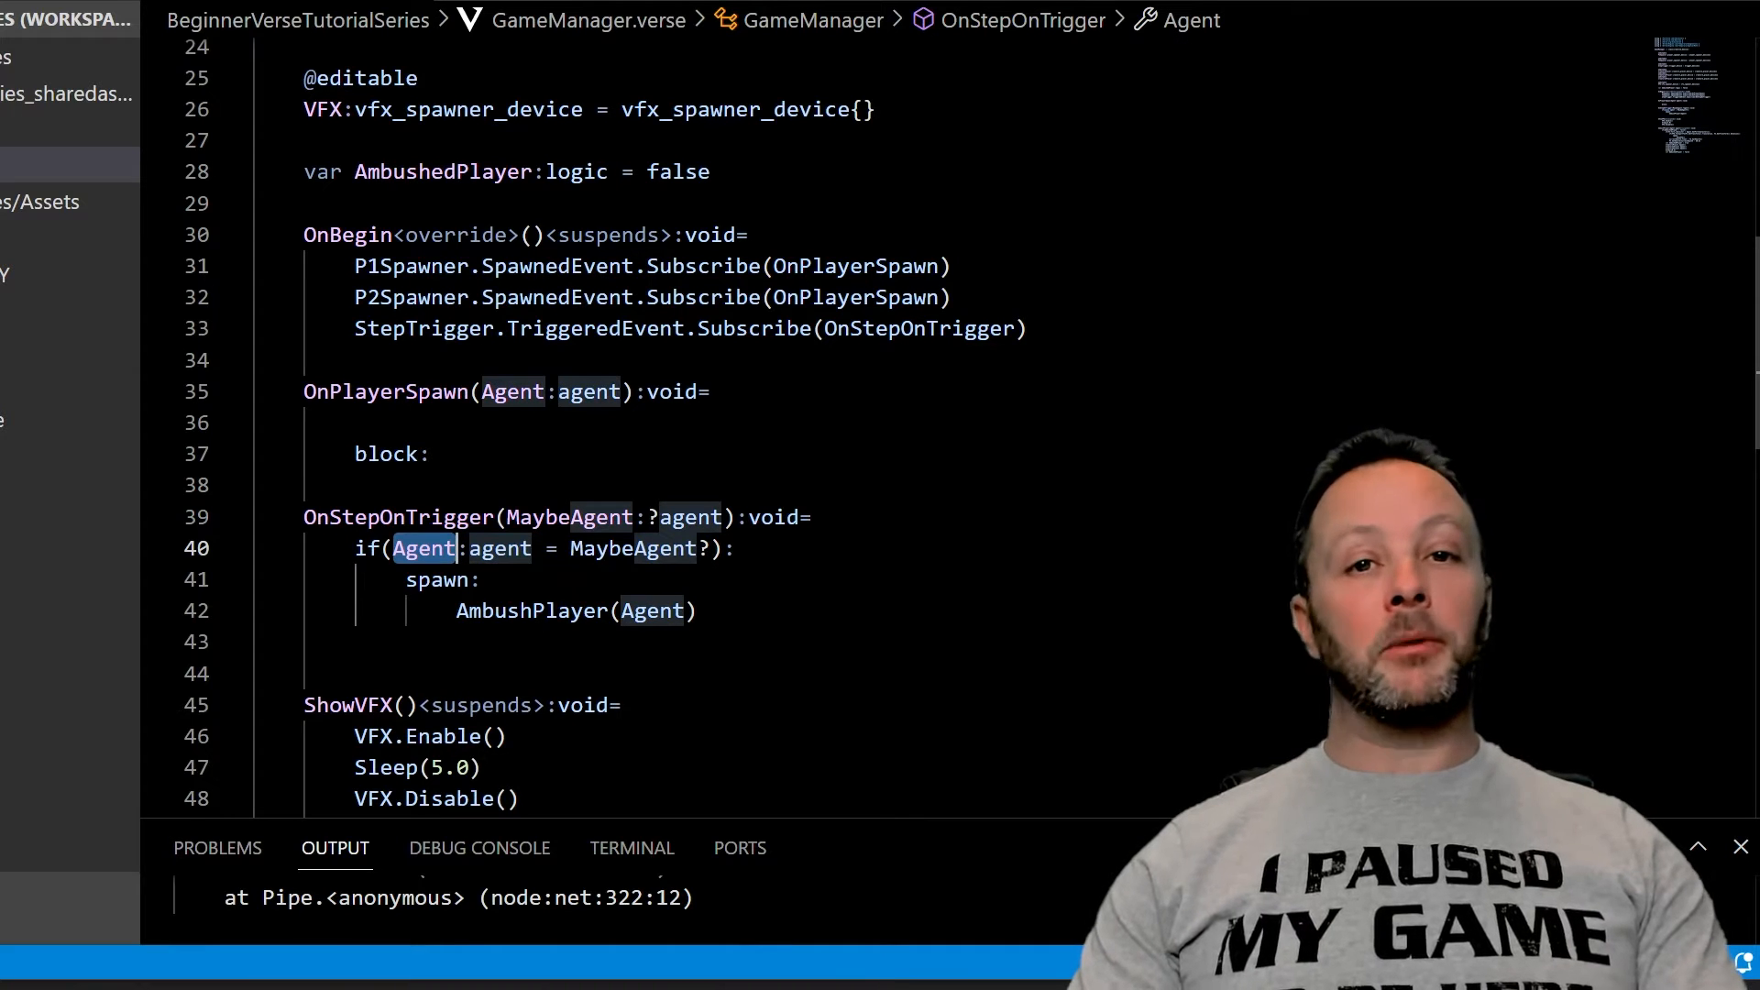
pyautogui.click(506, 548)
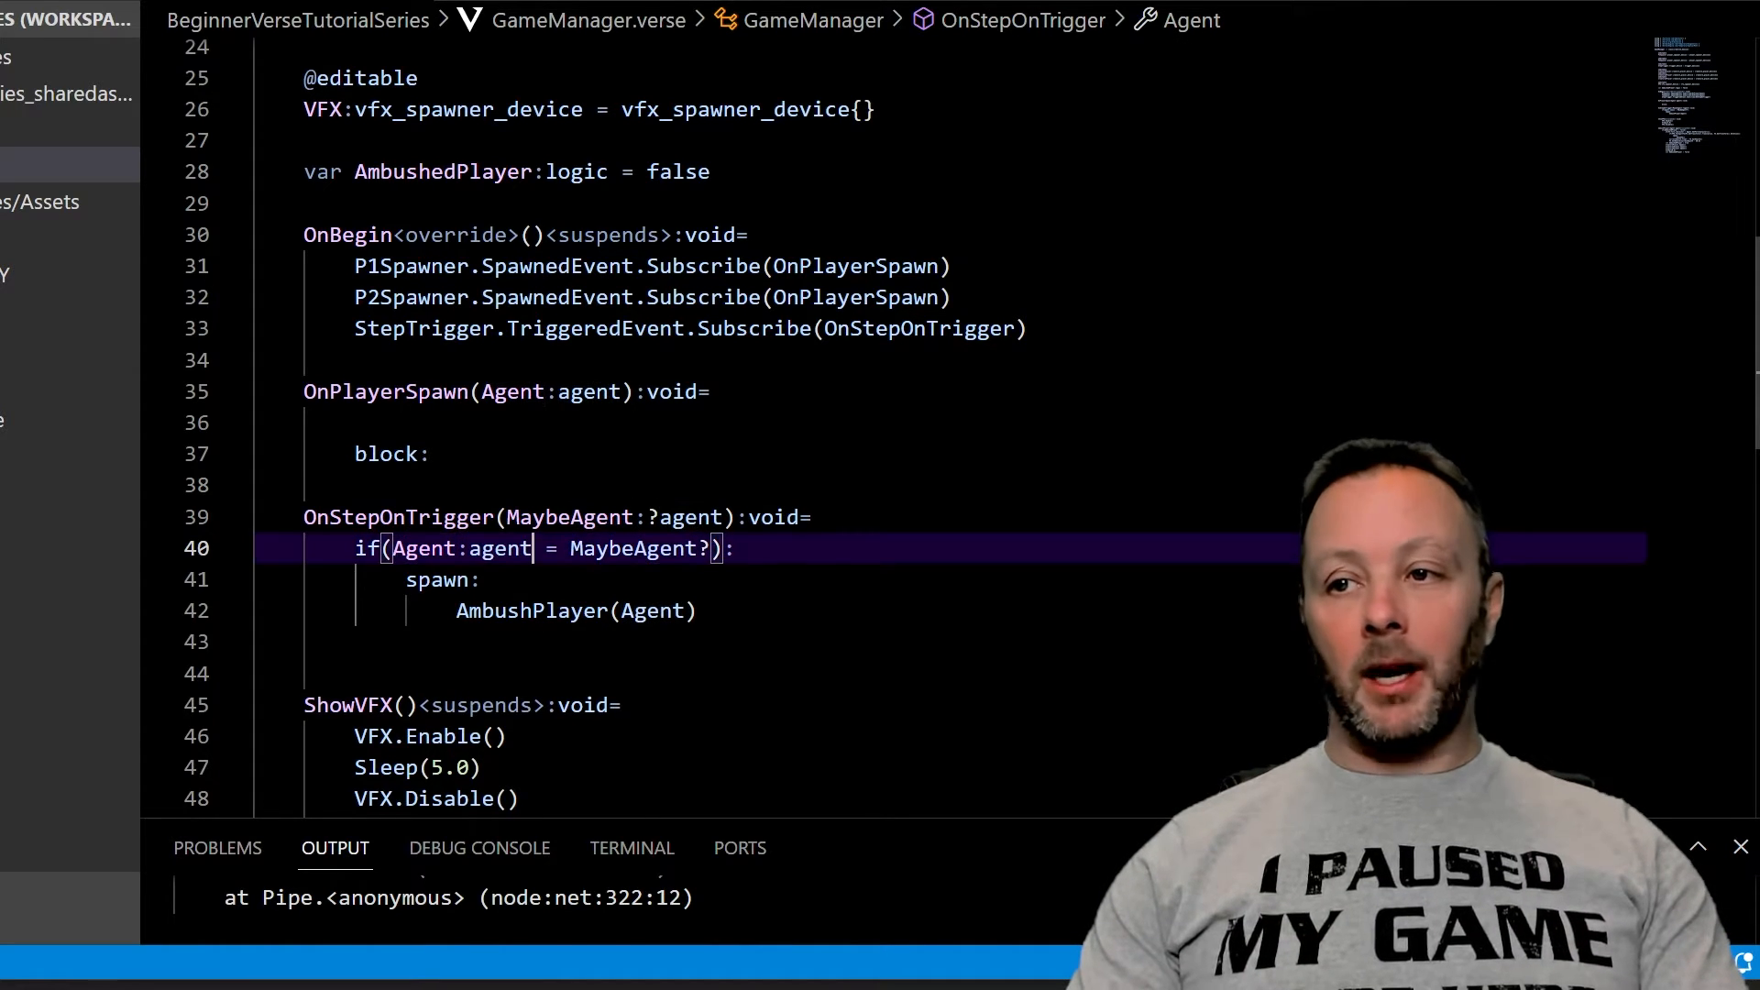
pyautogui.doubleClick(632, 549)
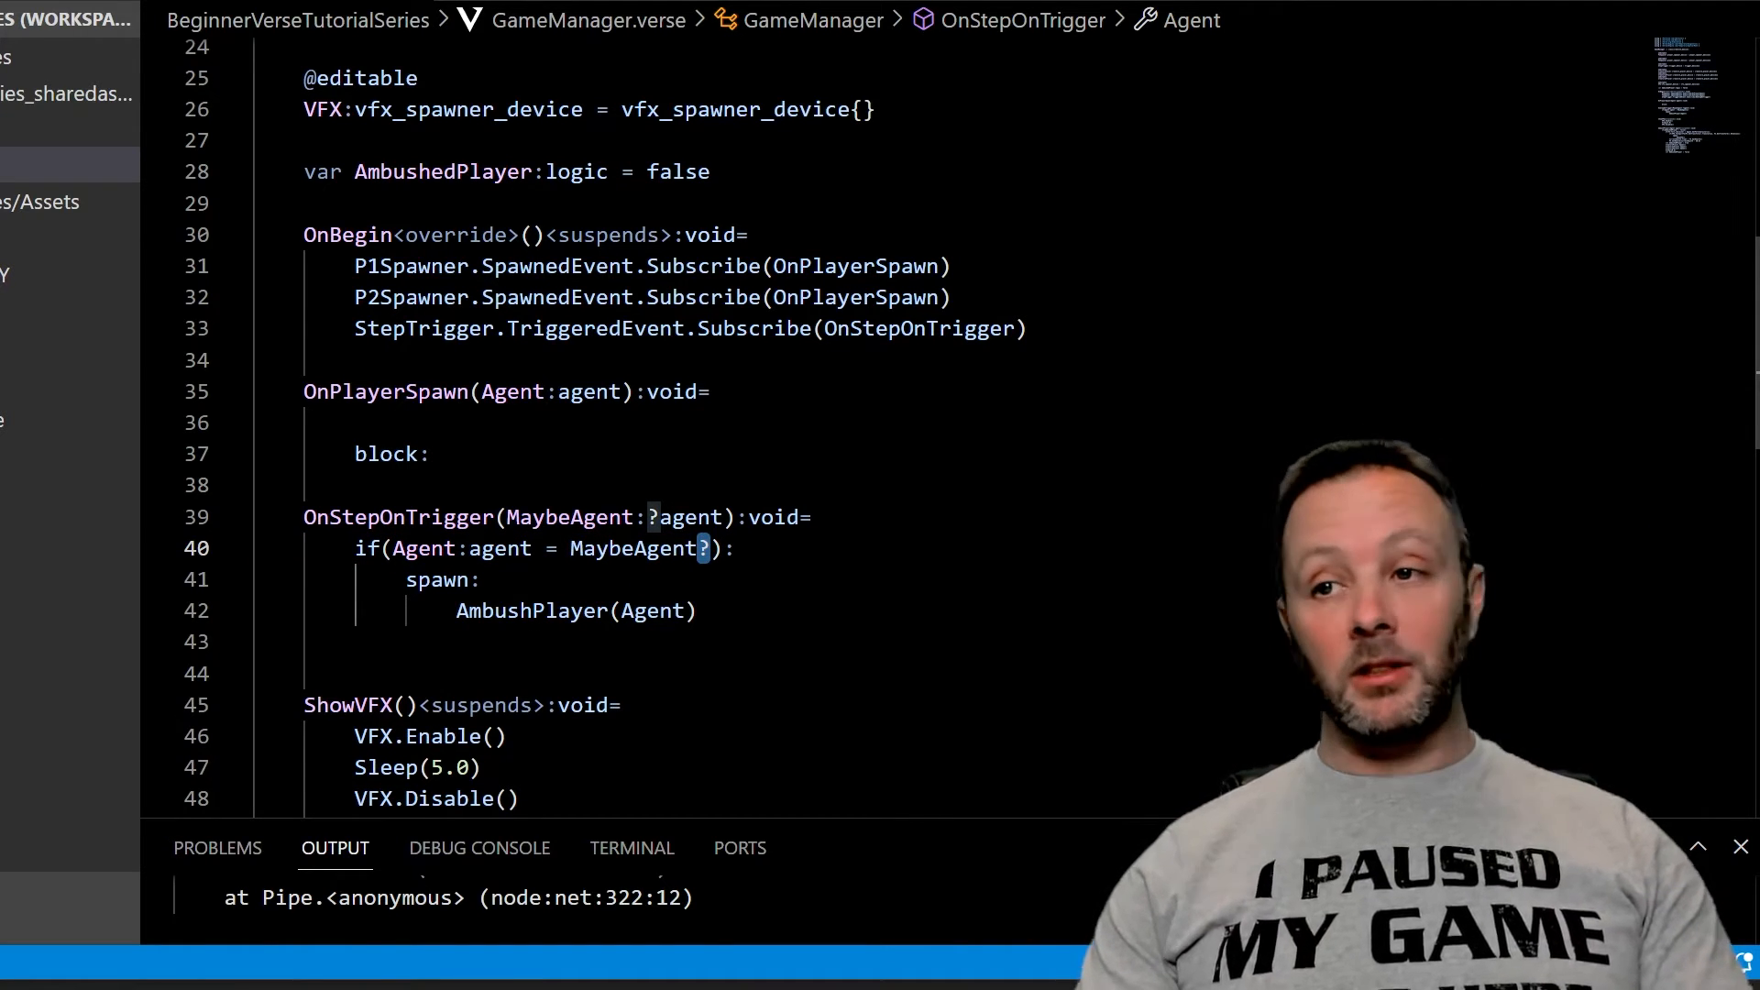
pyautogui.tripleClick(544, 548)
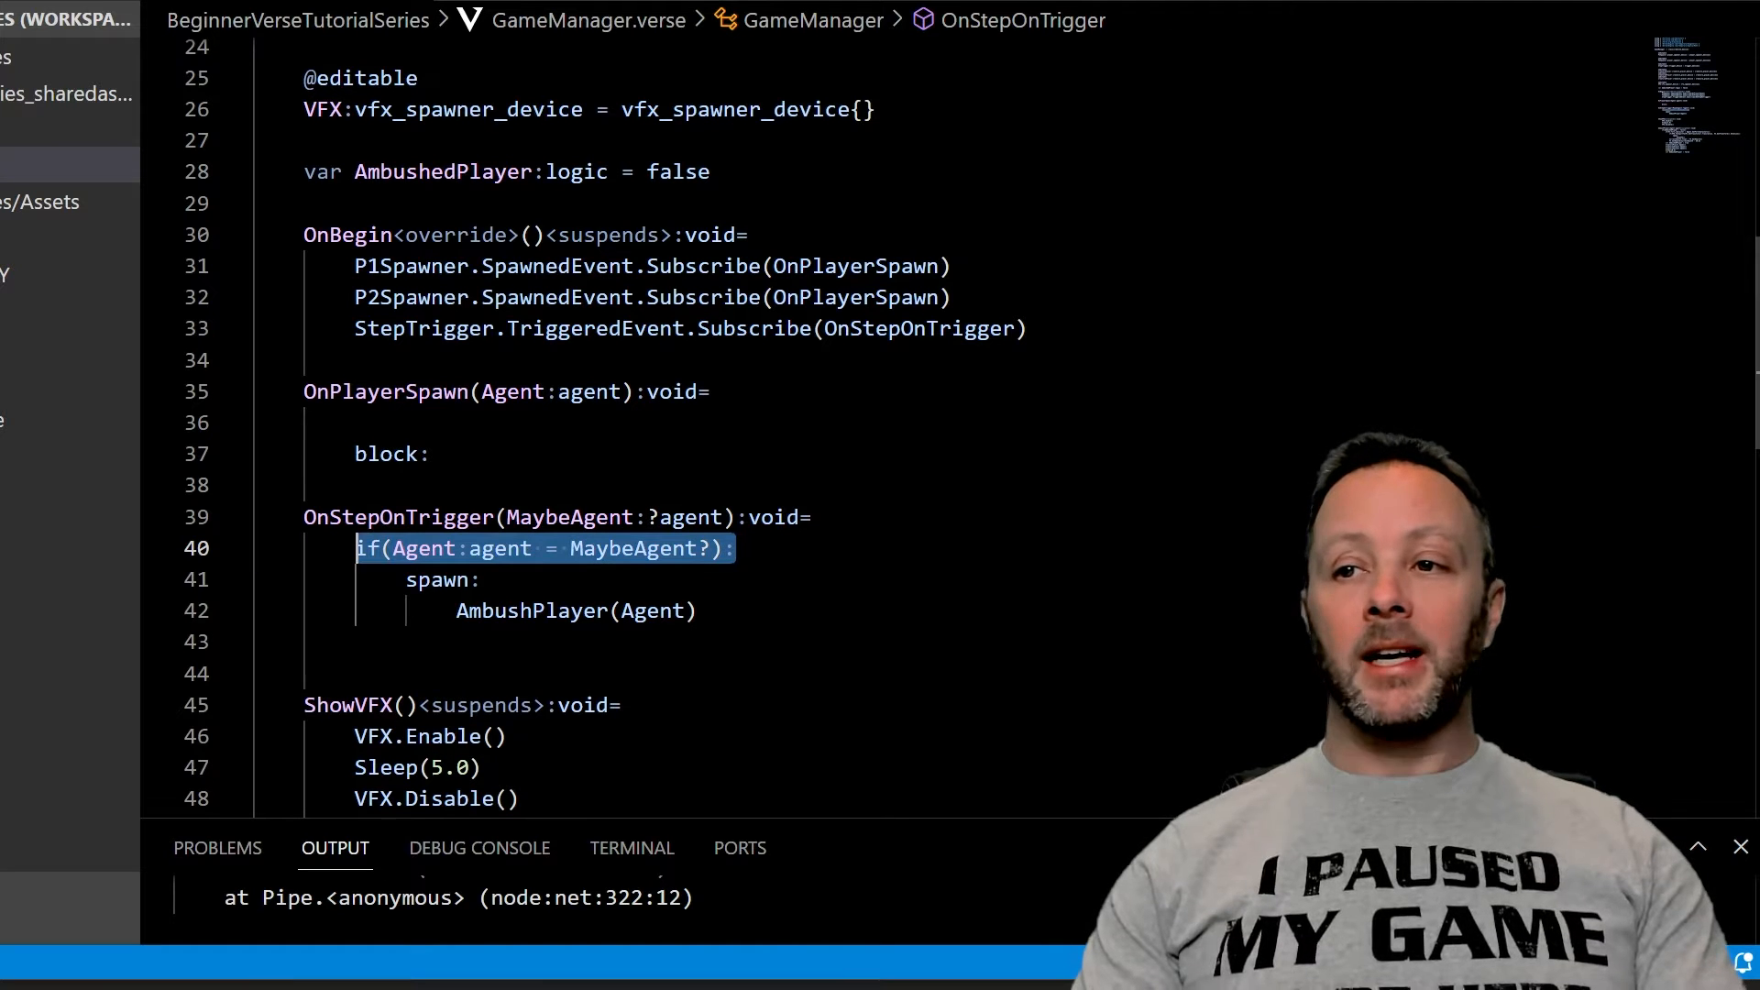
pyautogui.doubleClick(424, 548)
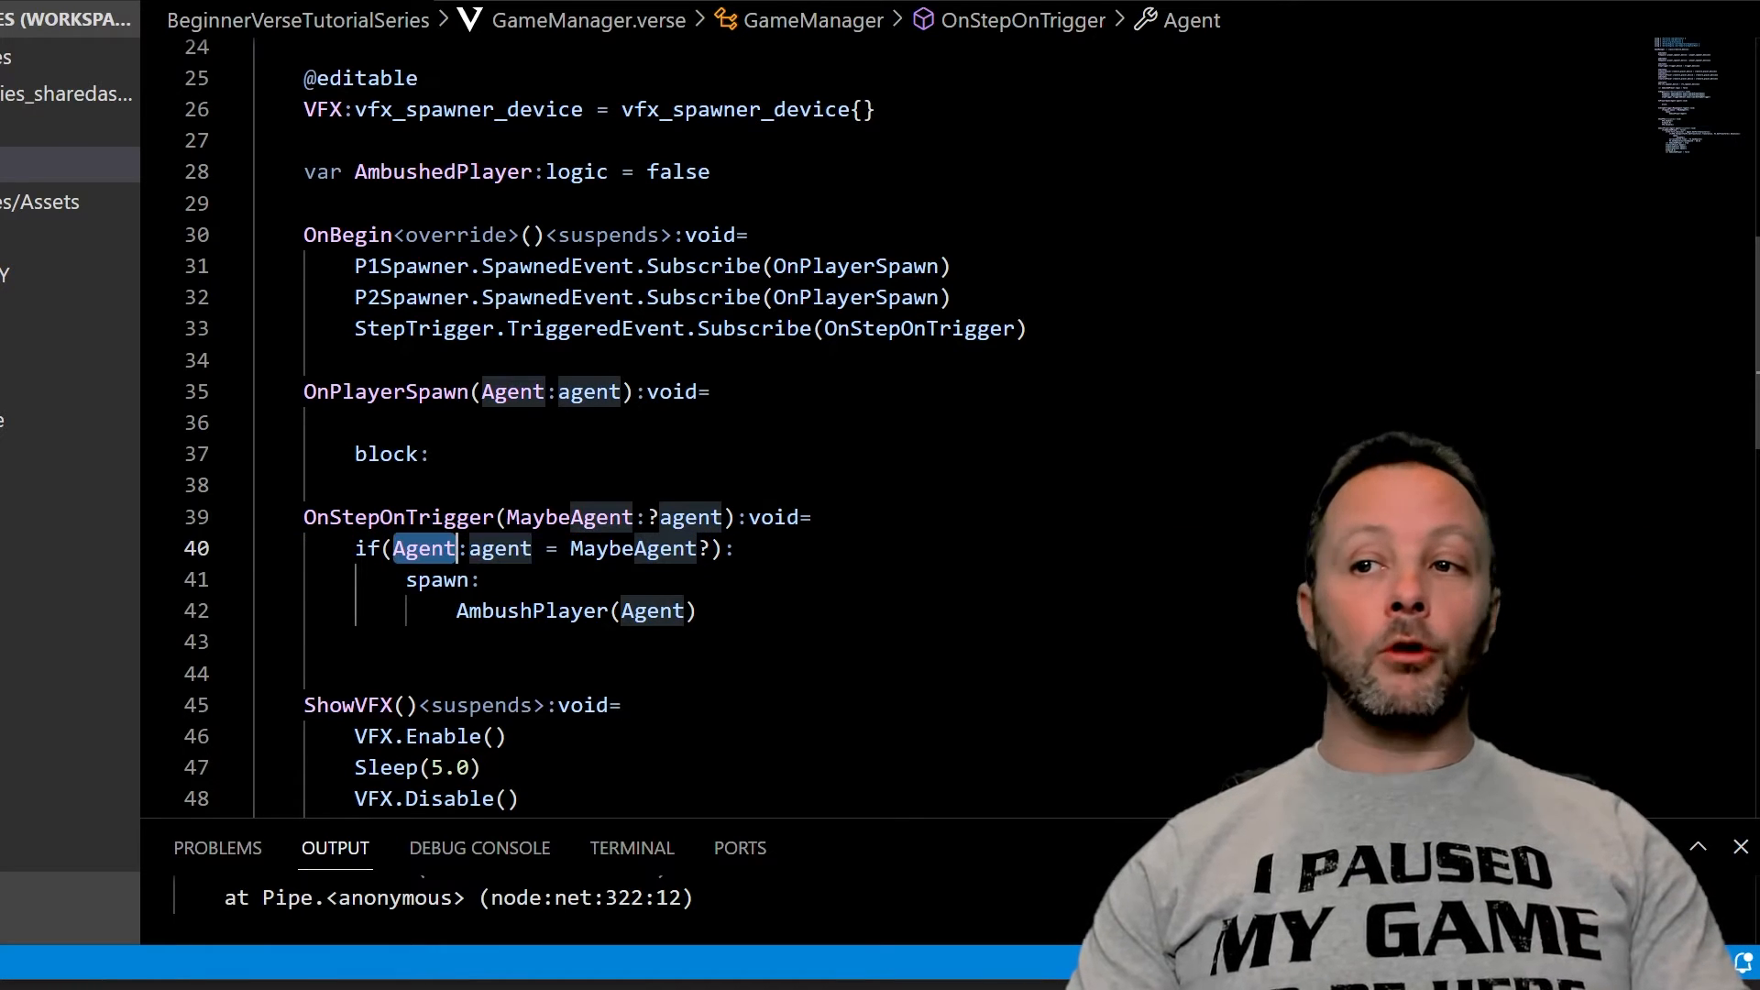
pyautogui.click(511, 548)
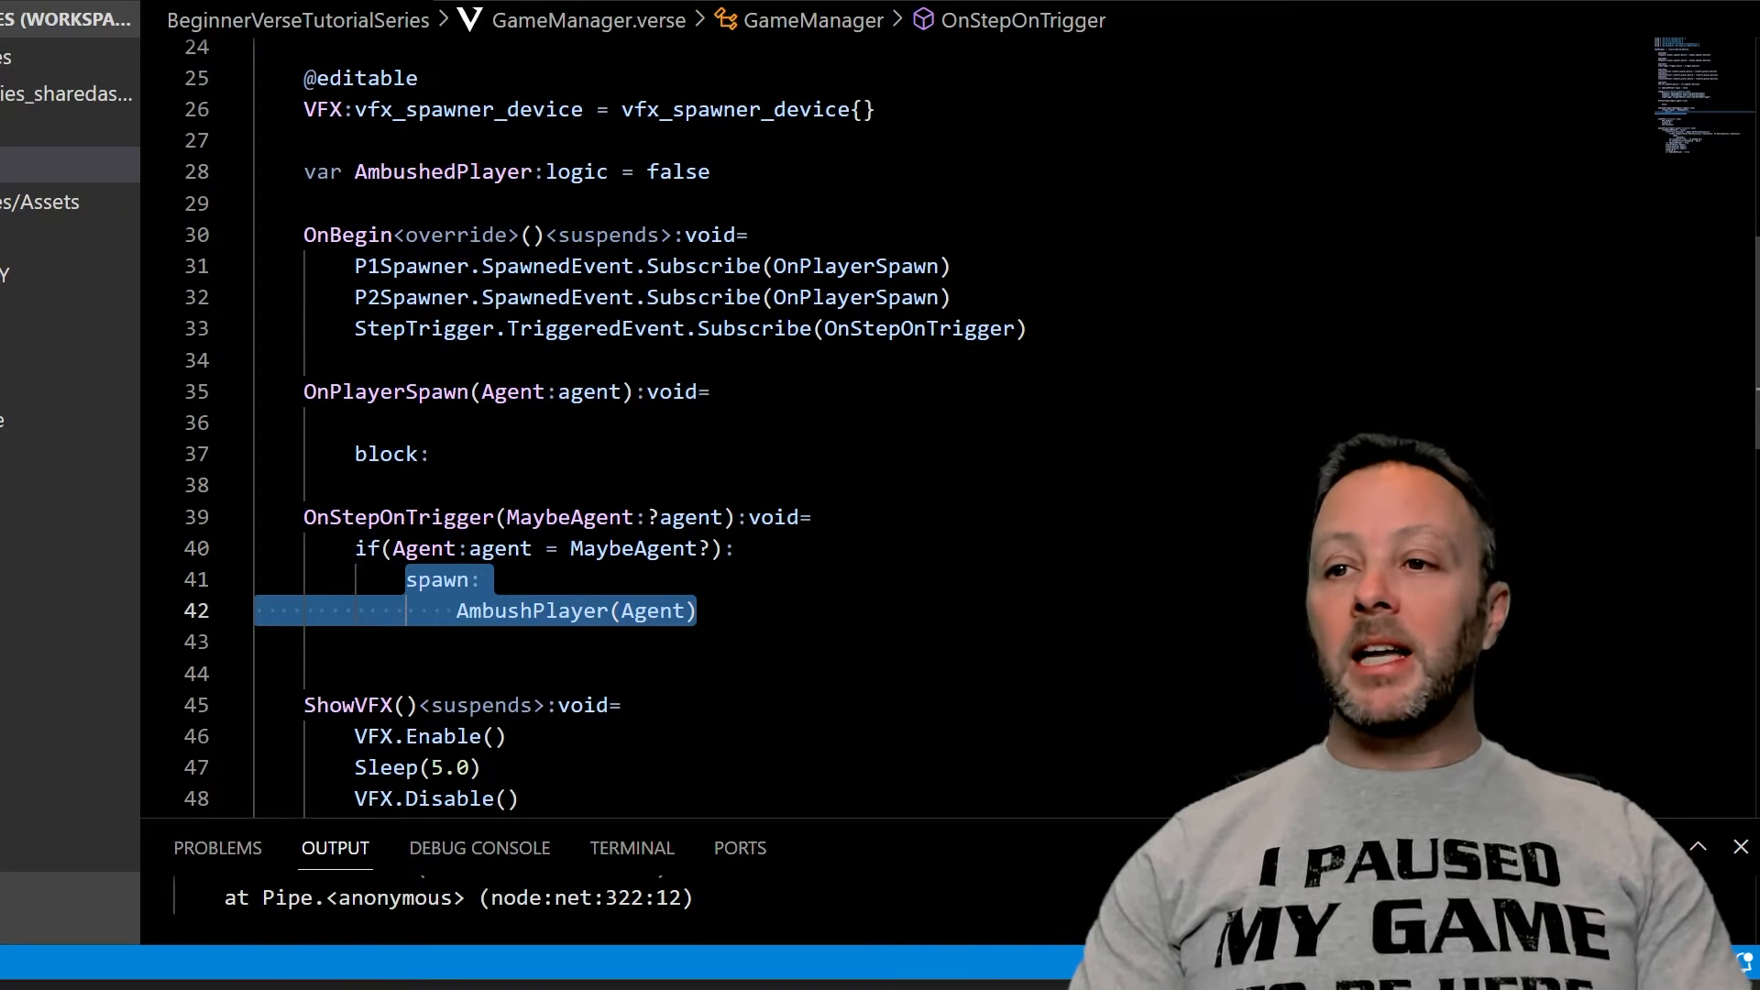
pyautogui.doubleClick(530, 610)
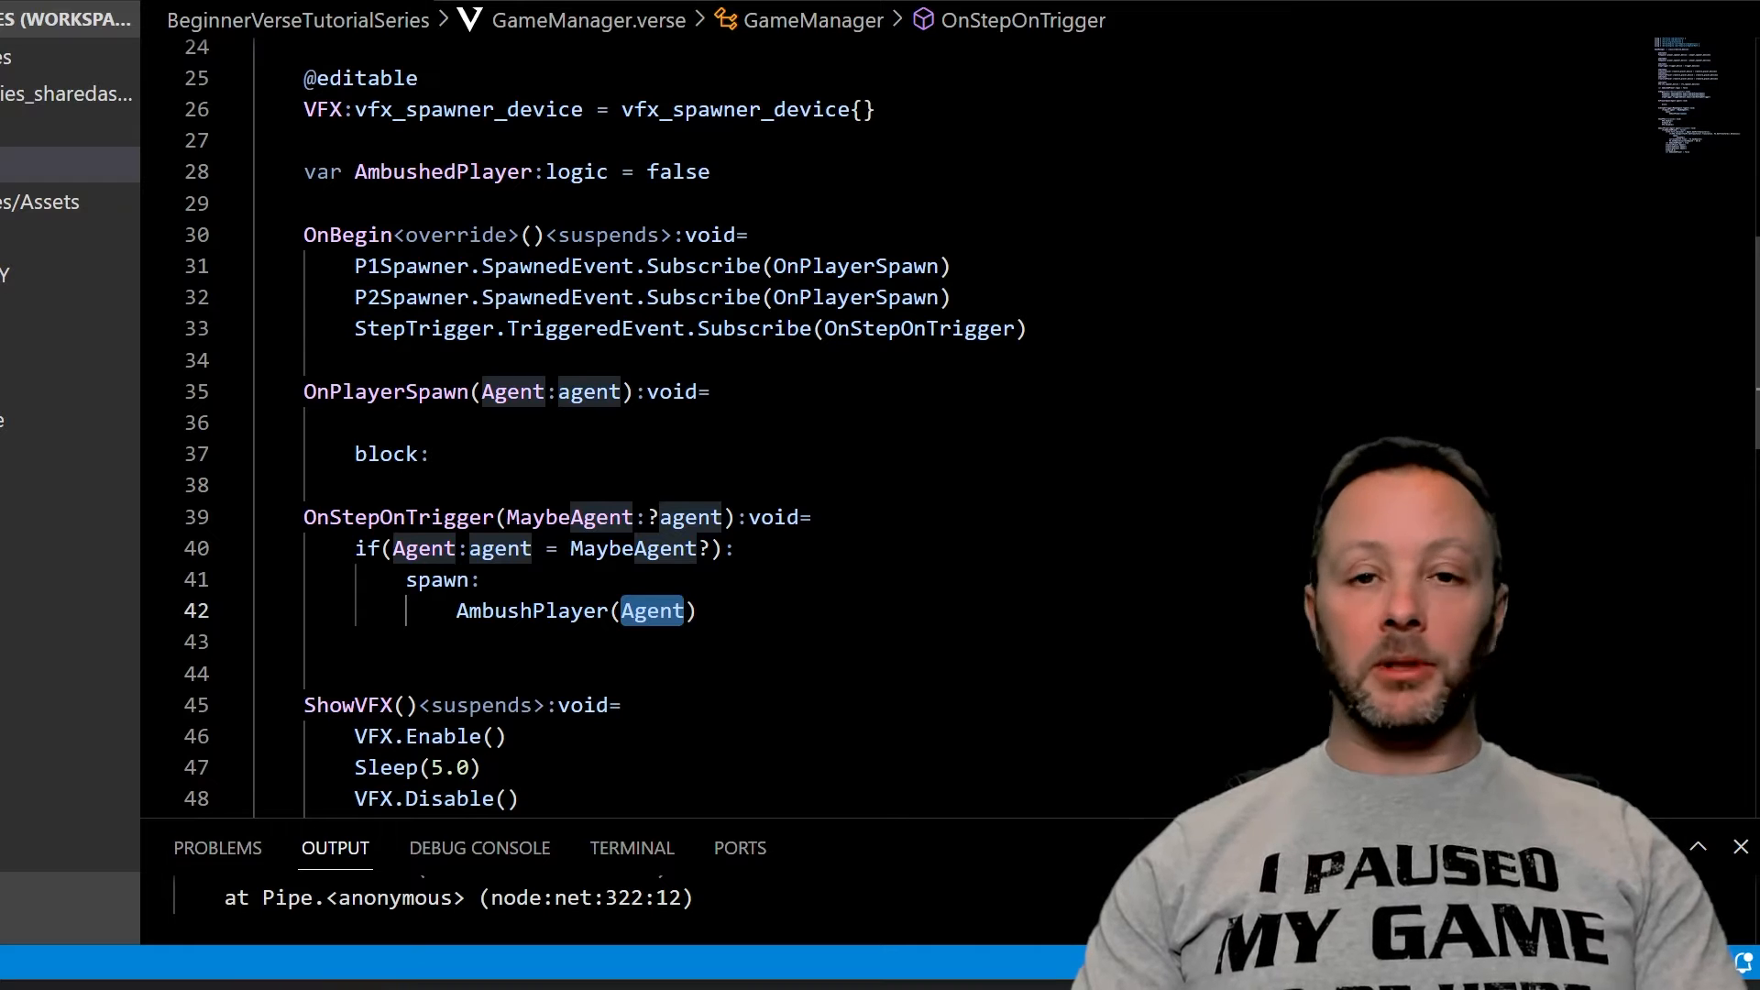
pyautogui.scroll(-3)
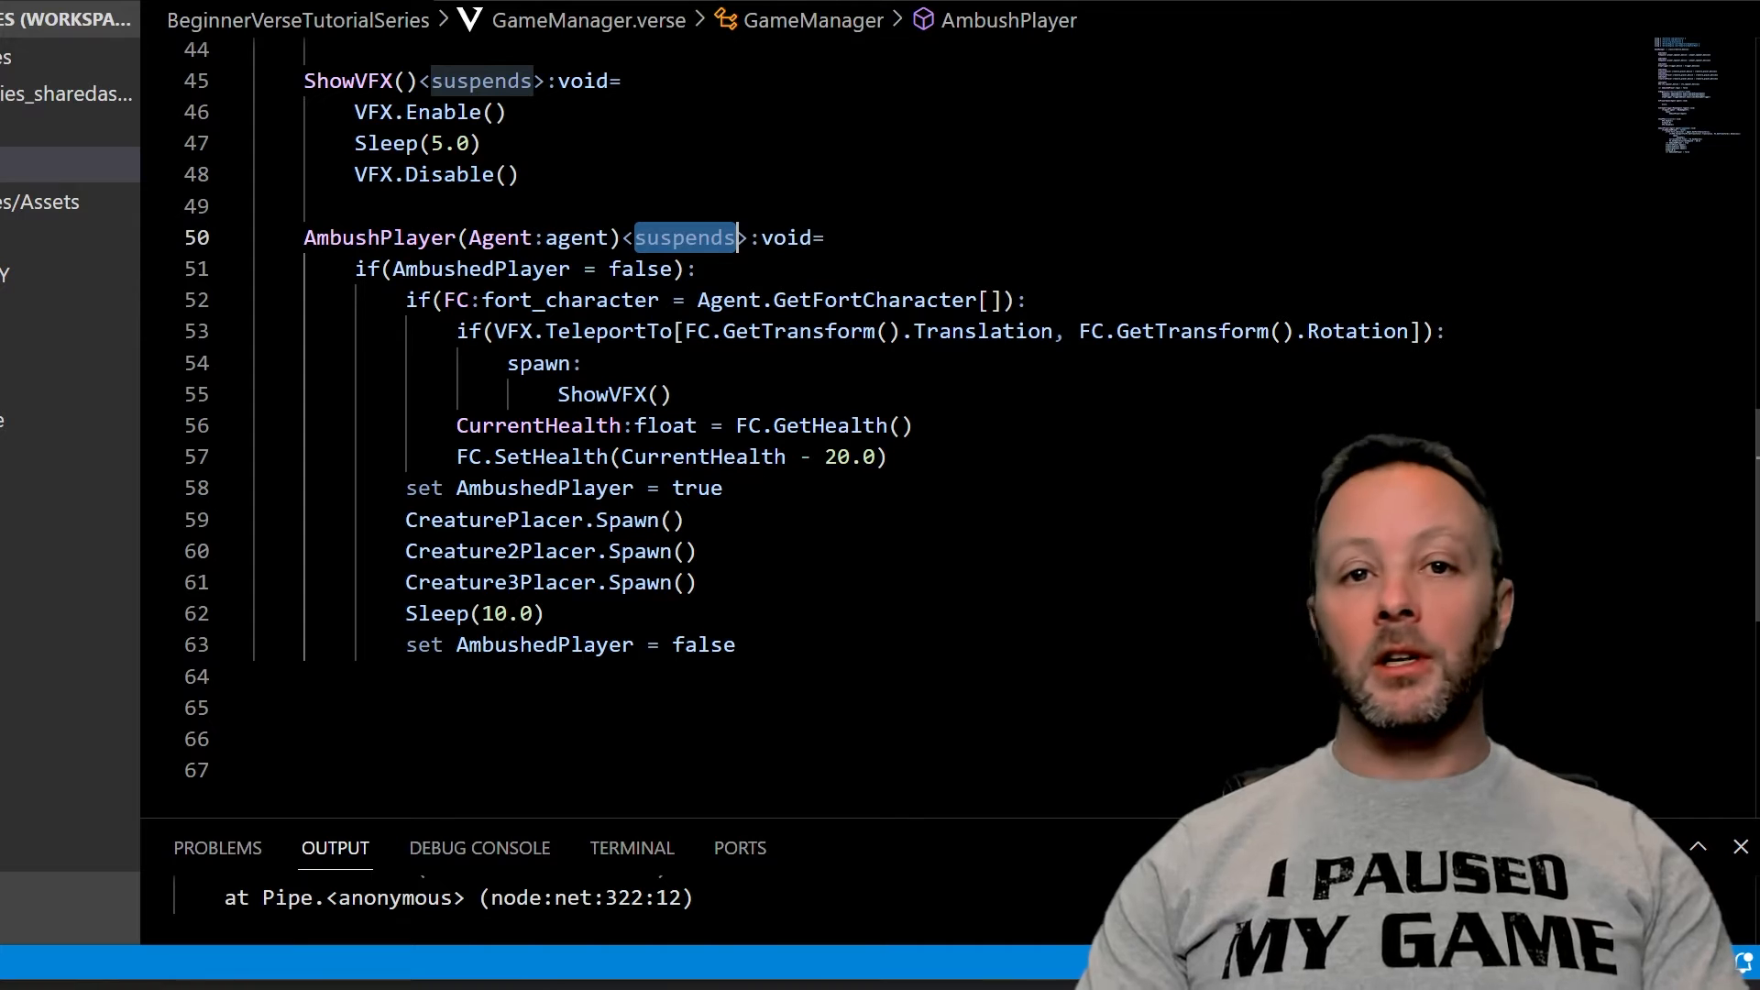
pyautogui.doubleClick(786, 236)
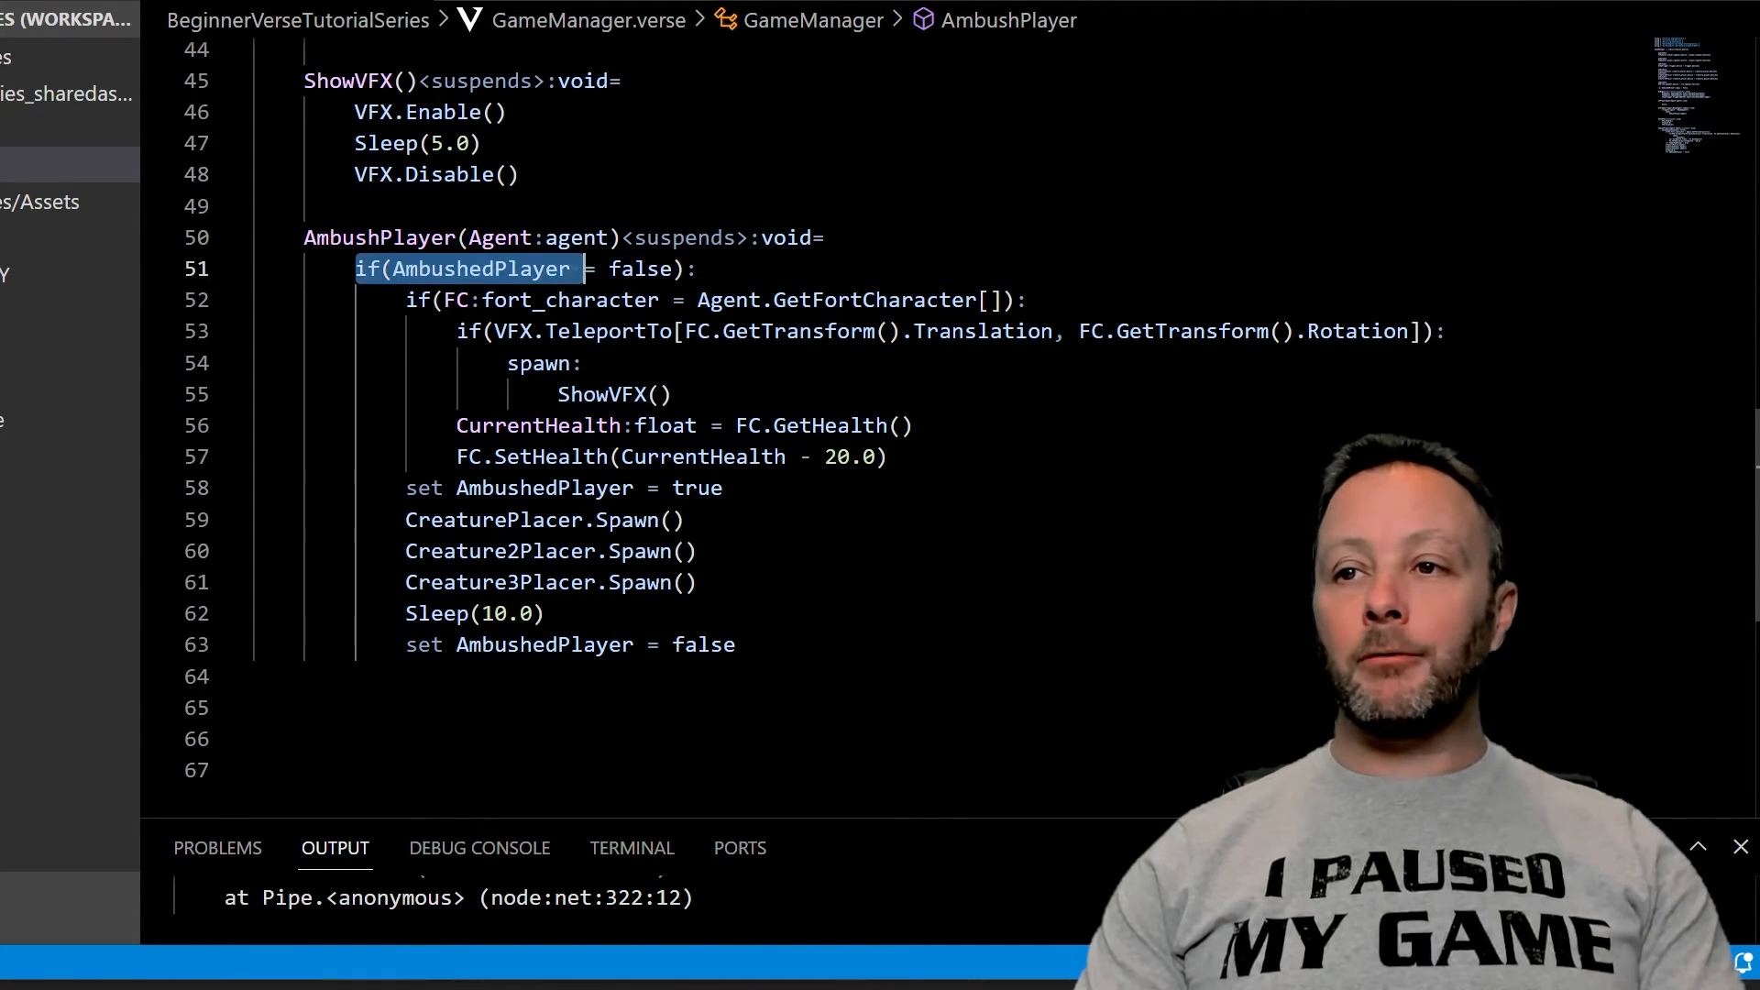
pyautogui.moveTo(581, 267); pyautogui.dragTo(697, 268)
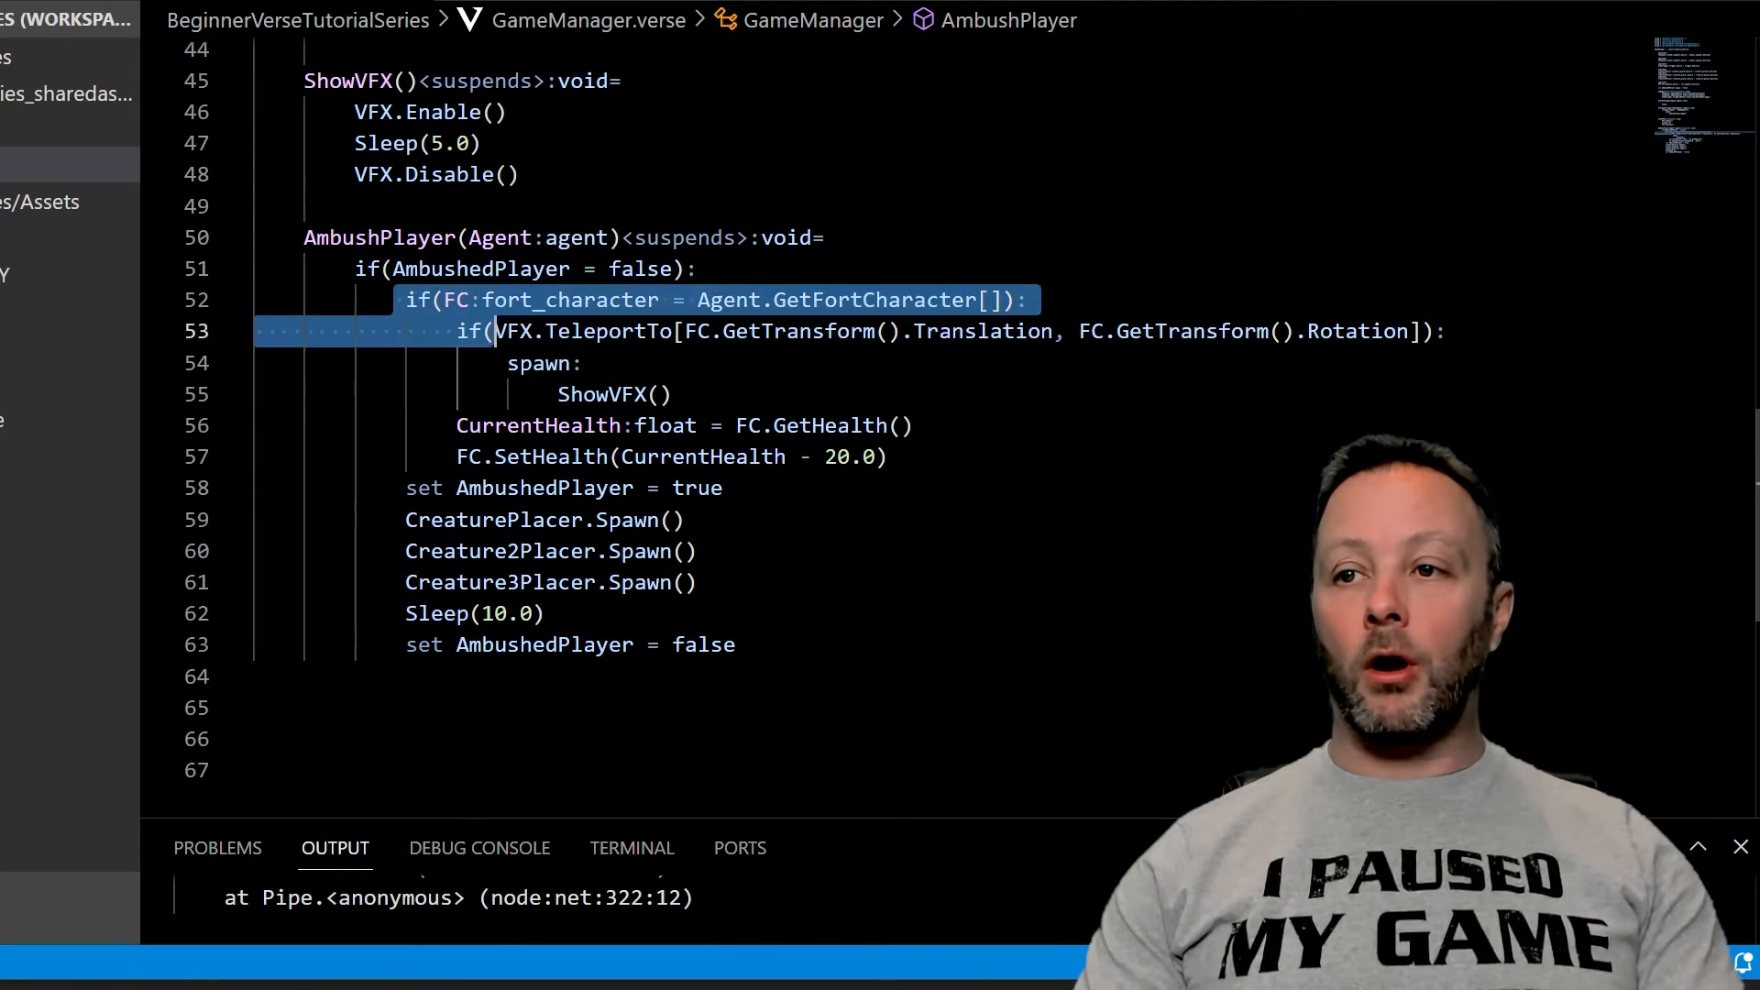
pyautogui.click(443, 299)
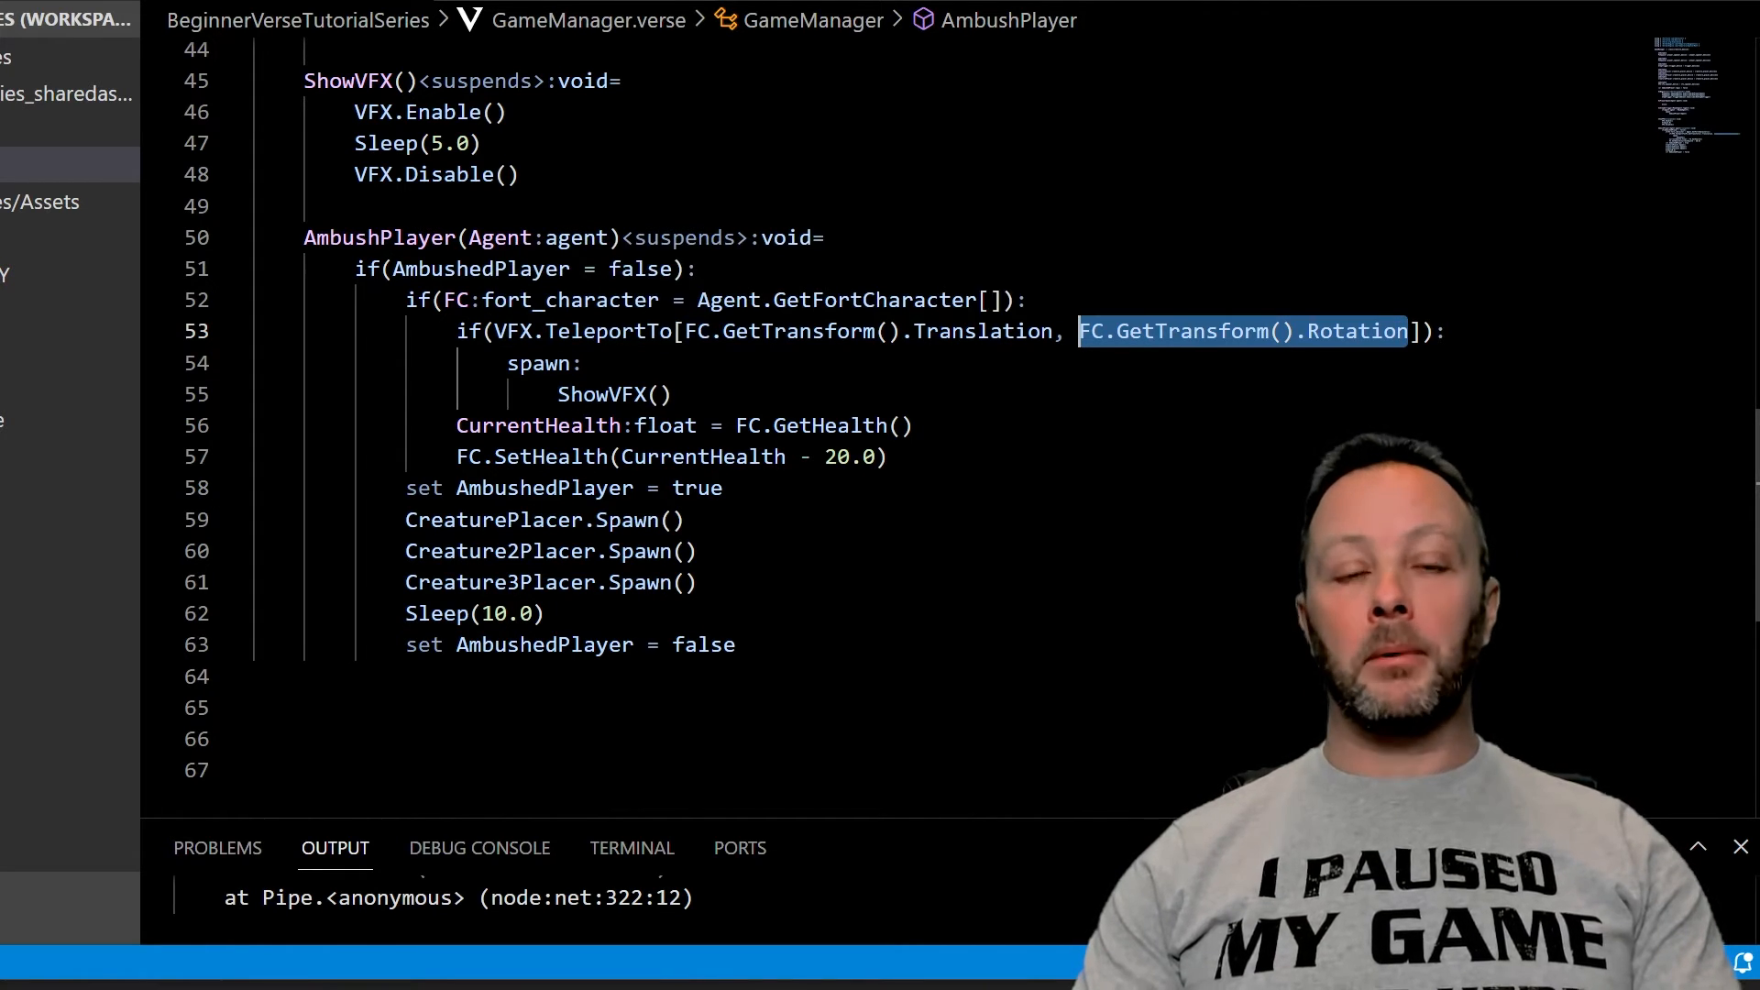
pyautogui.doubleClick(874, 299)
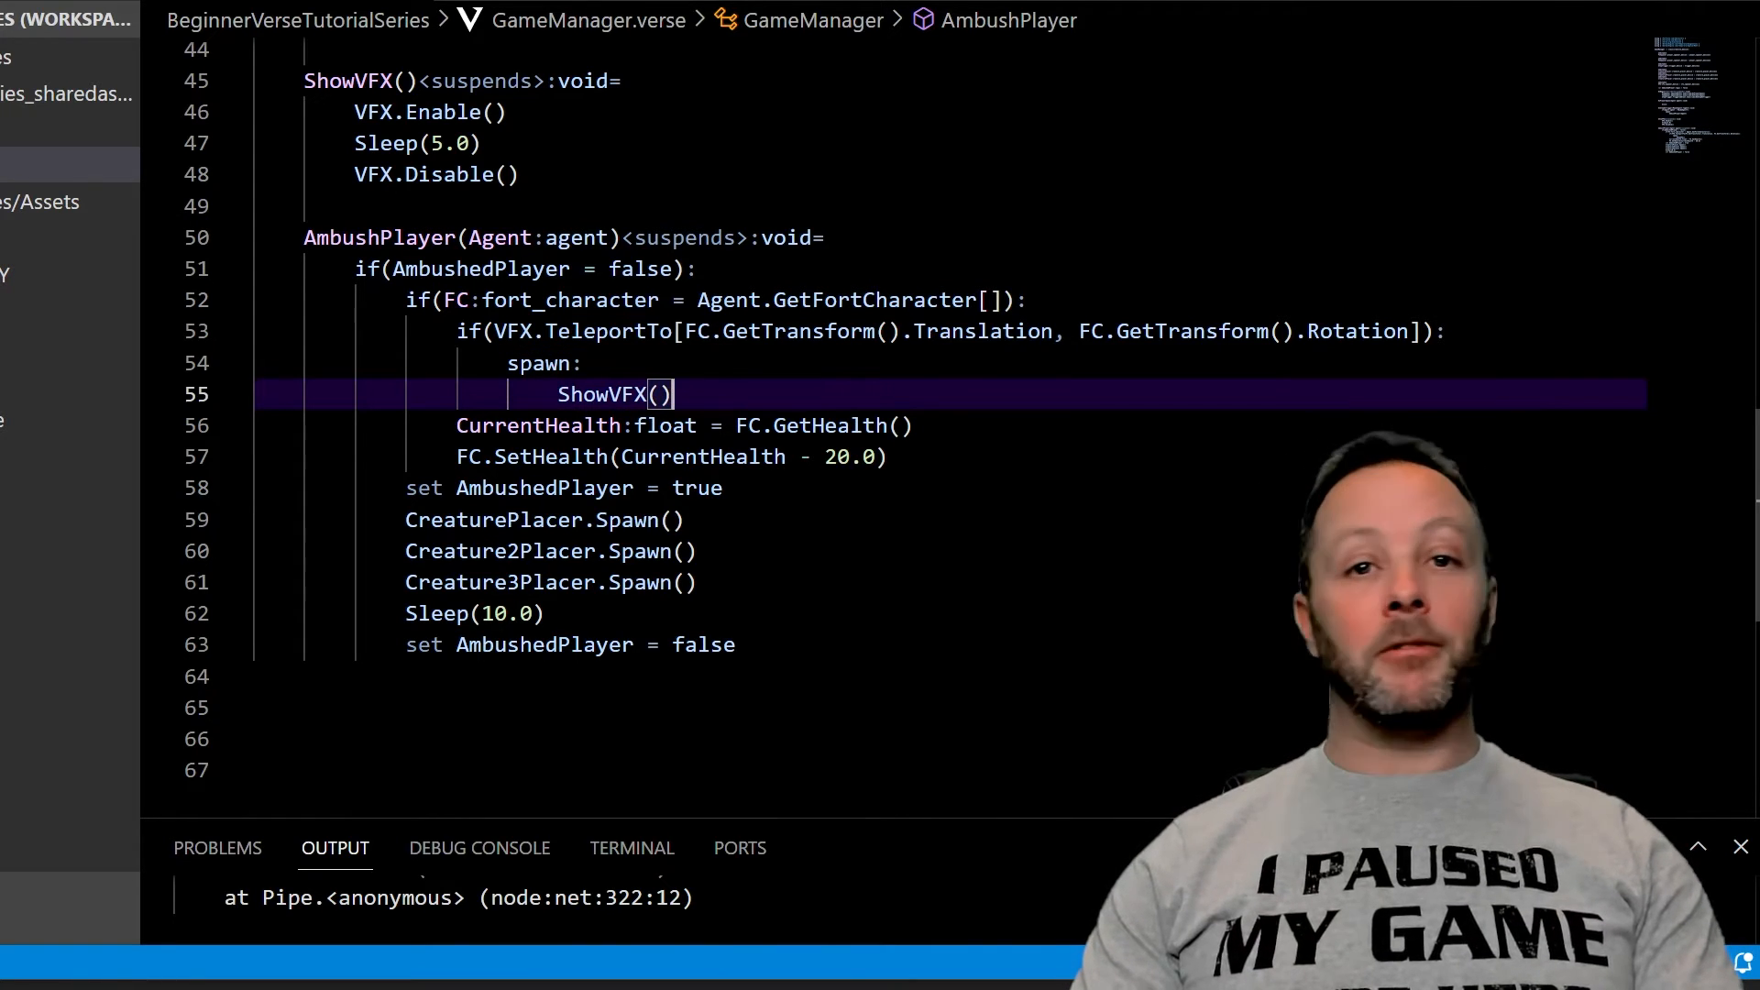
pyautogui.moveTo(671, 394); pyautogui.dragTo(508, 363)
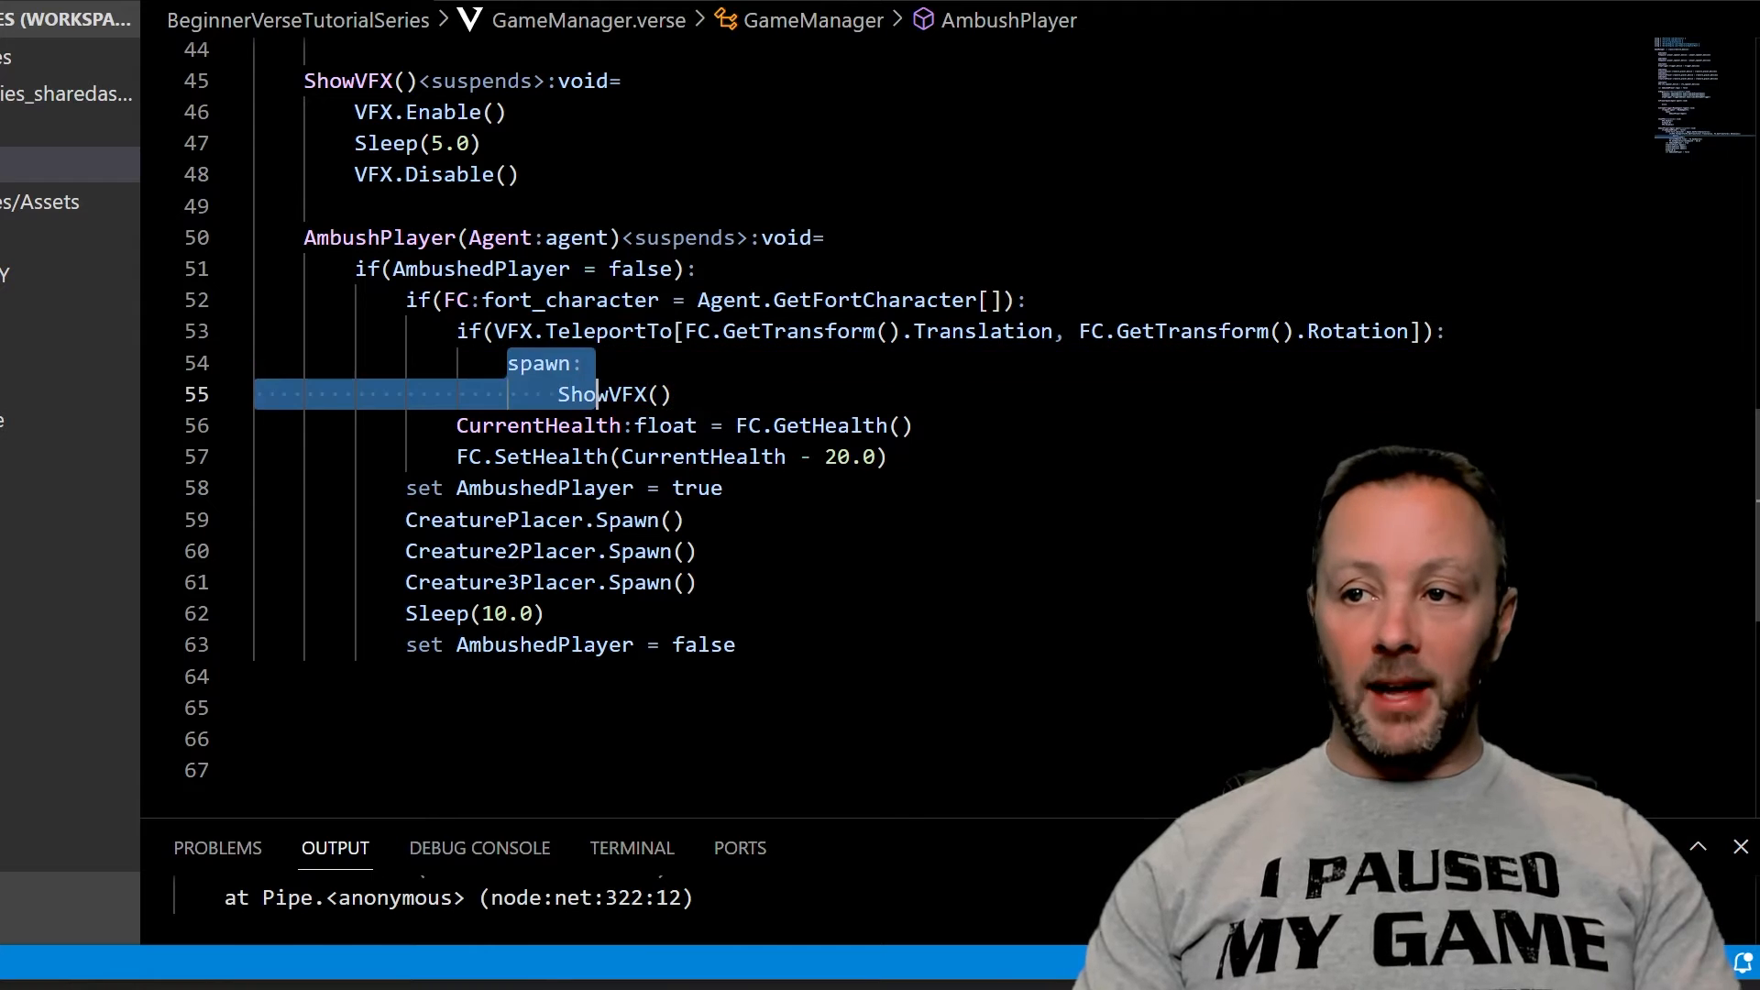
pyautogui.click(308, 79)
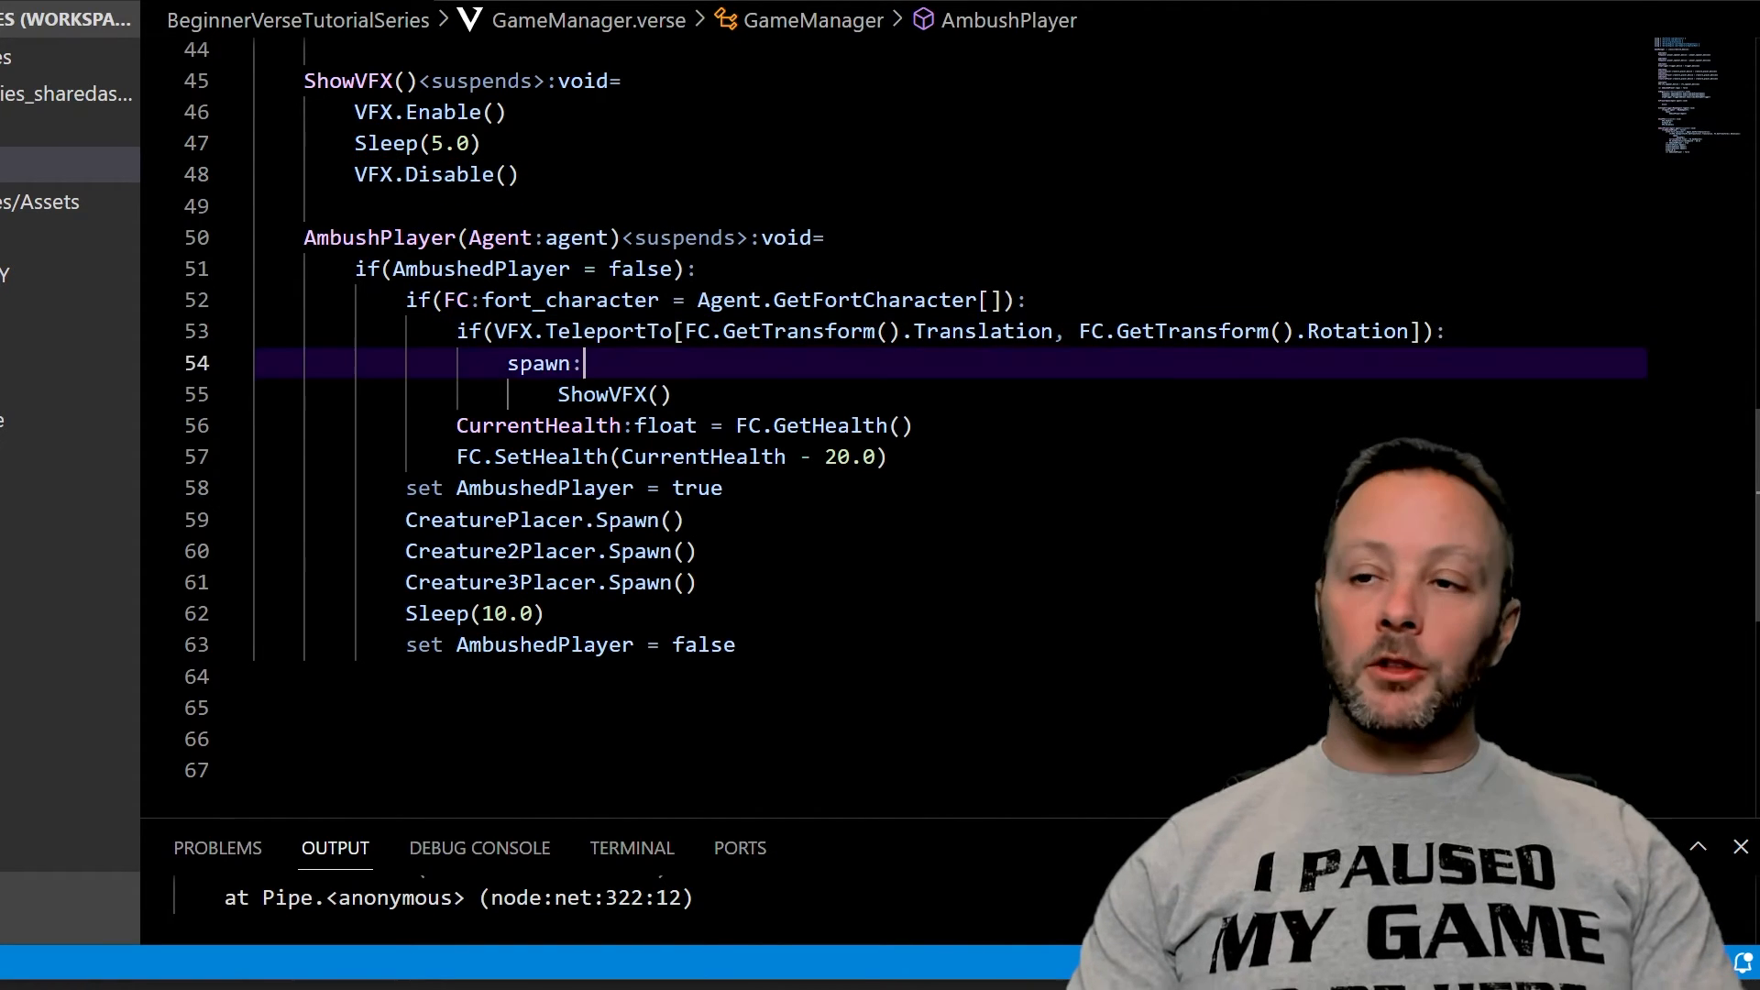
pyautogui.doubleClick(539, 425)
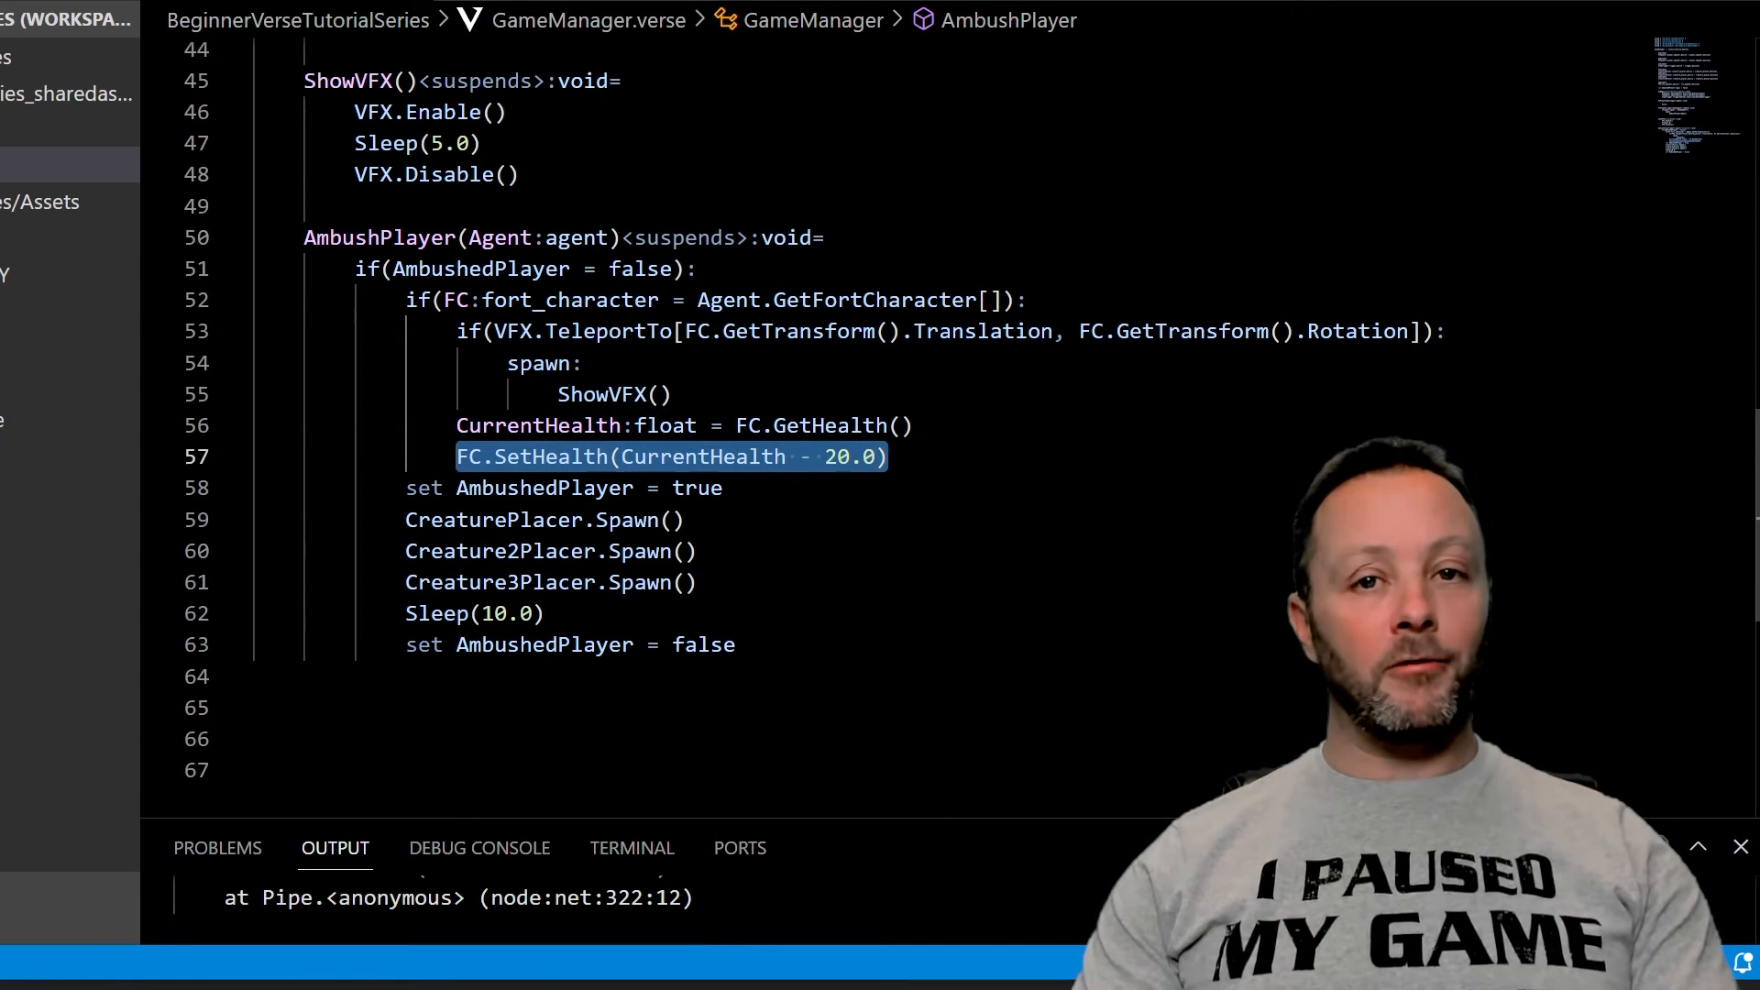
pyautogui.moveTo(654, 457)
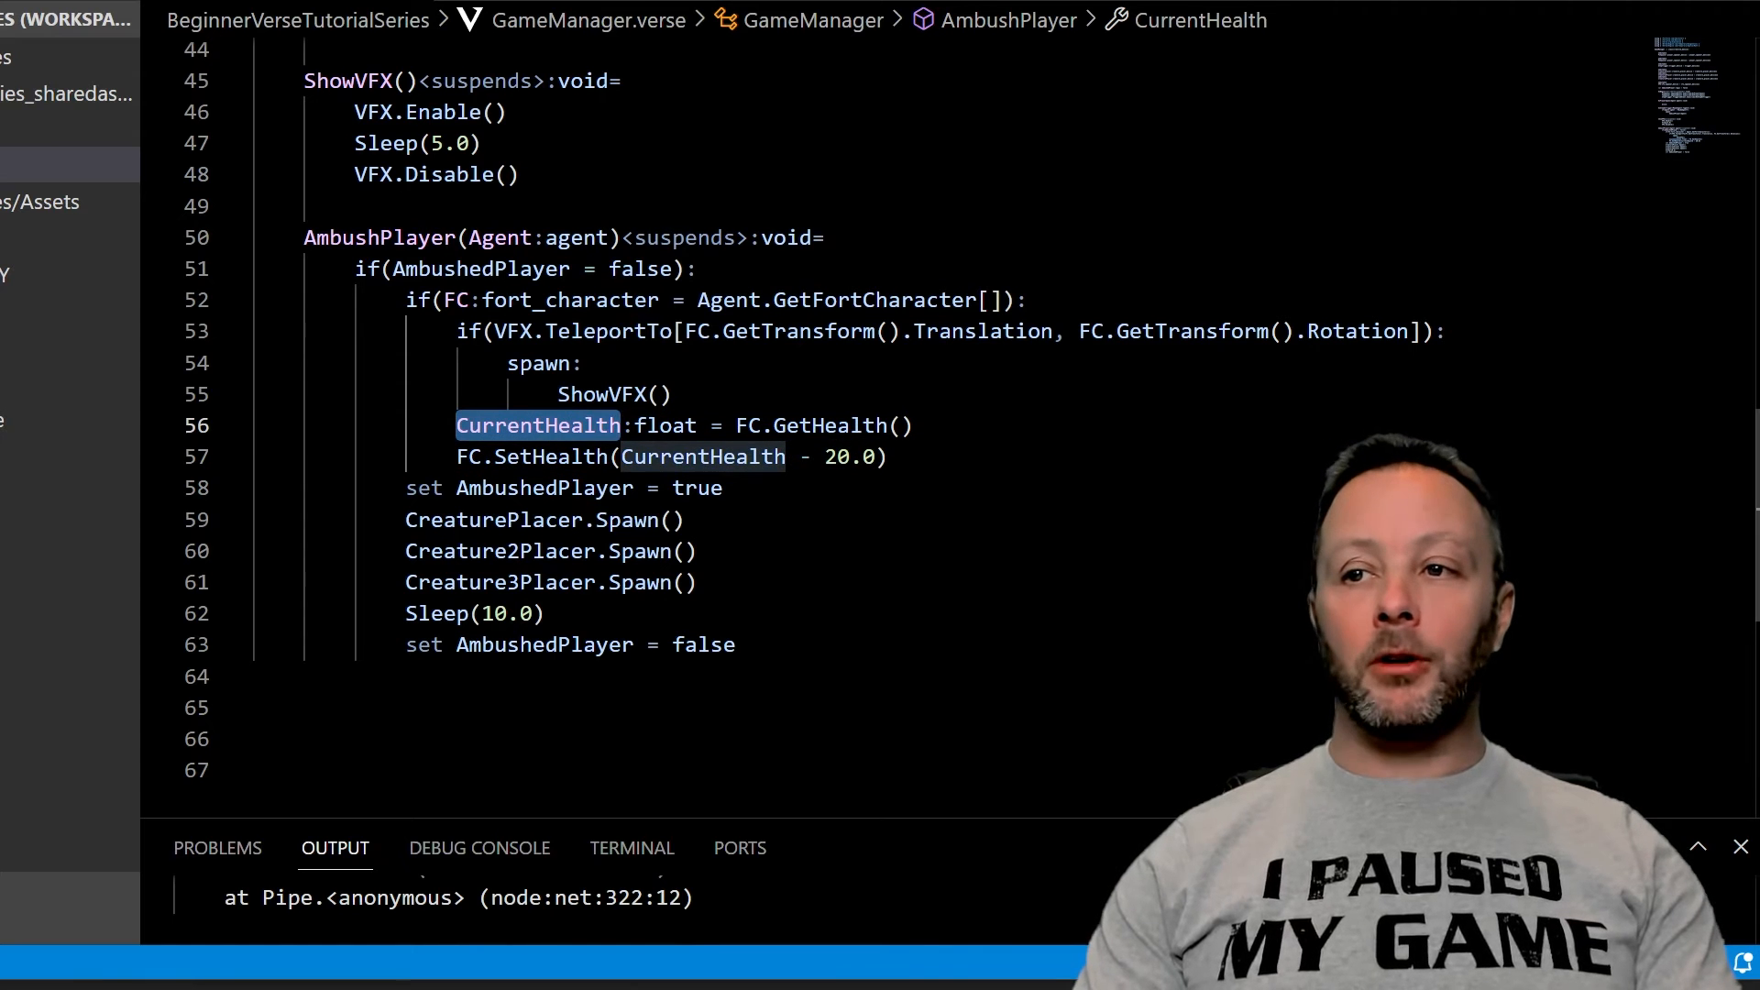
pyautogui.doubleClick(666, 424)
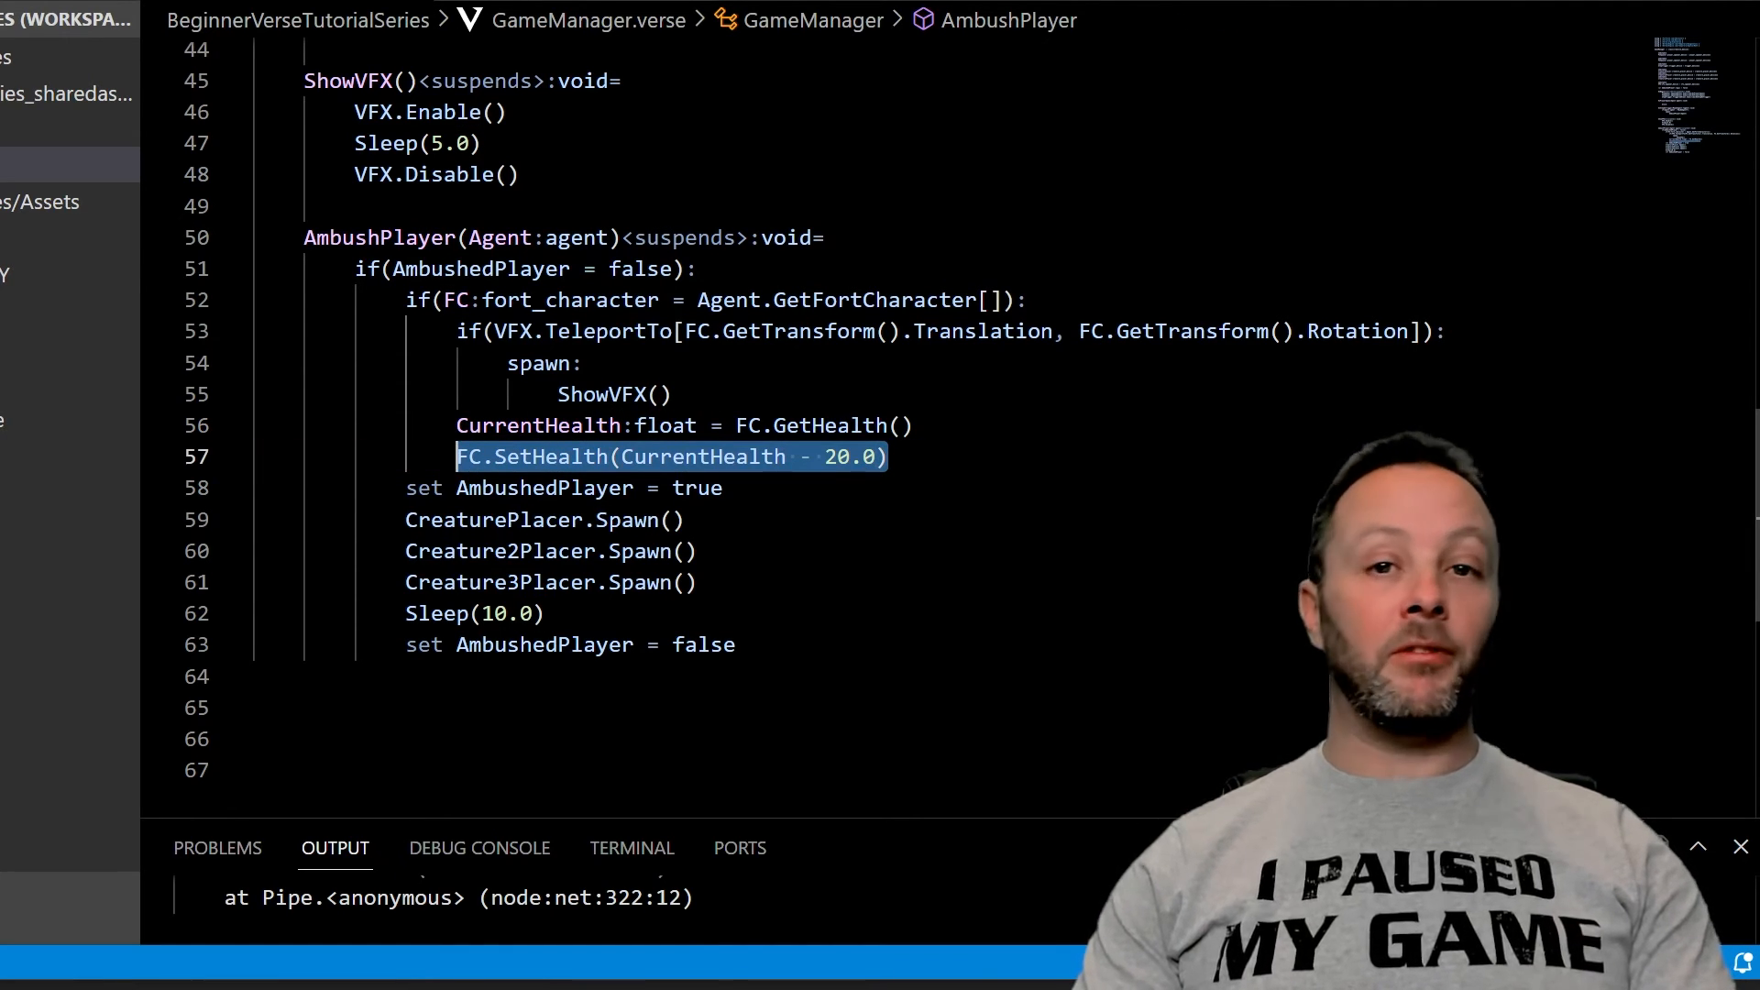
pyautogui.click(629, 457)
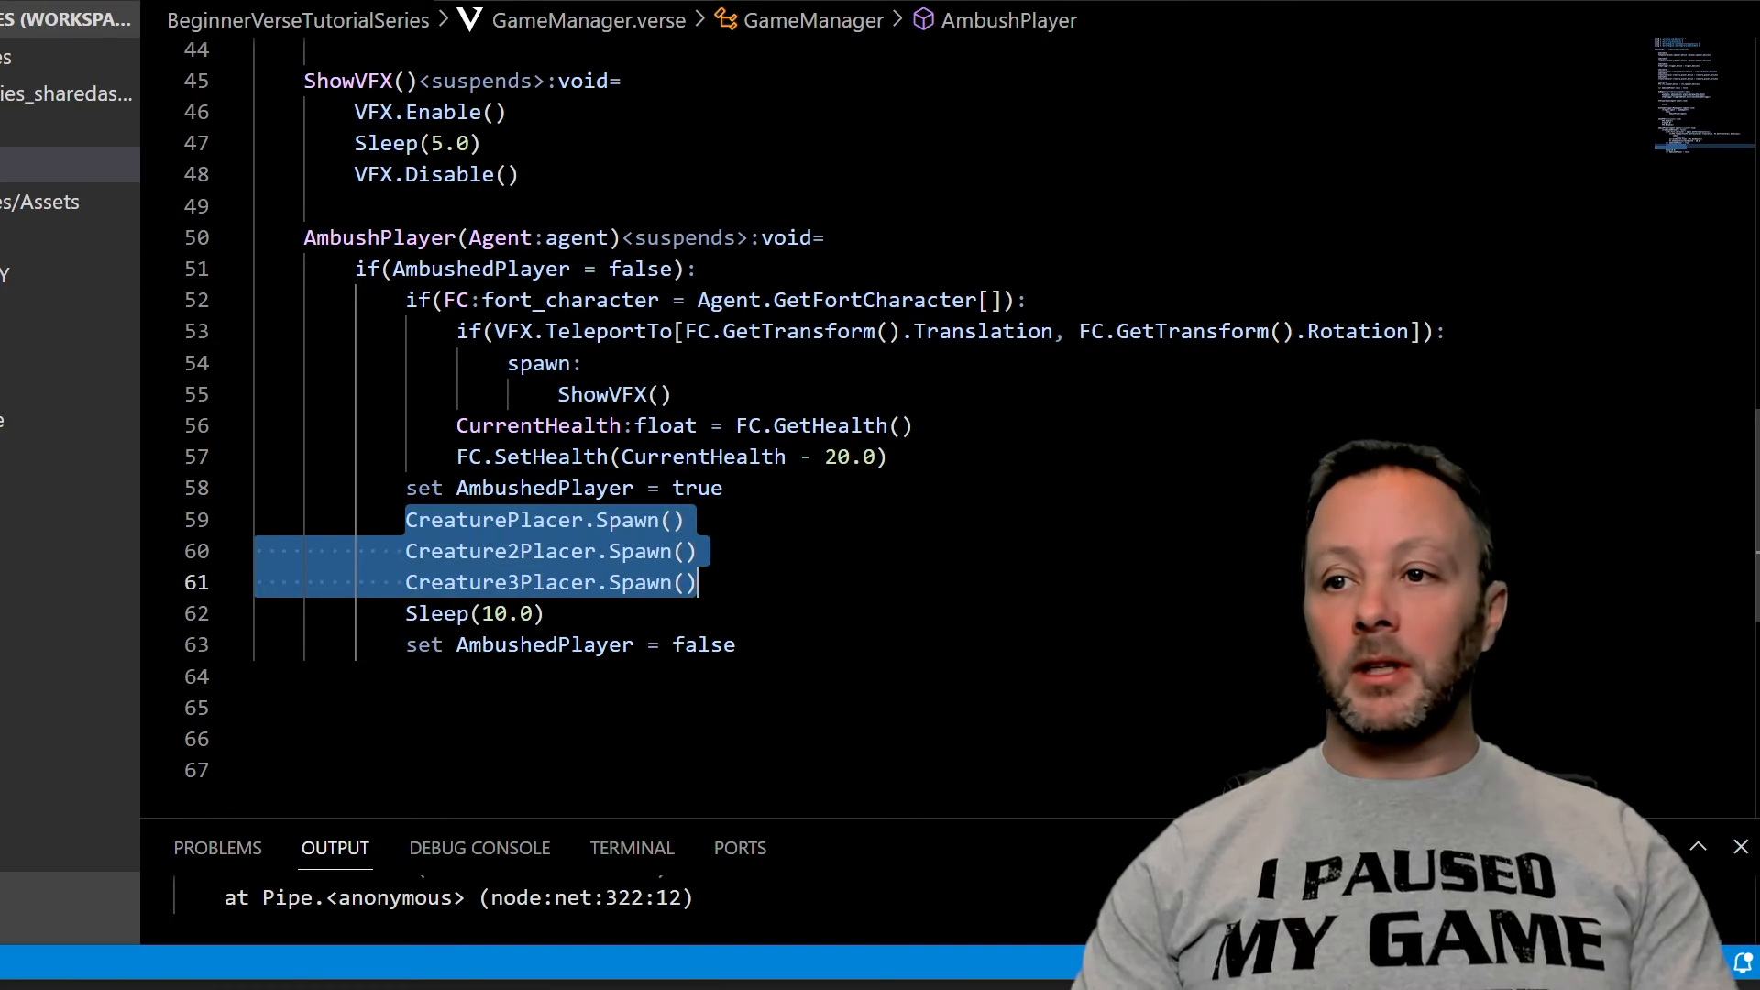
pyautogui.click(472, 612)
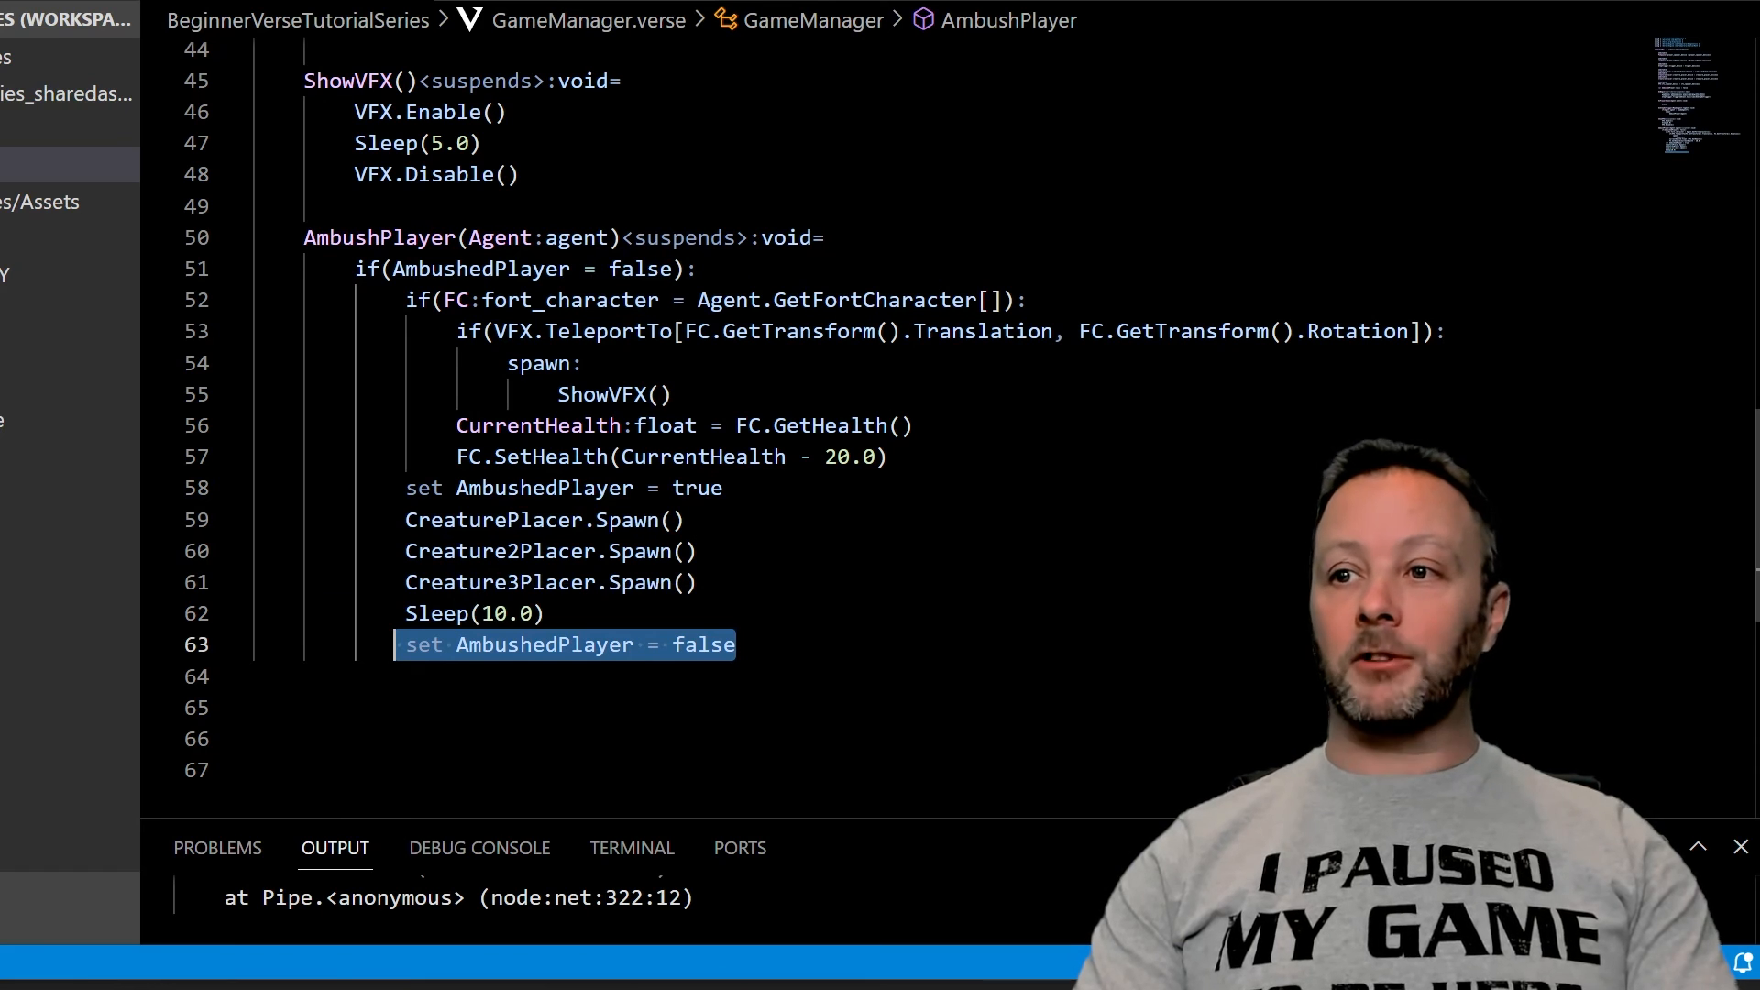
pyautogui.click(357, 268)
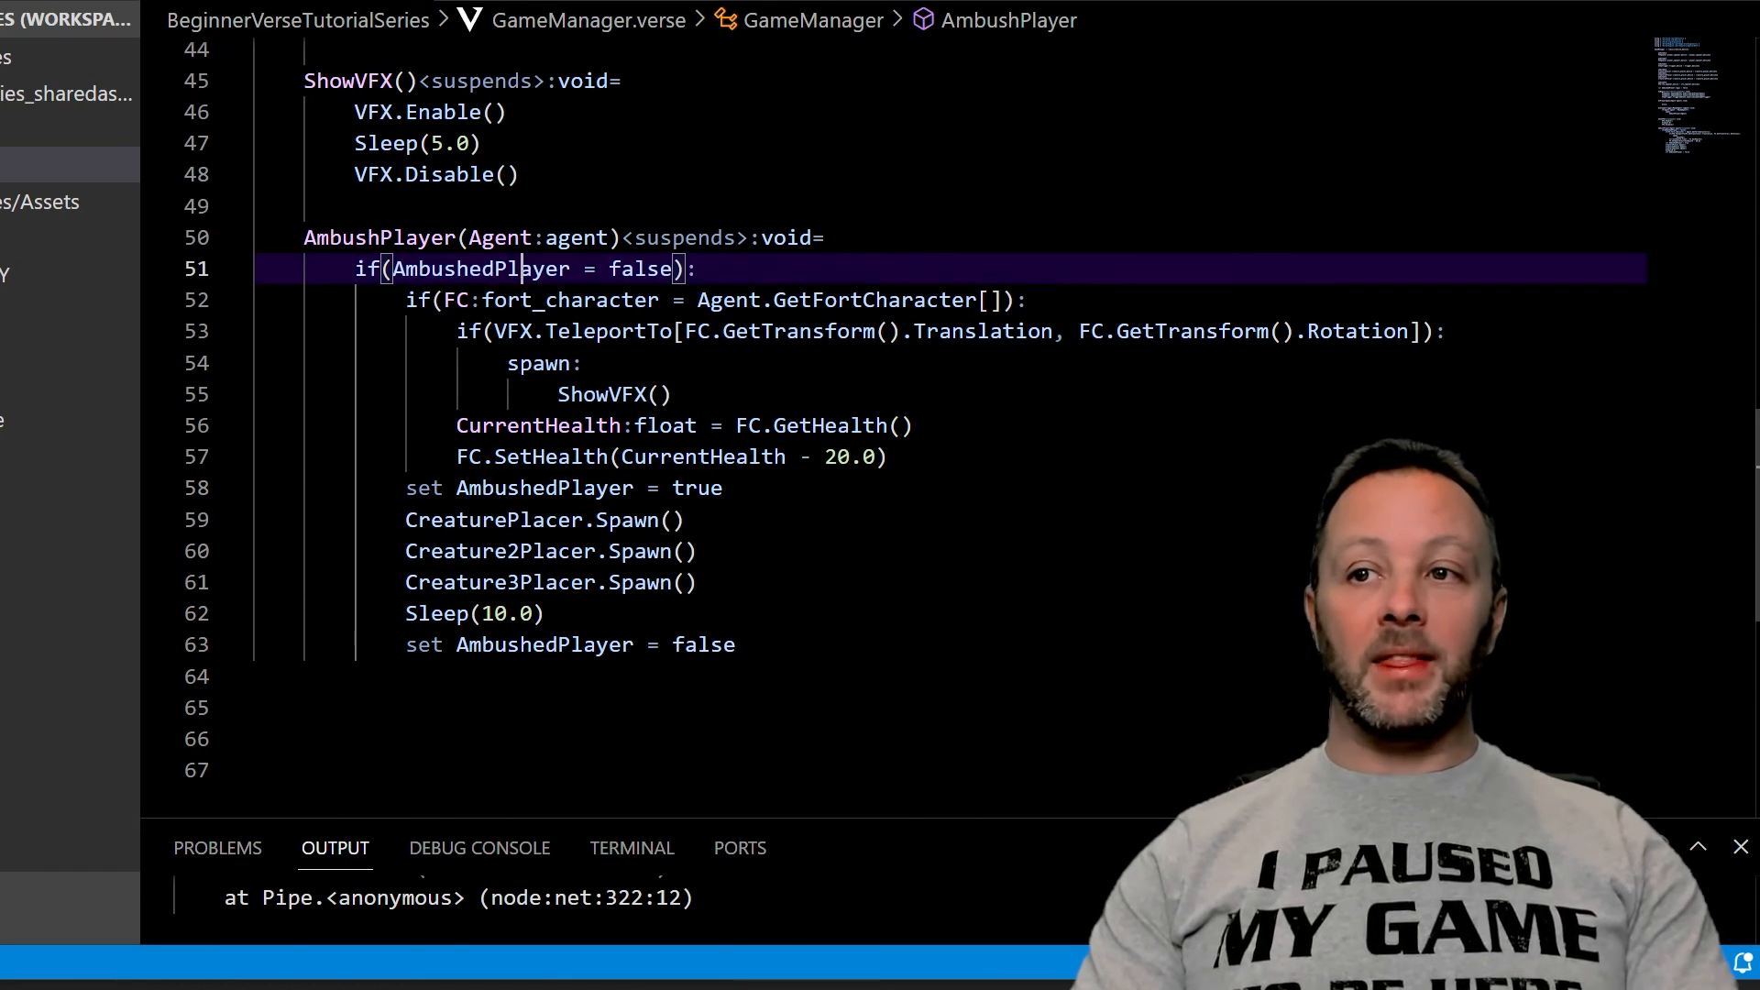
pyautogui.scroll(3)
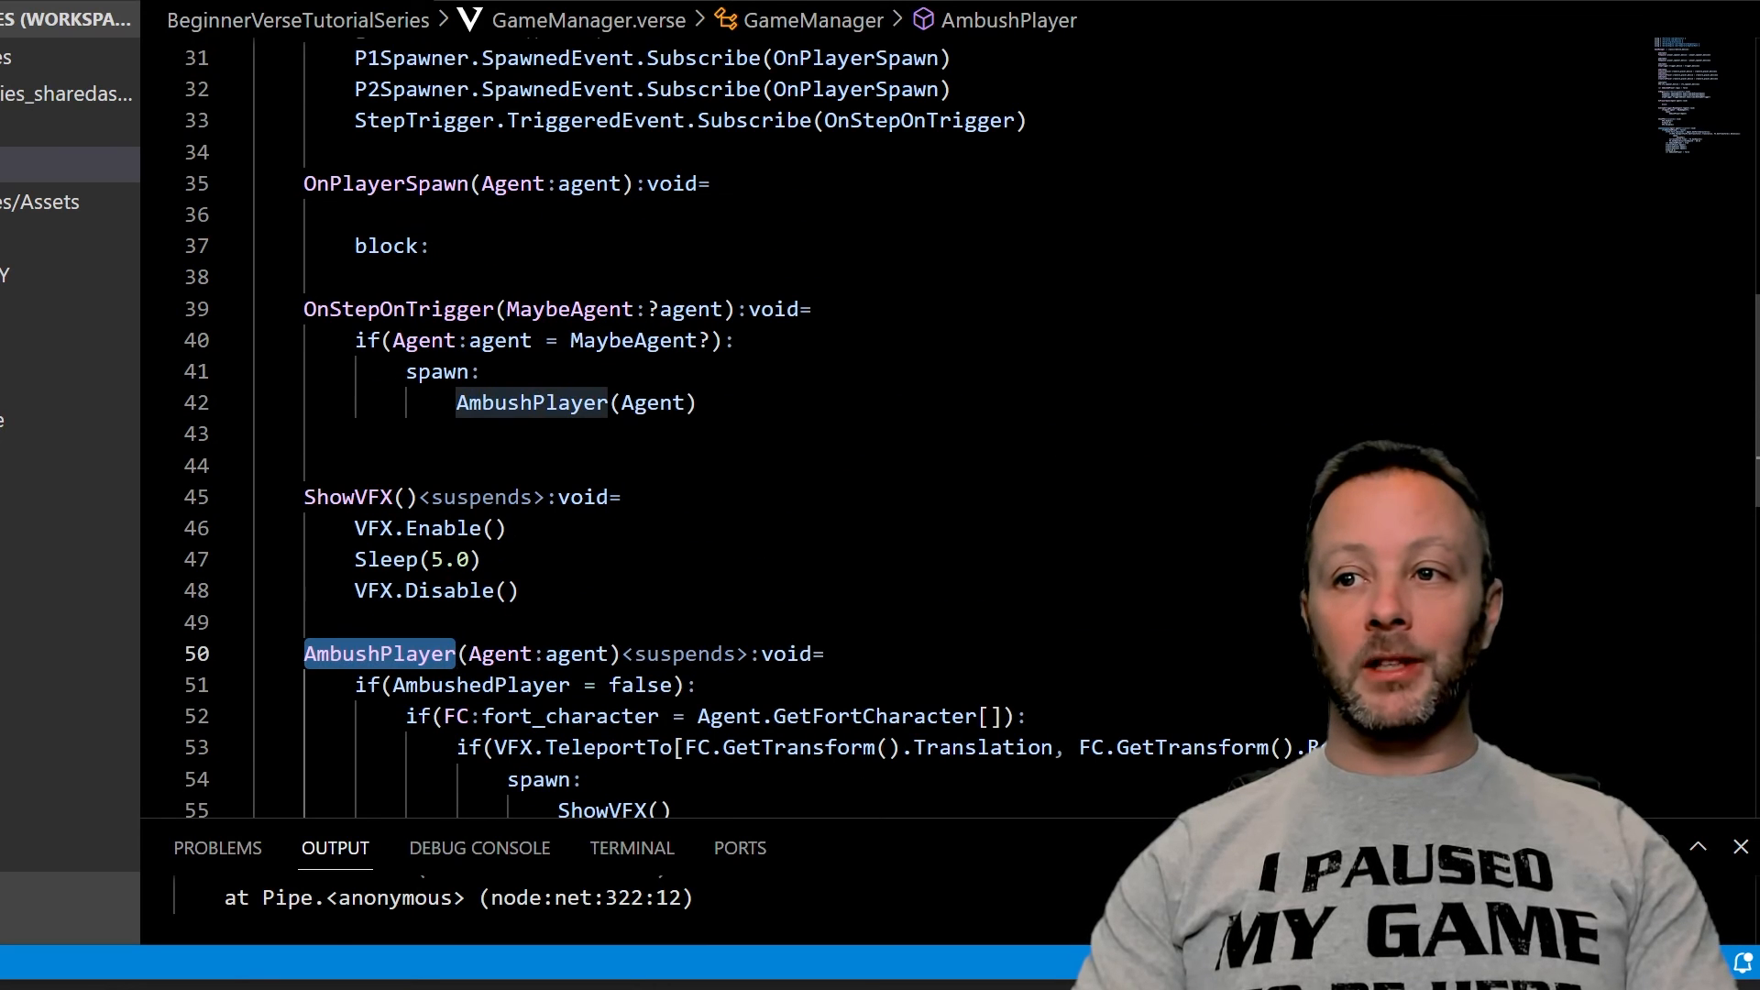
pyautogui.click(398, 308)
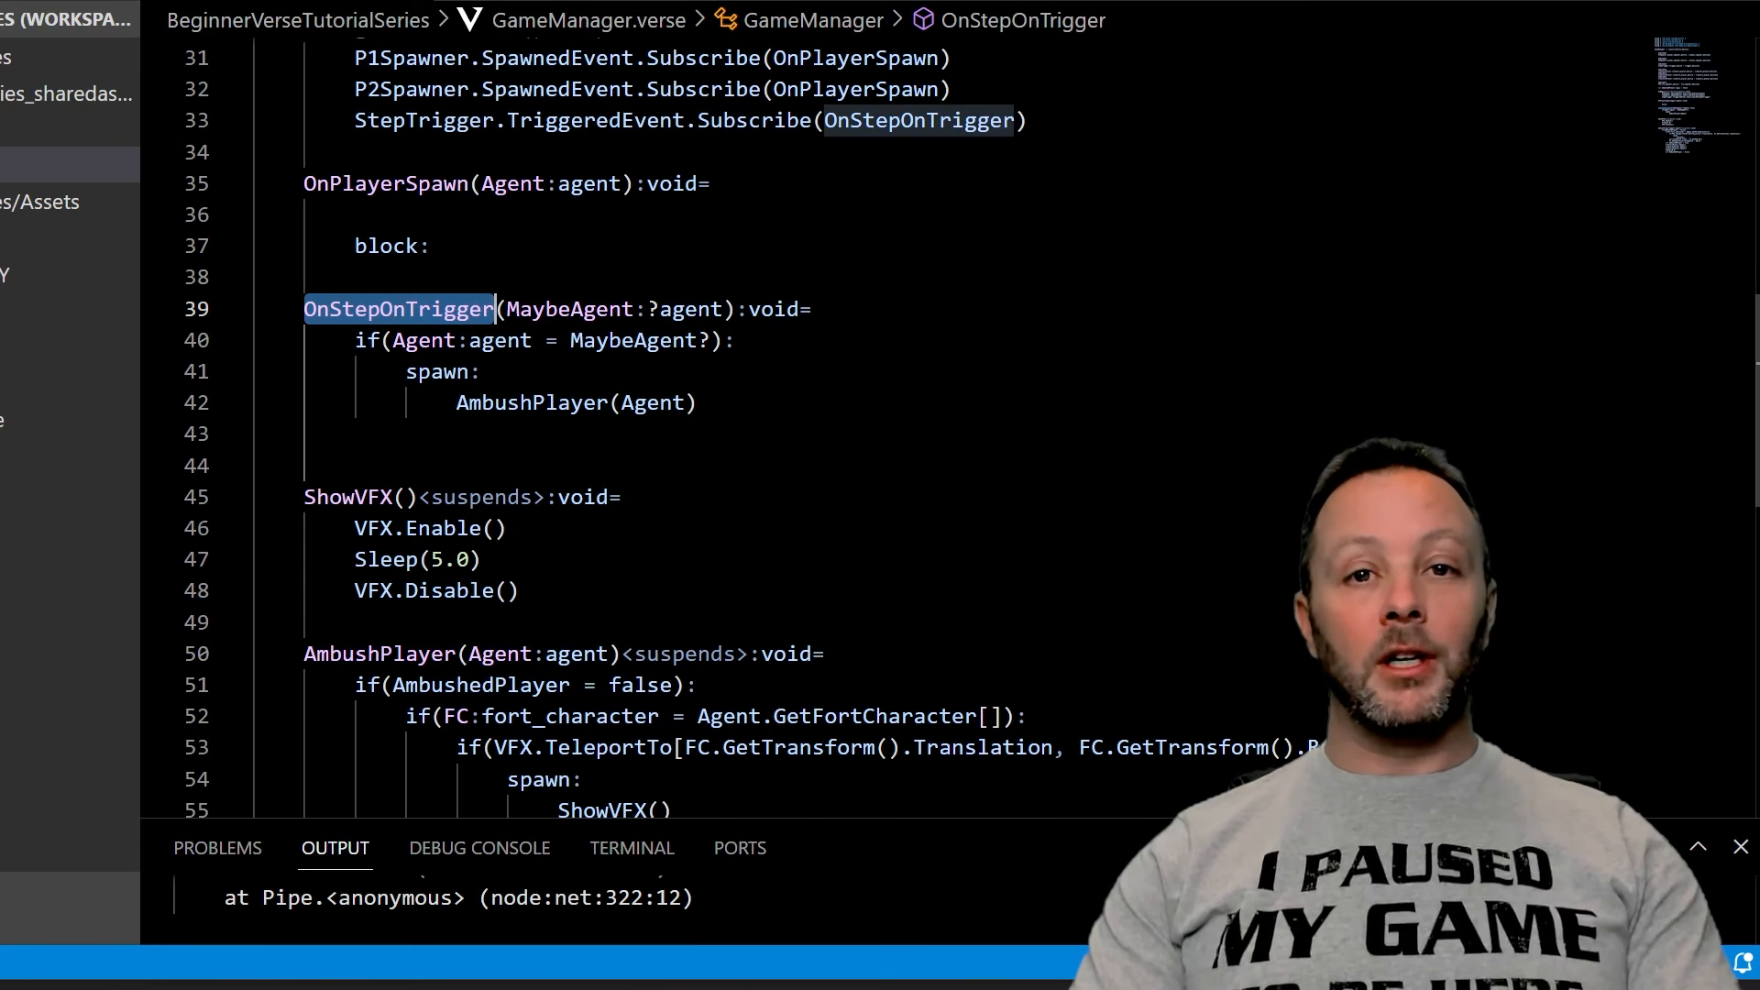
pyautogui.scroll(-3)
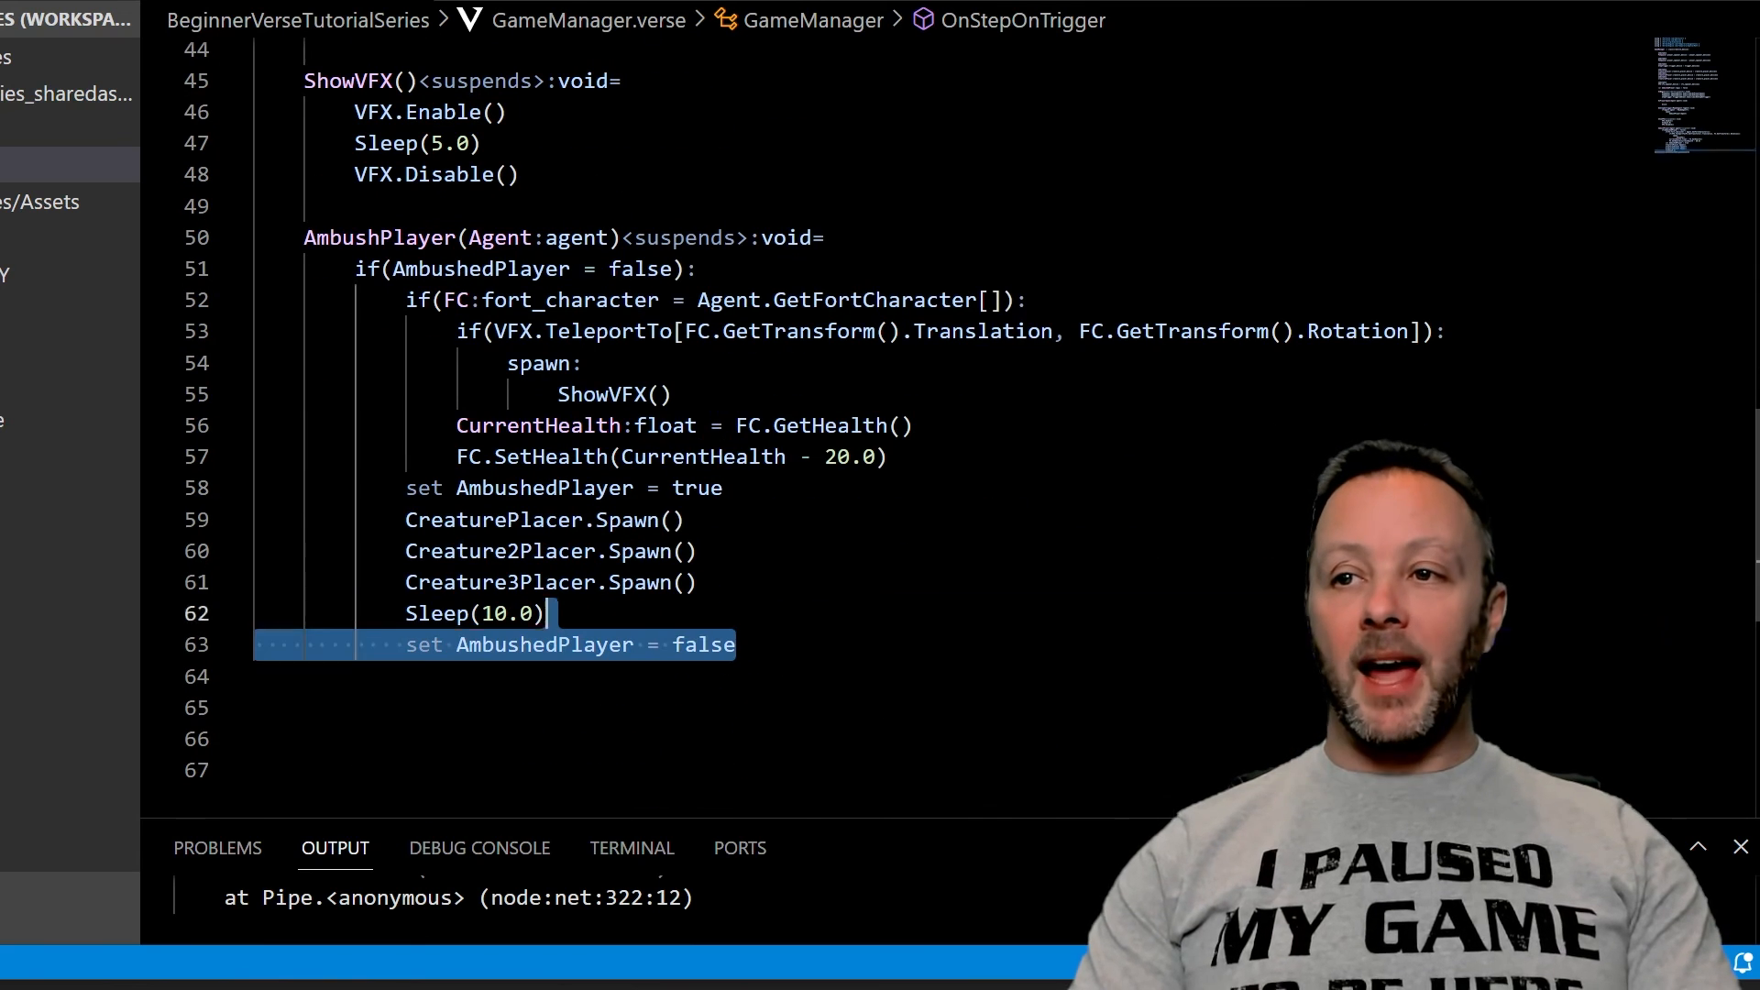
pyautogui.click(528, 613)
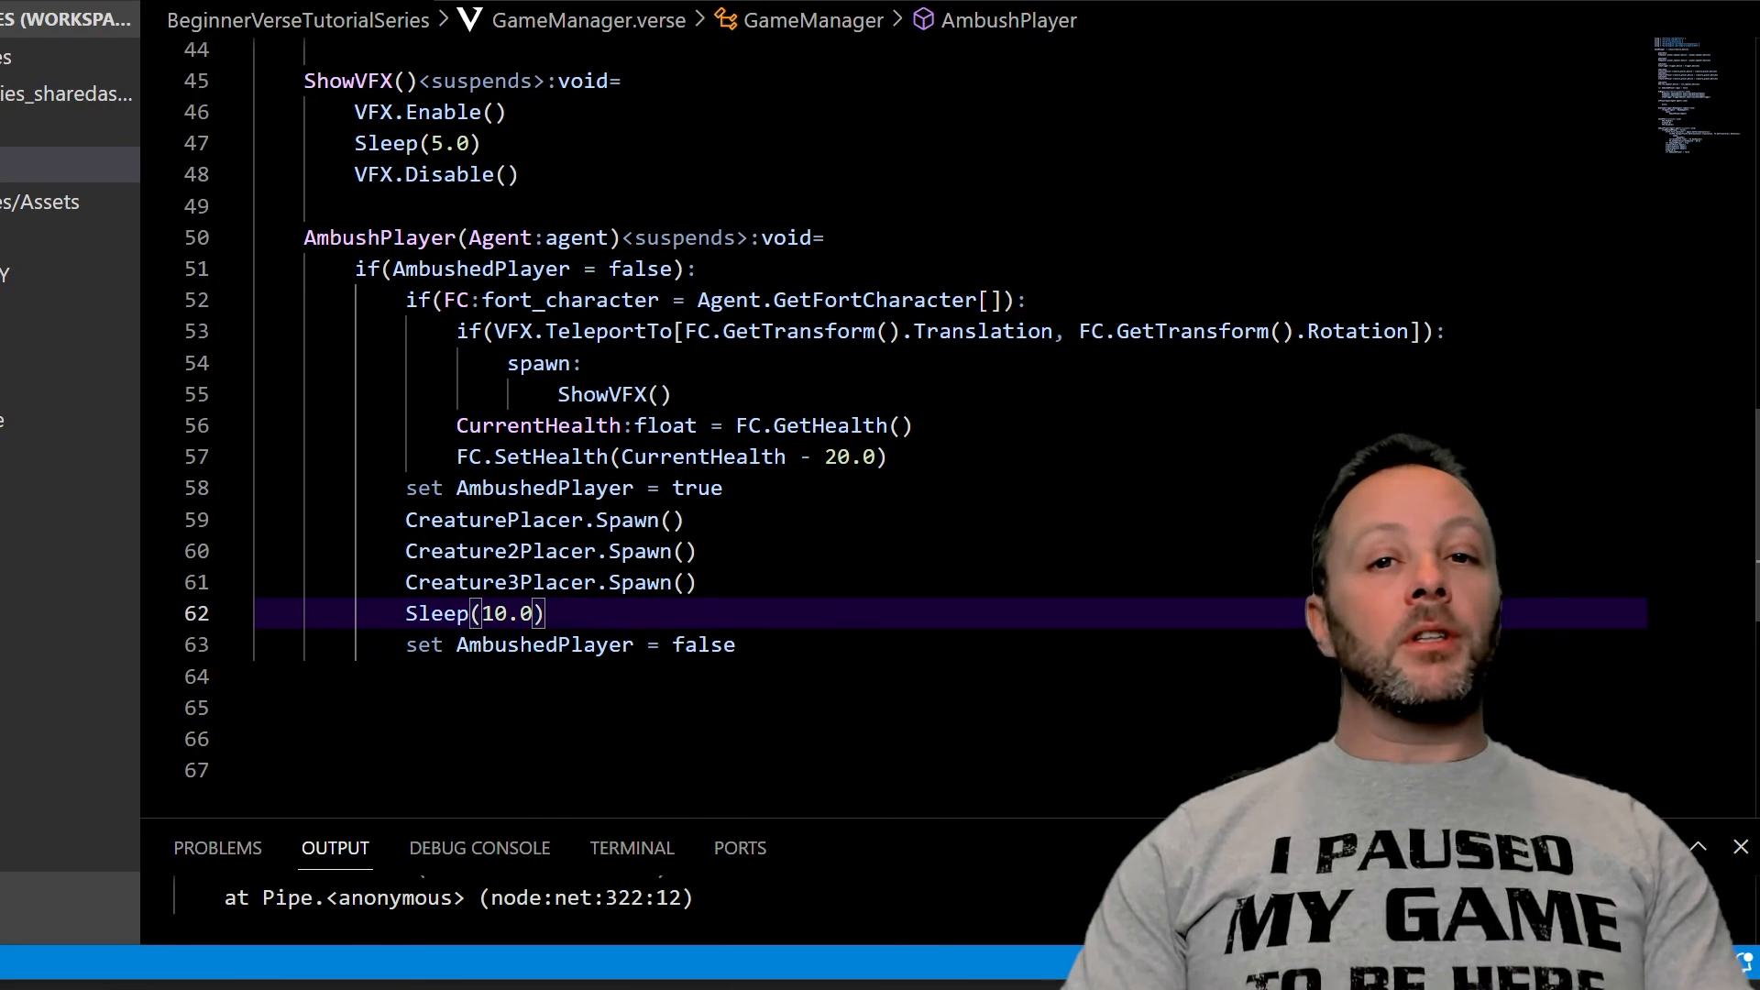
pyautogui.scroll(3)
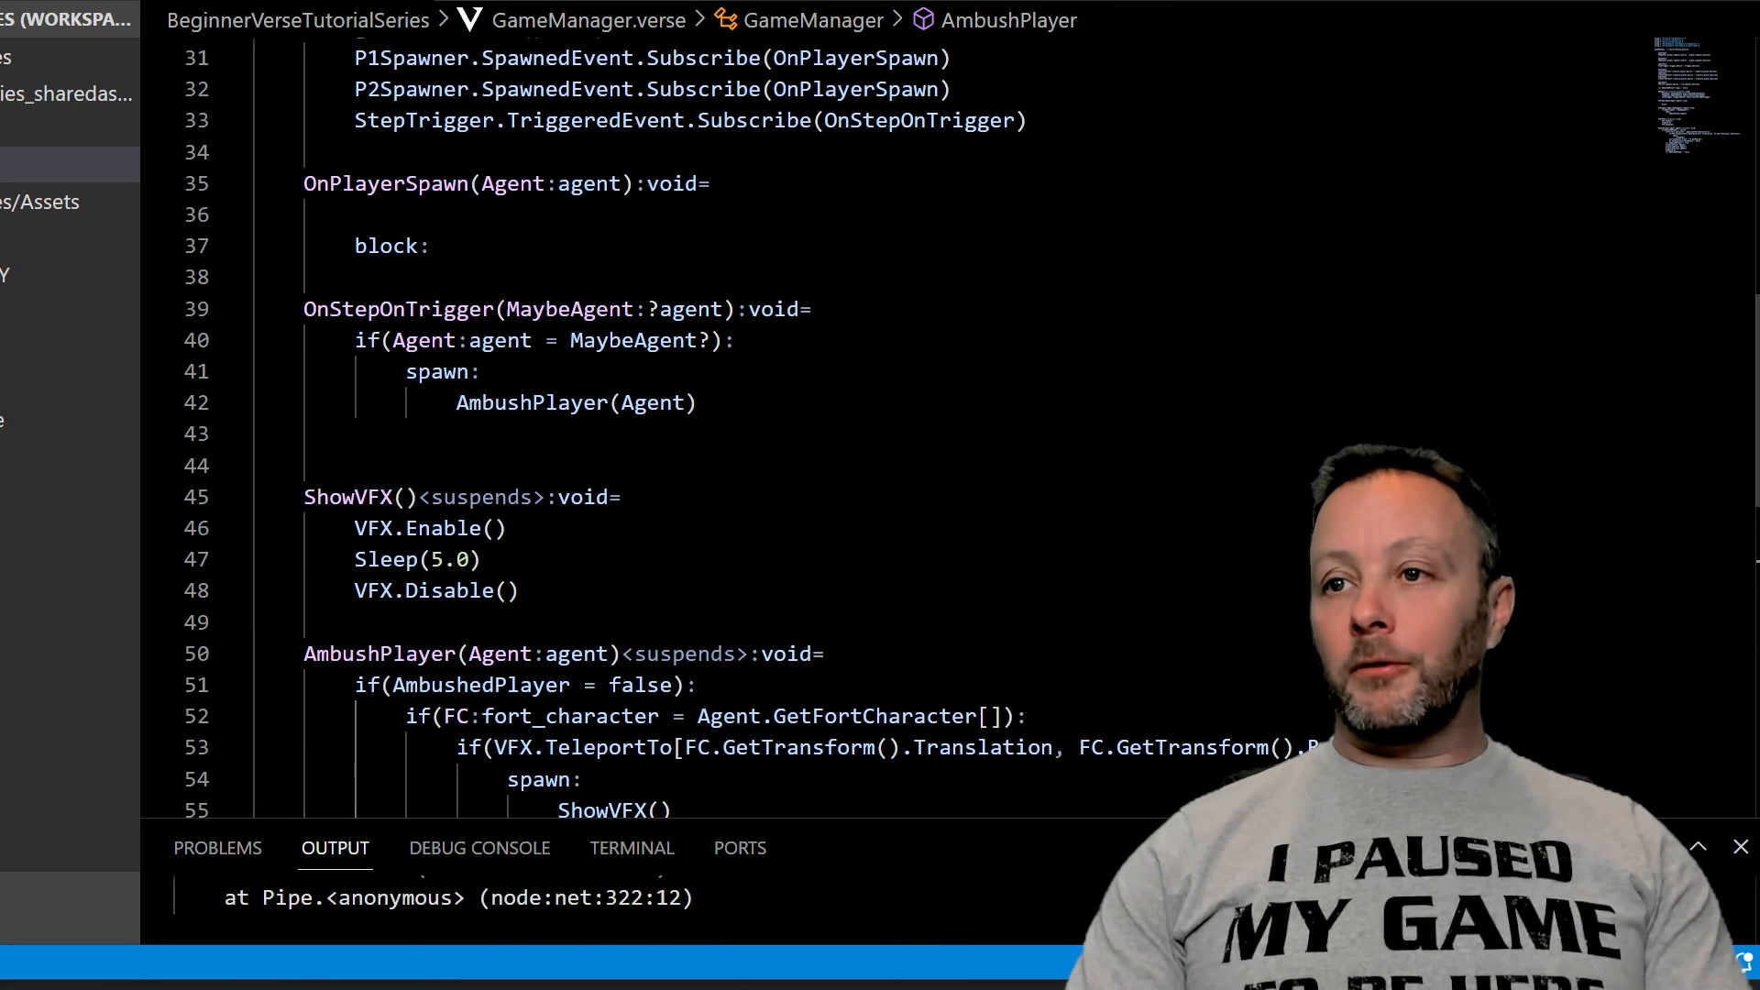
pyautogui.doubleClick(684, 308)
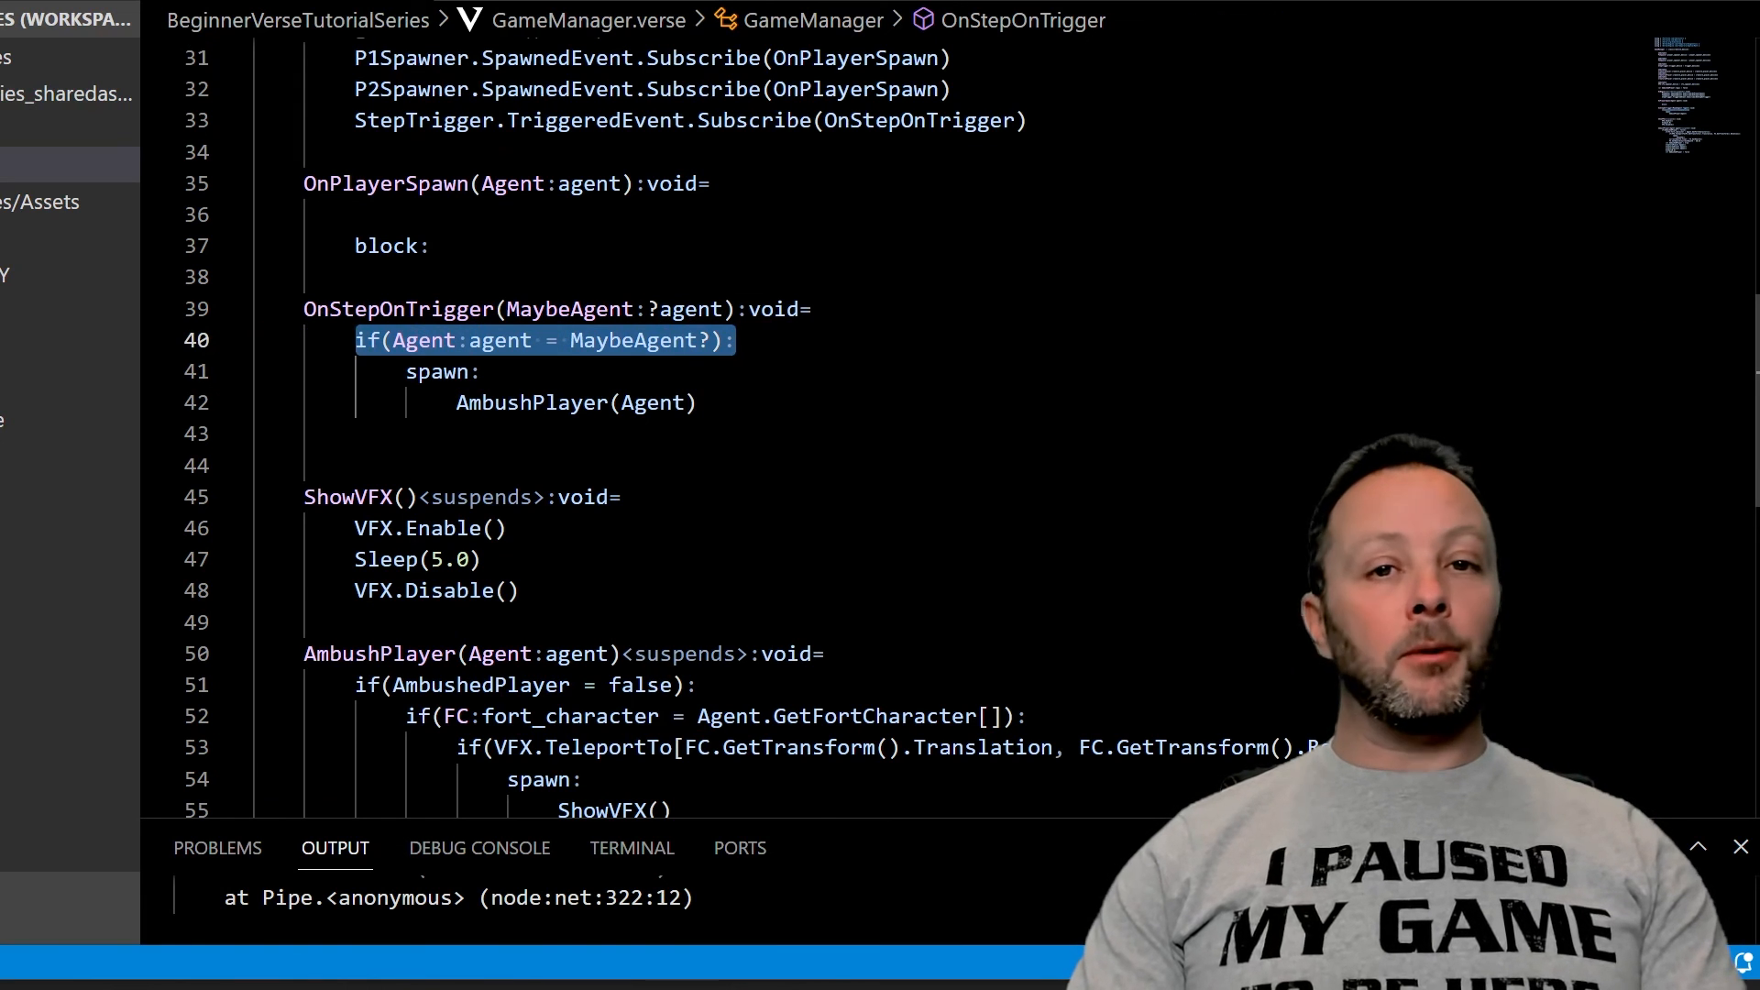
pyautogui.click(736, 341)
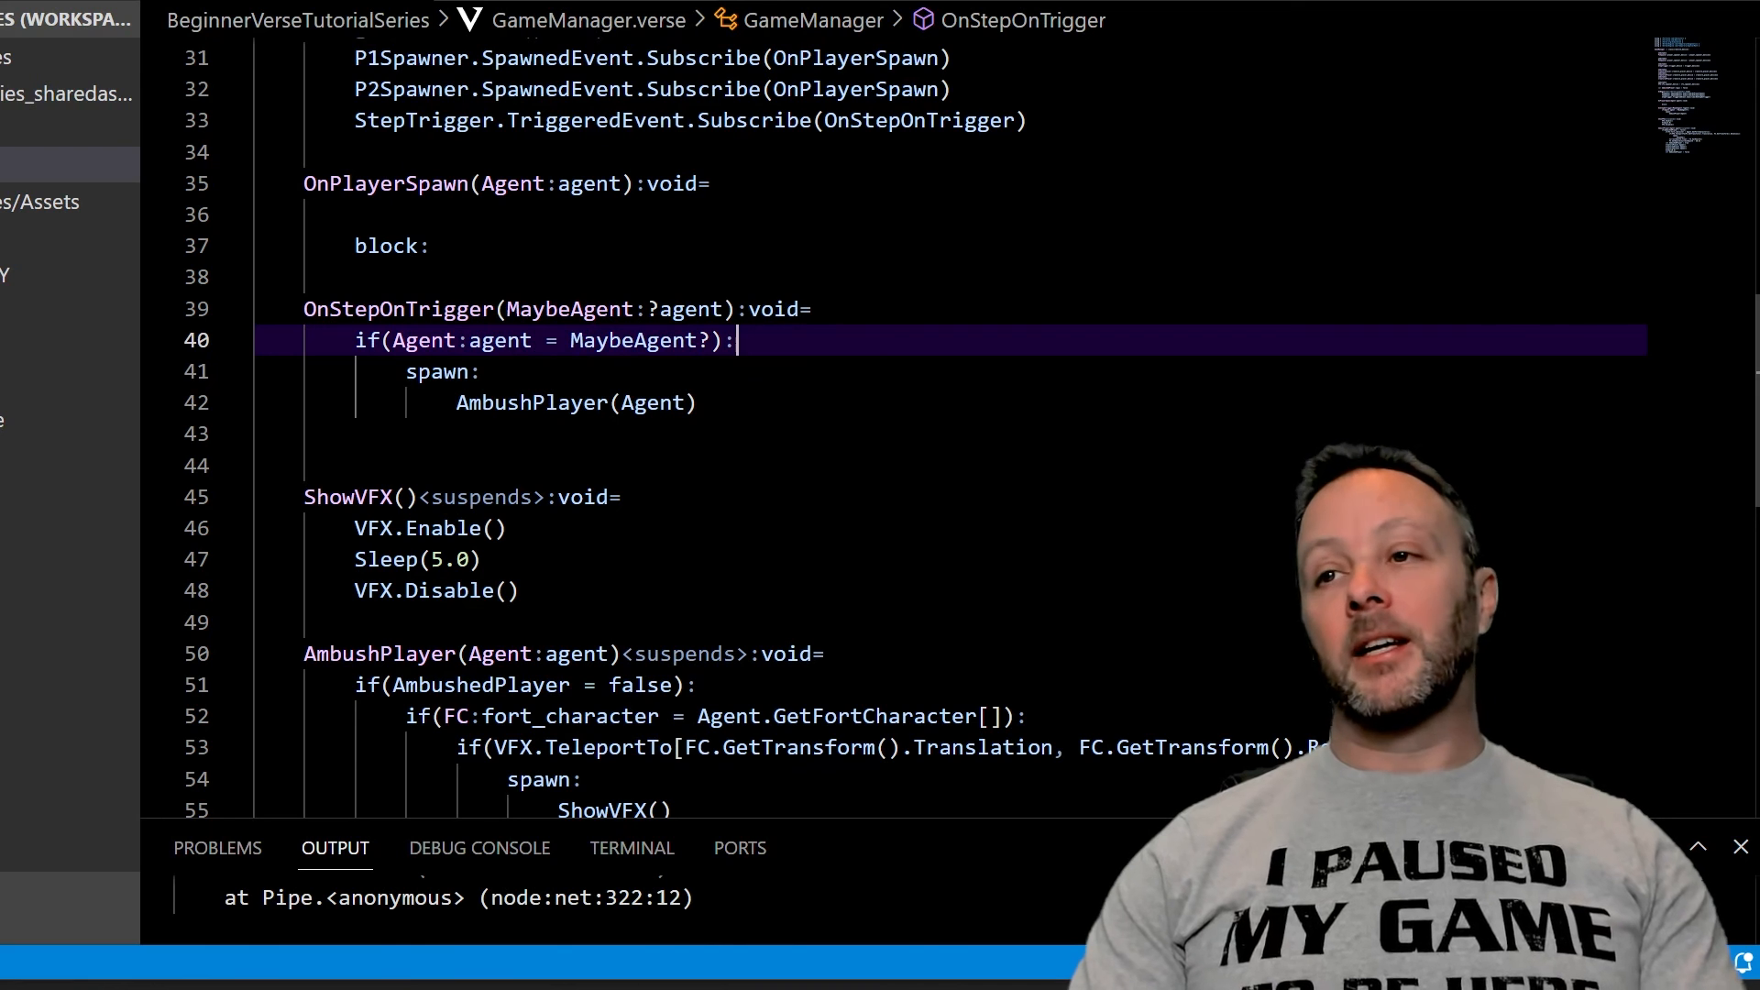